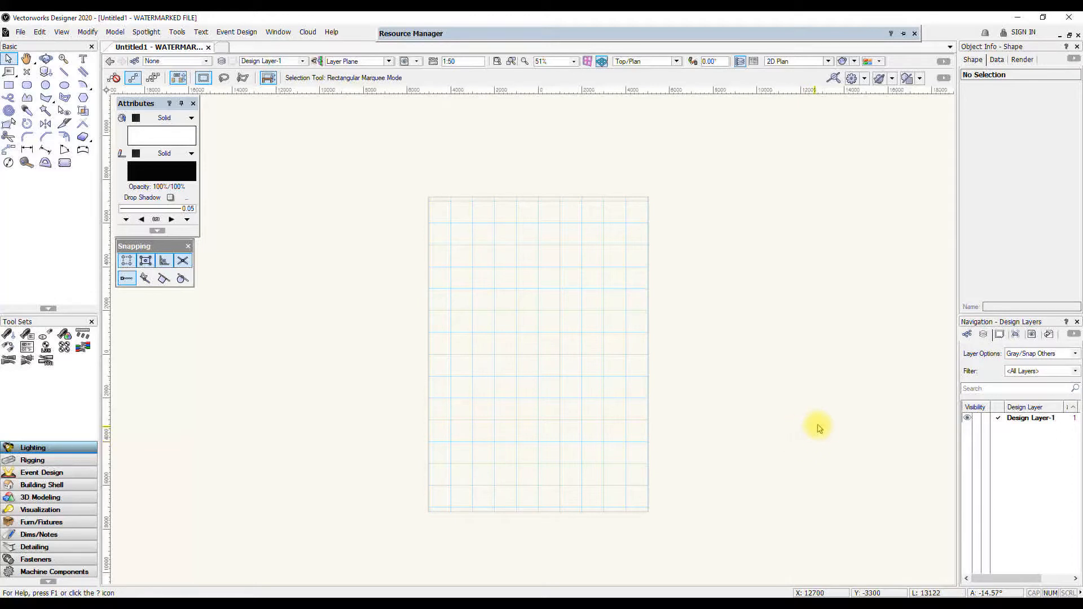
pyautogui.moveTo(773, 393)
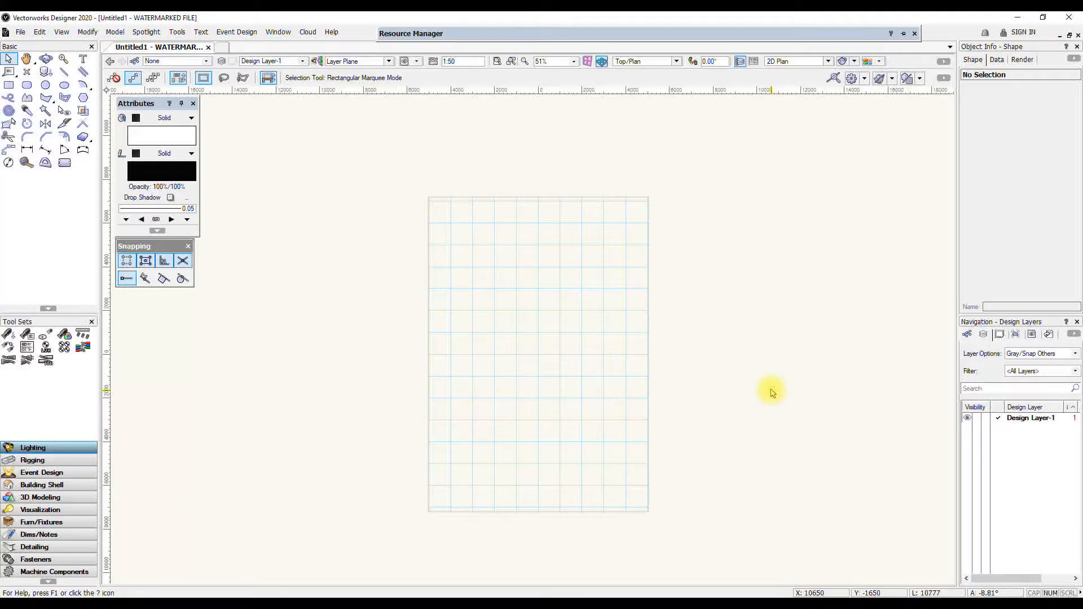
pyautogui.moveTo(750, 366)
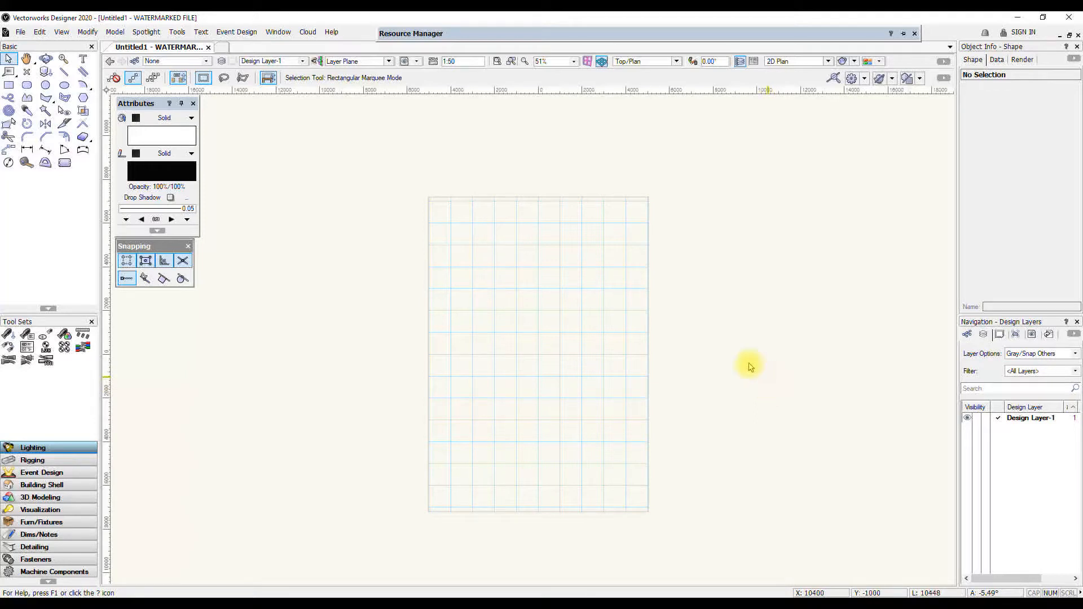
pyautogui.moveTo(404, 228)
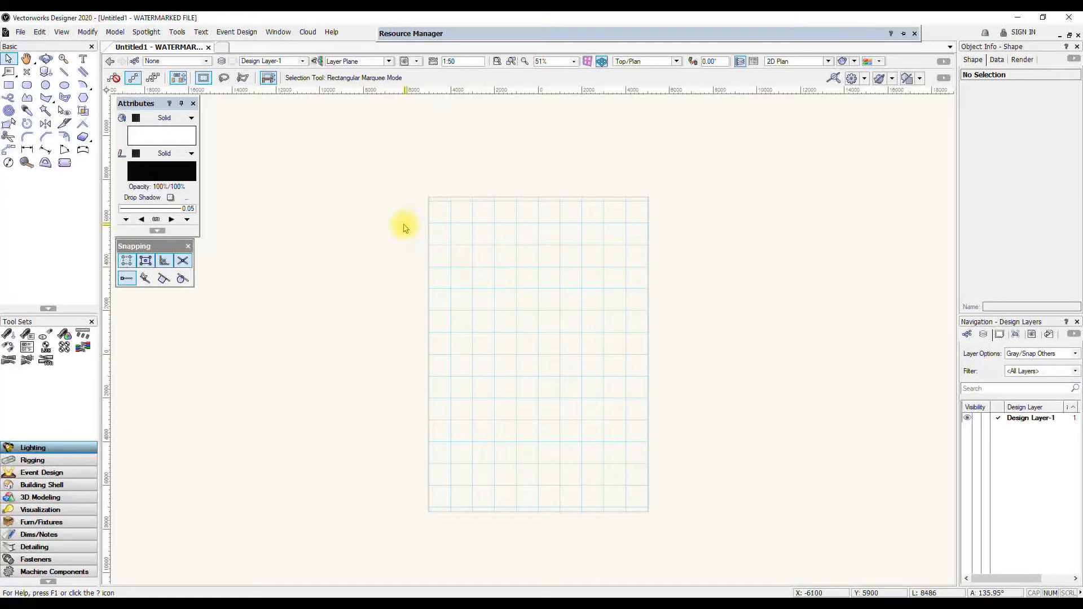
pyautogui.moveTo(366, 290)
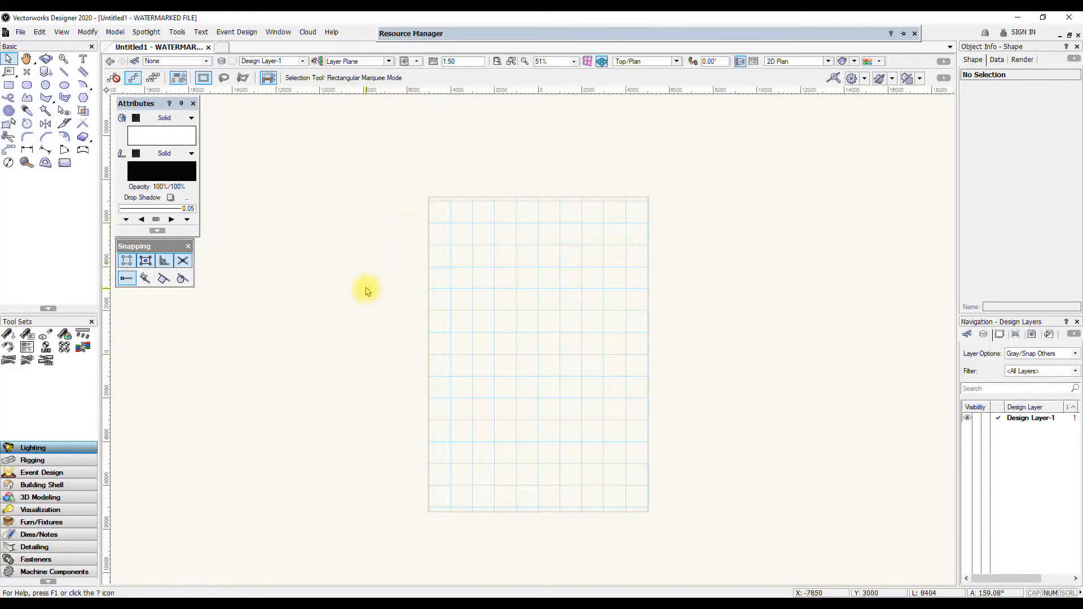
pyautogui.moveTo(309, 280)
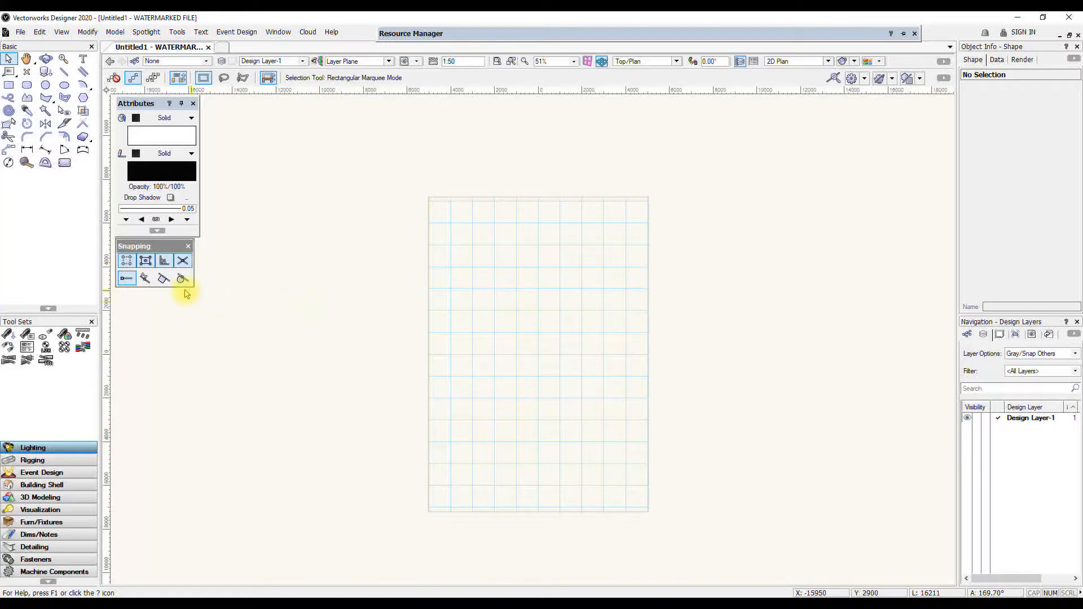
pyautogui.moveTo(83, 438)
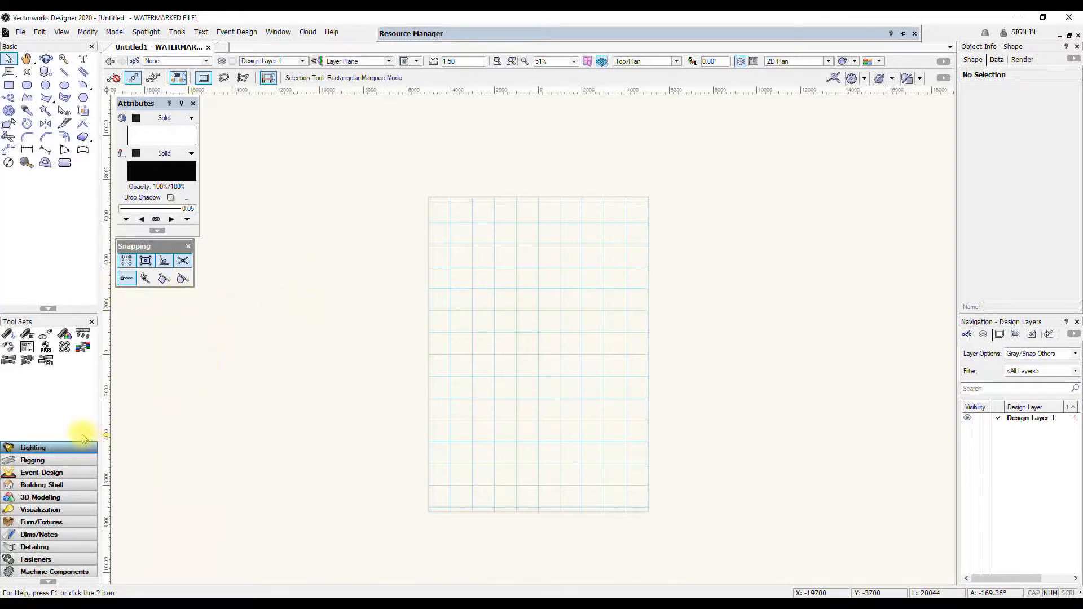
pyautogui.moveTo(41, 473)
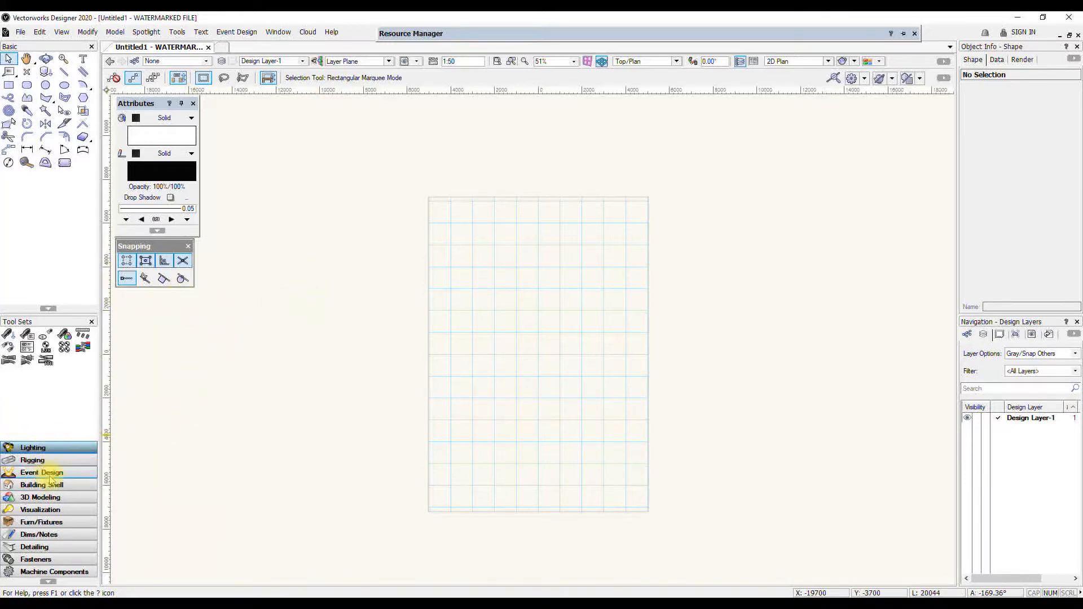
# Switch the active workspace to Spotlight from the Tools menu
pyautogui.click(27, 85)
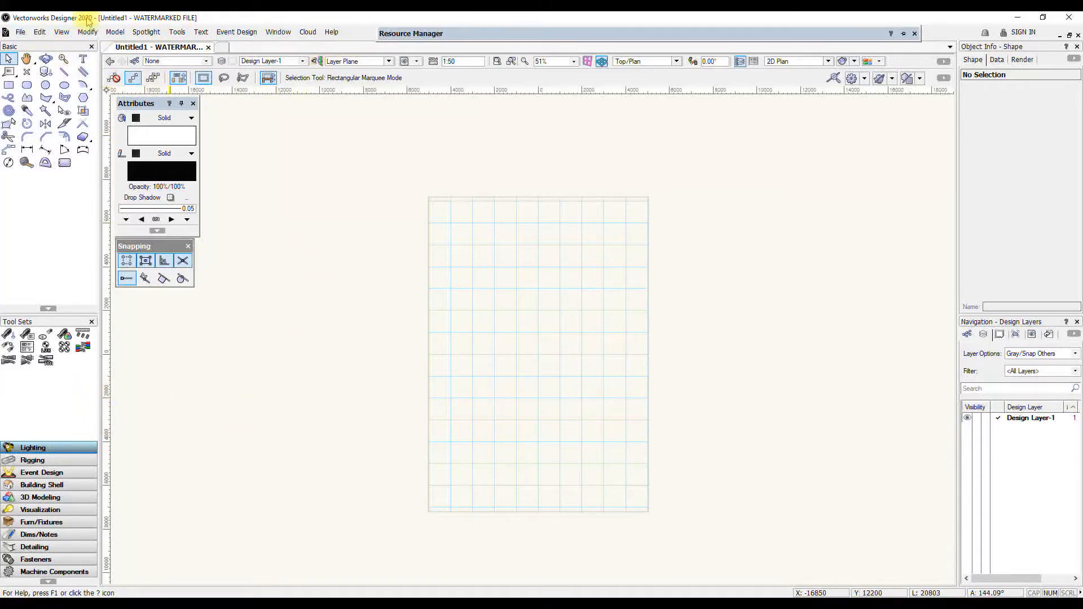
pyautogui.moveTo(262, 144)
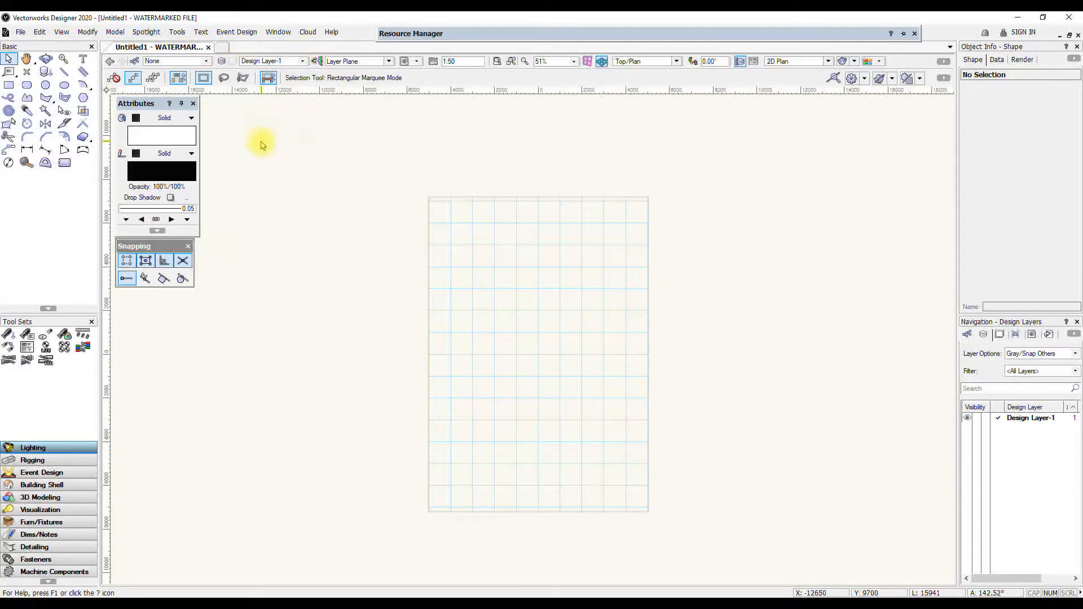
pyautogui.moveTo(232, 156)
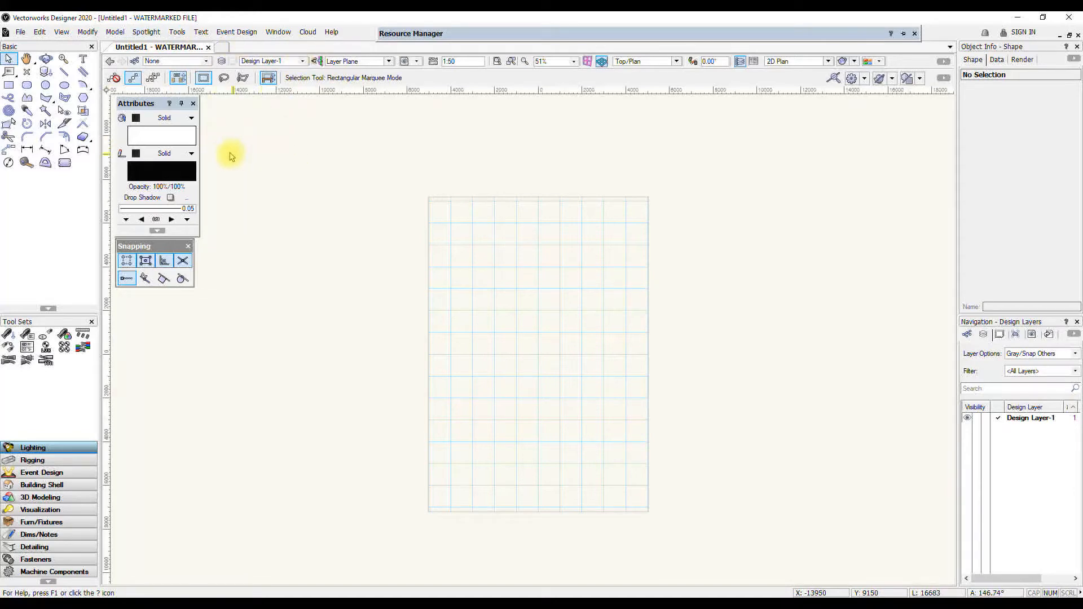
pyautogui.click(176, 32)
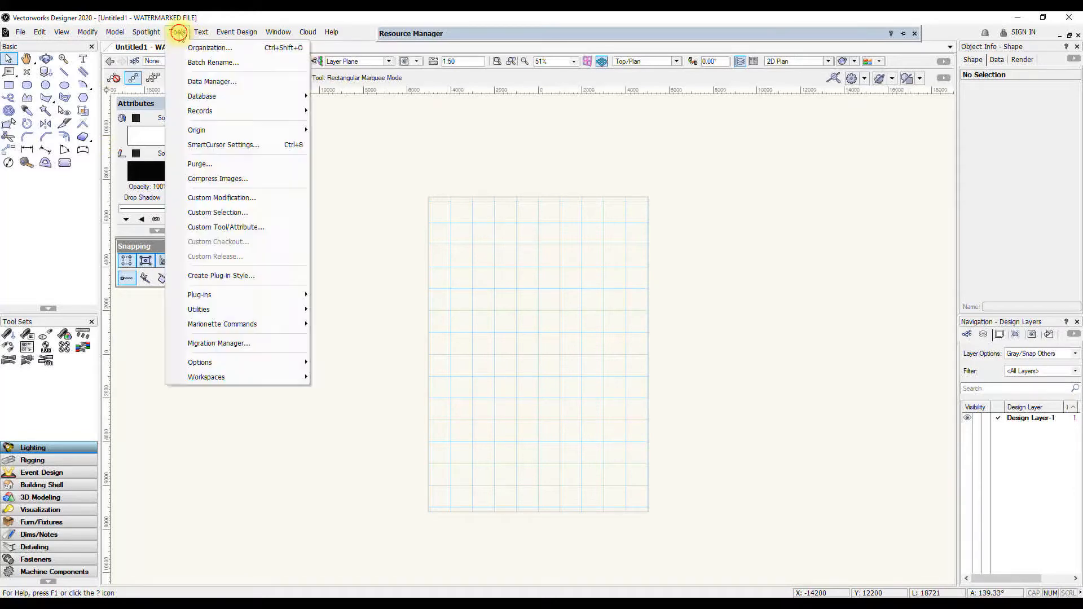
pyautogui.moveTo(206, 376)
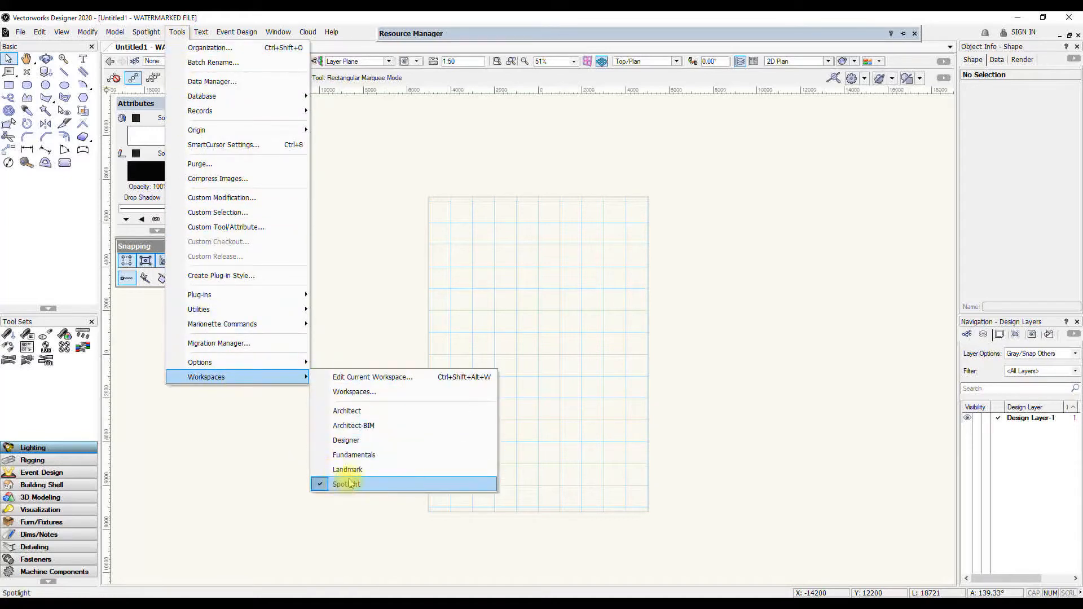
pyautogui.click(346, 484)
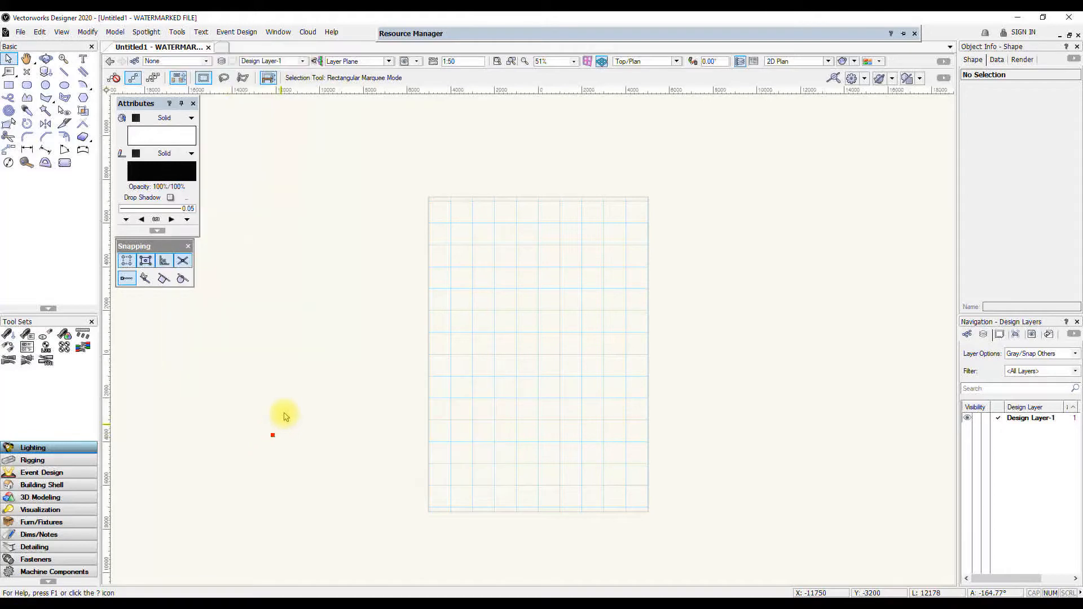
pyautogui.moveTo(276, 392)
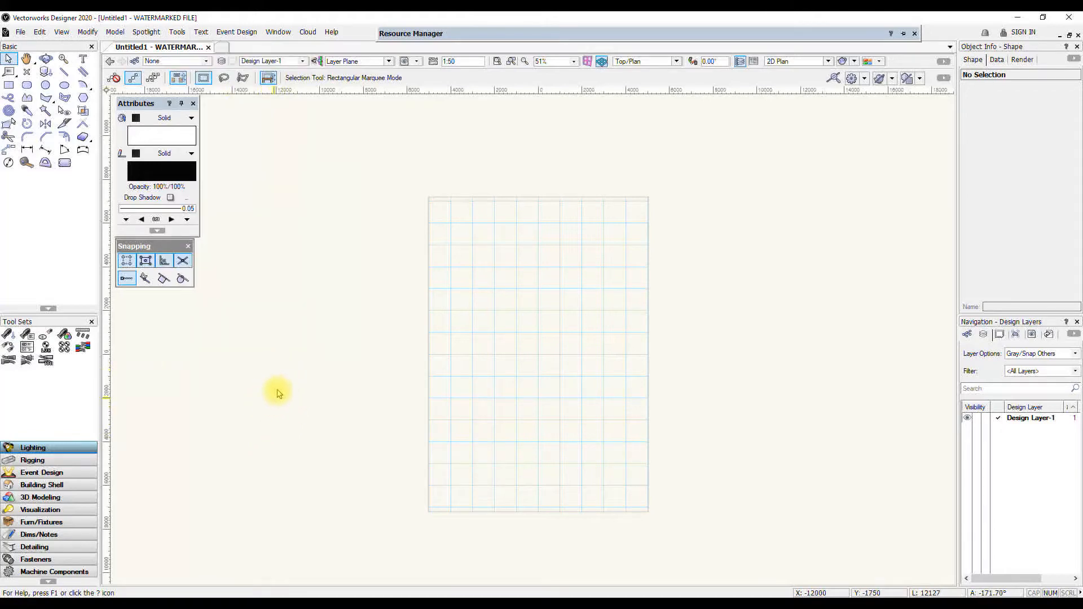
pyautogui.moveTo(299, 391)
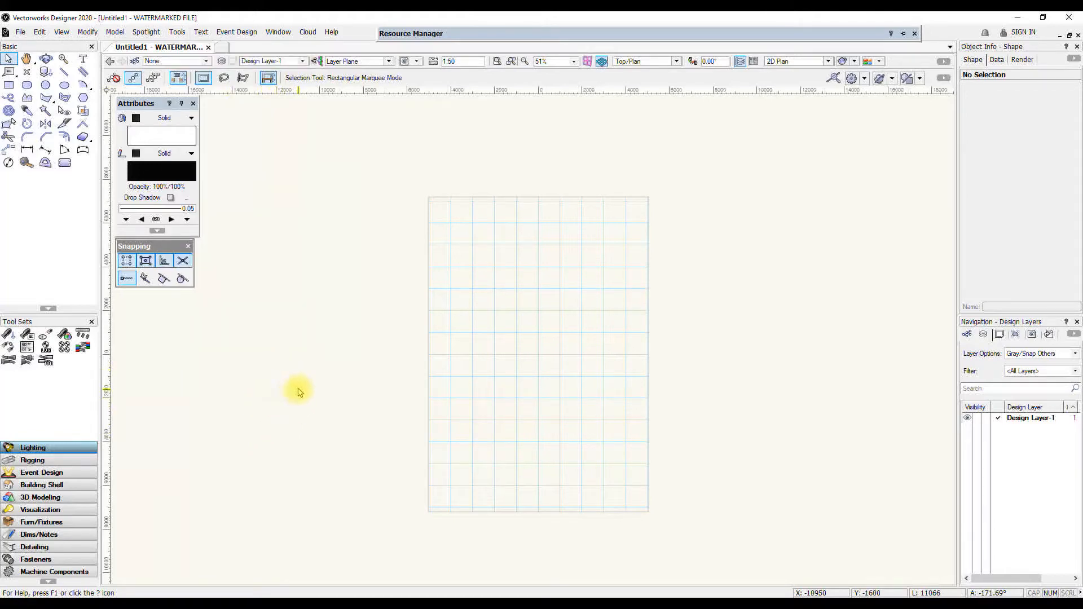
pyautogui.moveTo(340, 378)
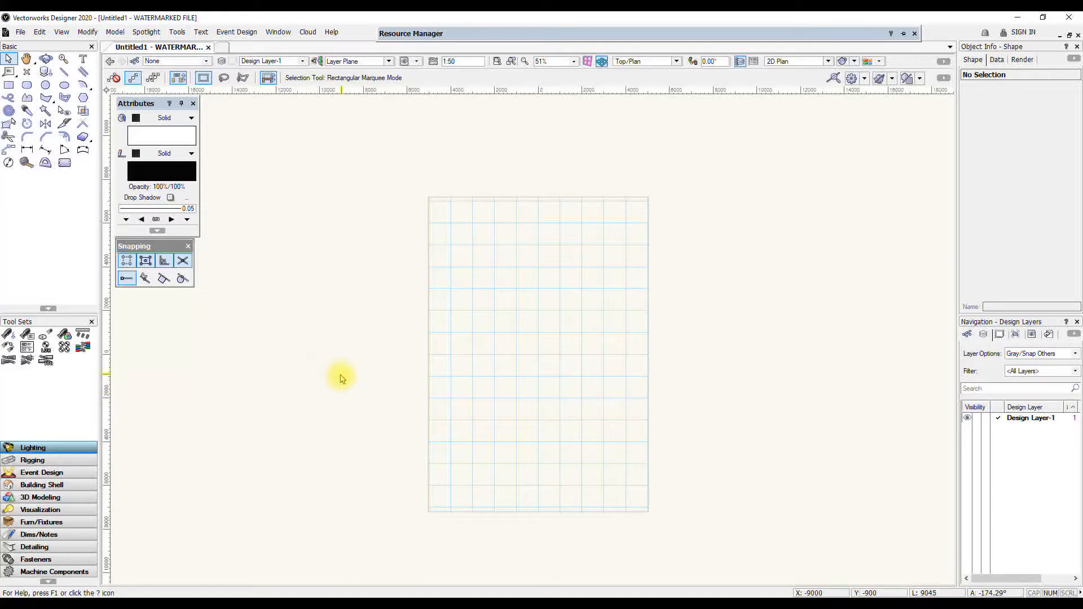
pyautogui.moveTo(521, 406)
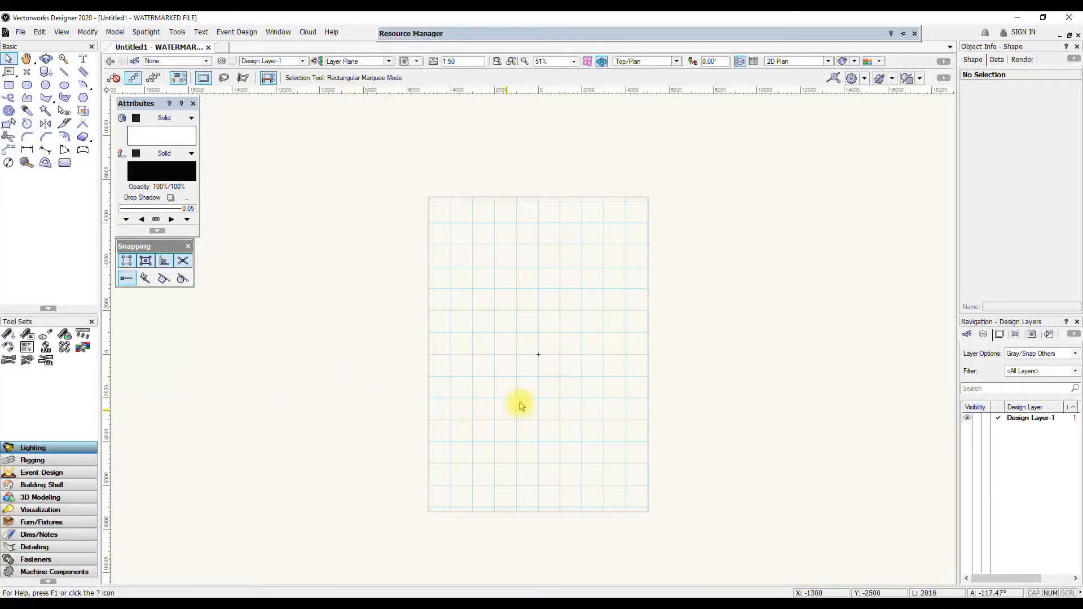
# Zoom in on the gridded page and back out to a moderate scale
pyautogui.scroll(3)
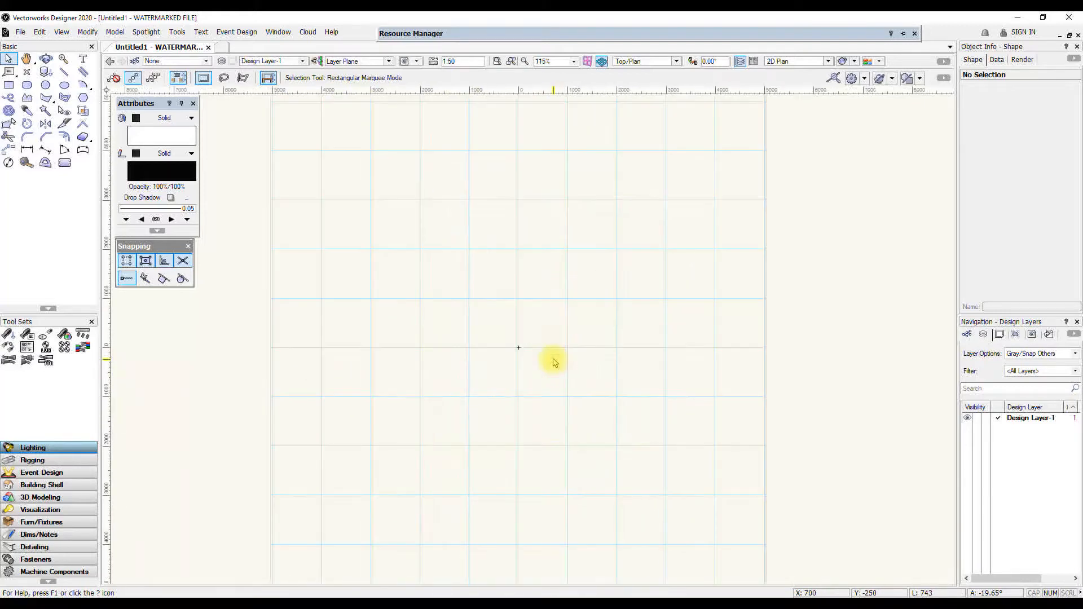
pyautogui.scroll(-3)
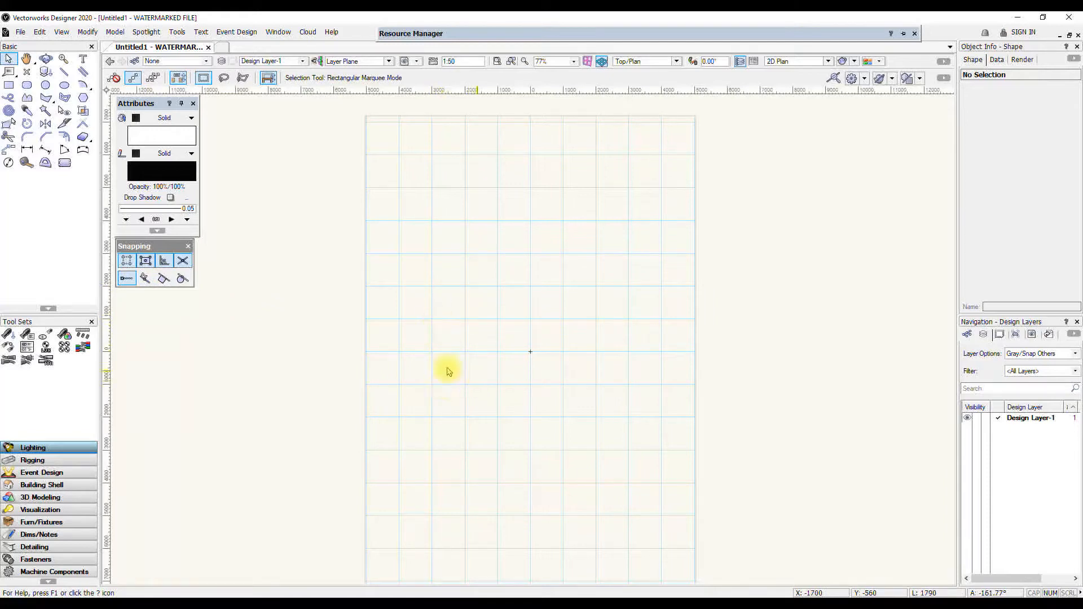
pyautogui.moveTo(446, 354)
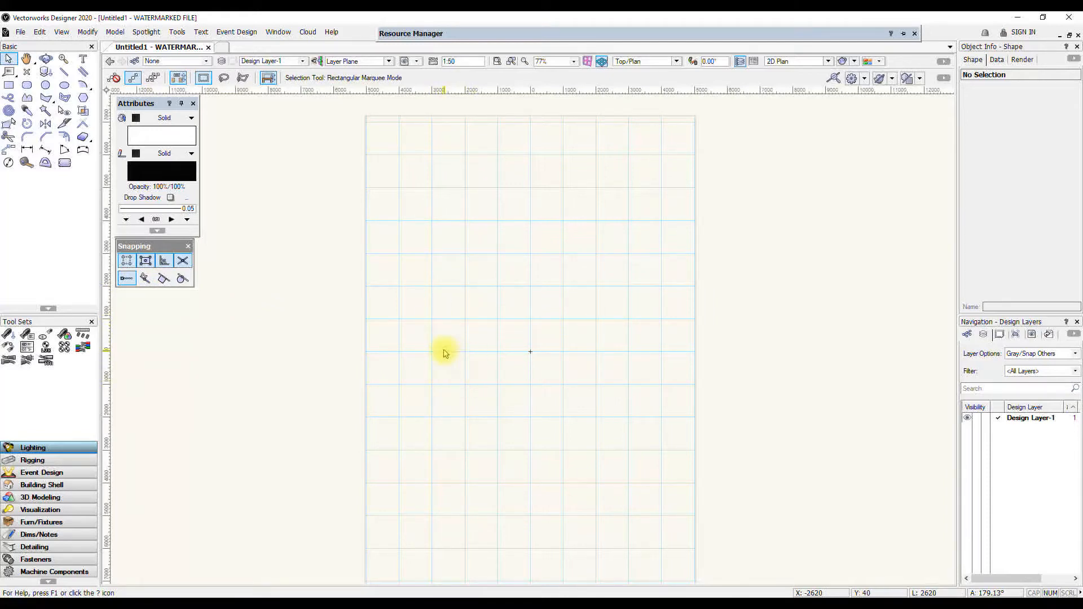
pyautogui.moveTo(462, 362)
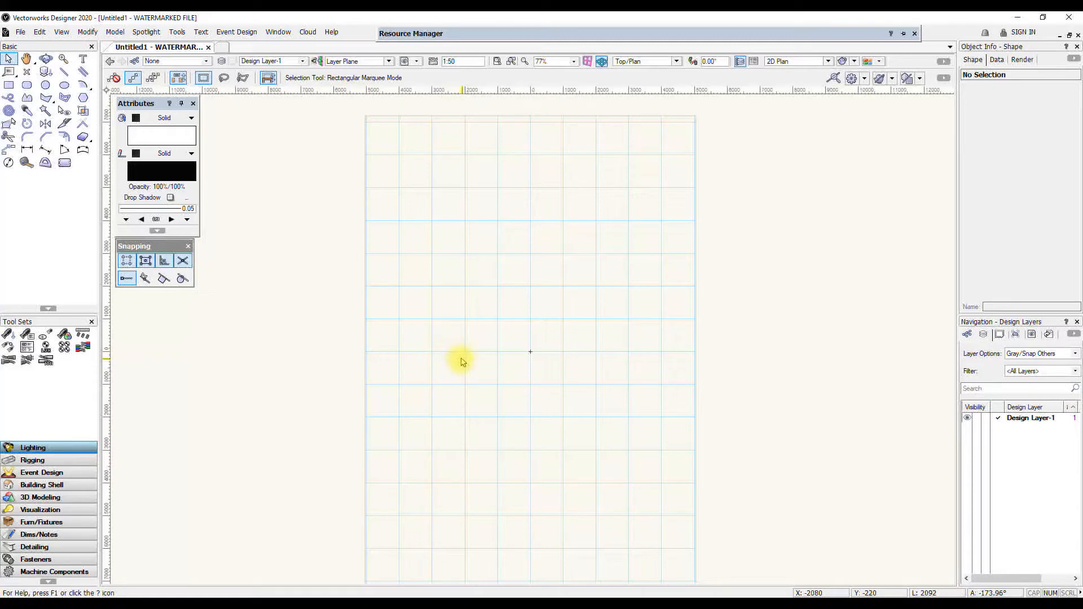
pyautogui.moveTo(440, 355)
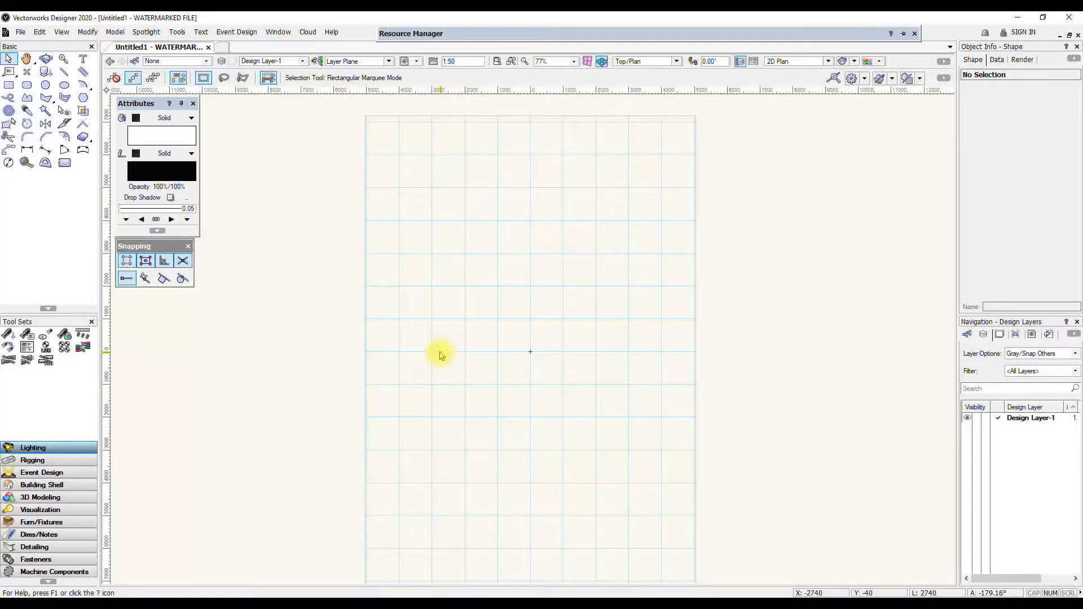
pyautogui.moveTo(466, 359)
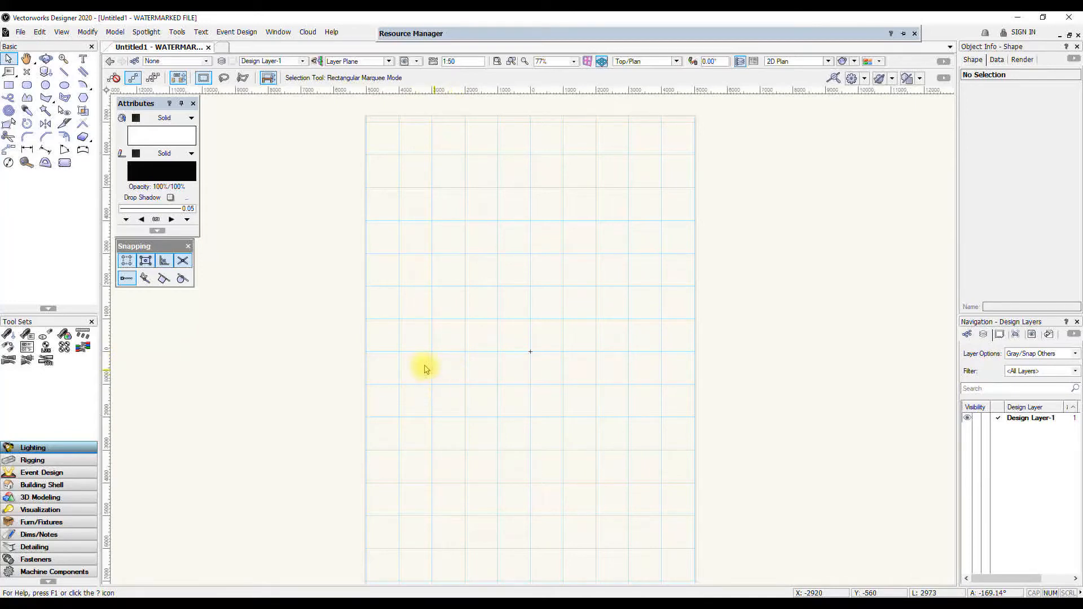
pyautogui.moveTo(145, 261)
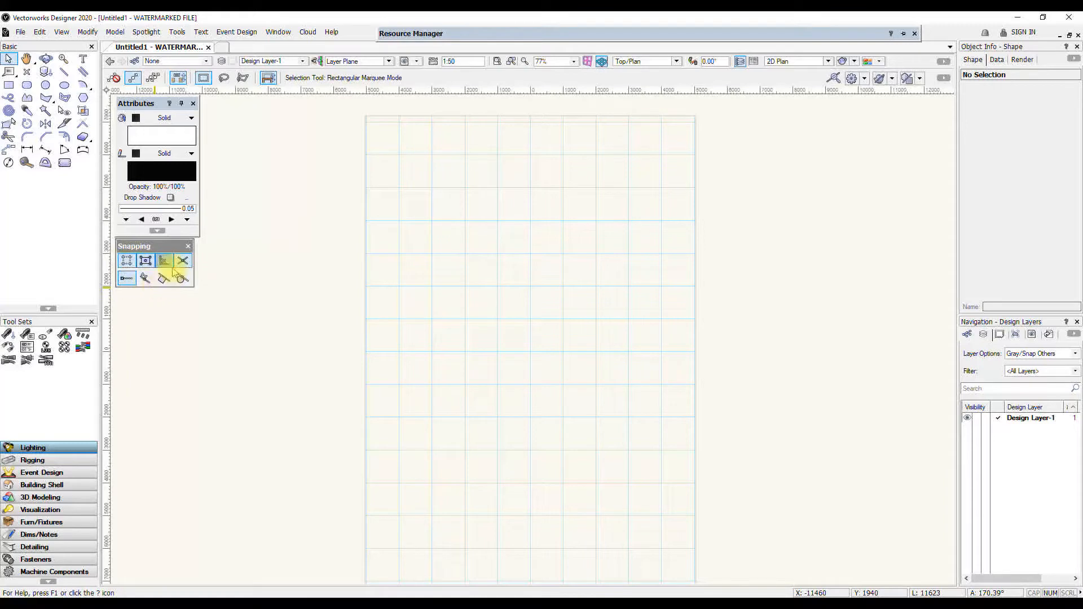
pyautogui.moveTo(126, 261)
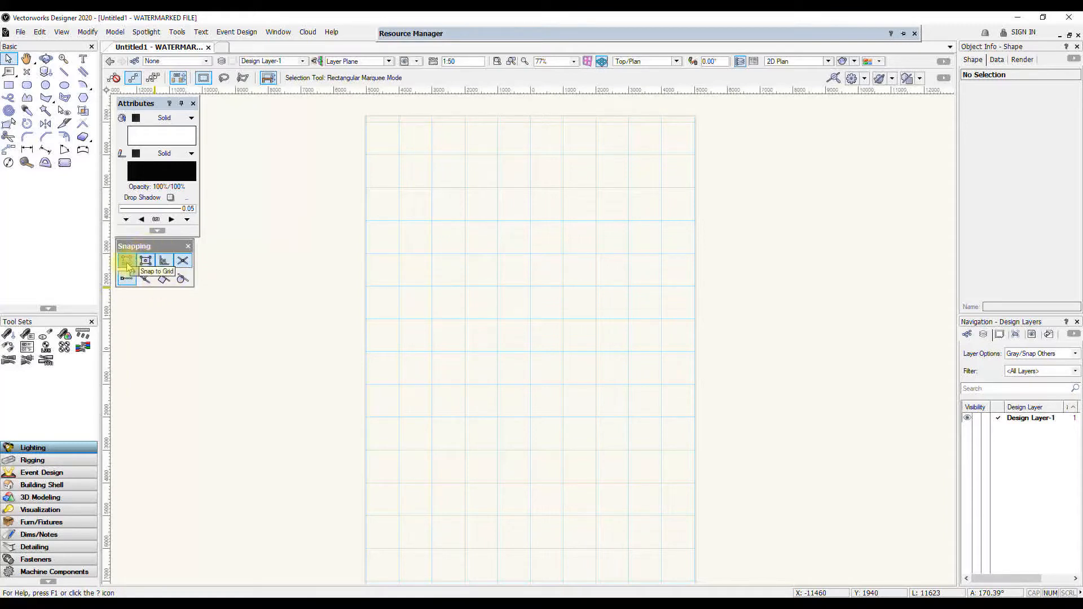
# Uncheck Show Grid in the SmartCursor grid settings so grid lines disappear
pyautogui.click(127, 260)
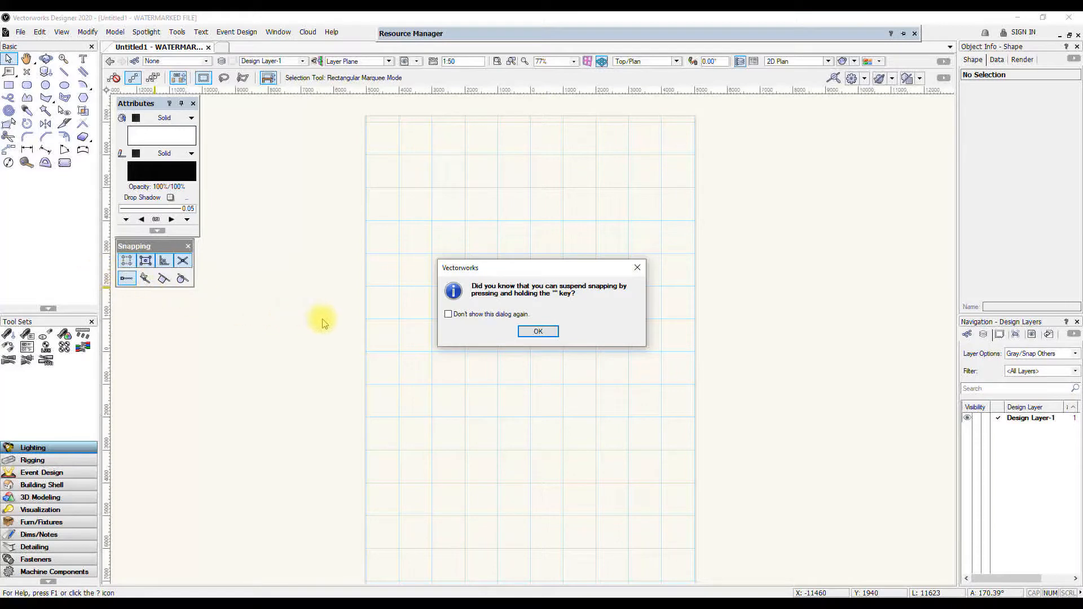
pyautogui.moveTo(590, 336)
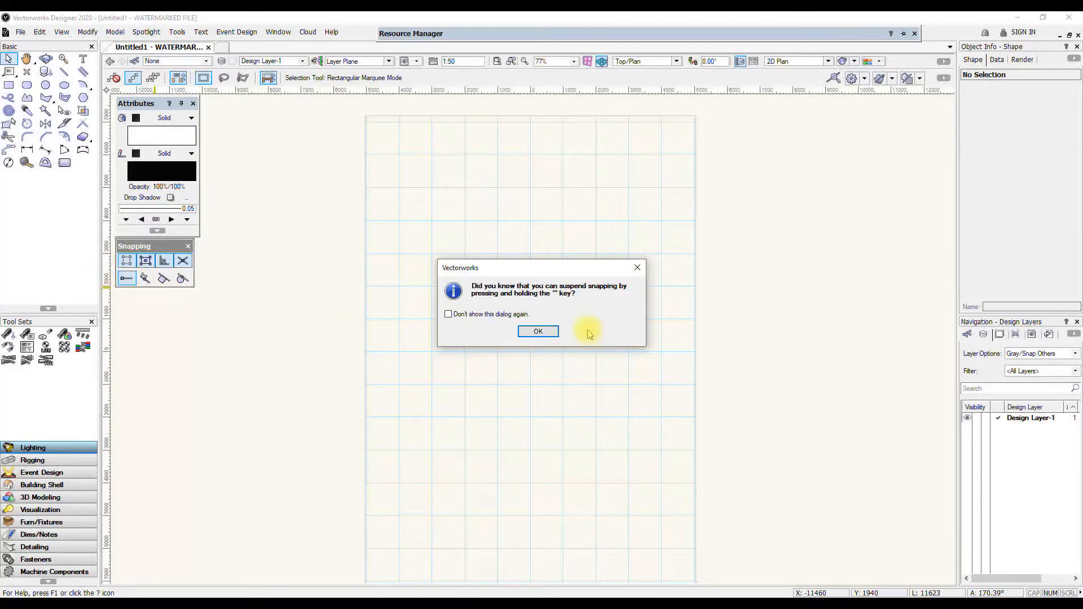
pyautogui.click(538, 331)
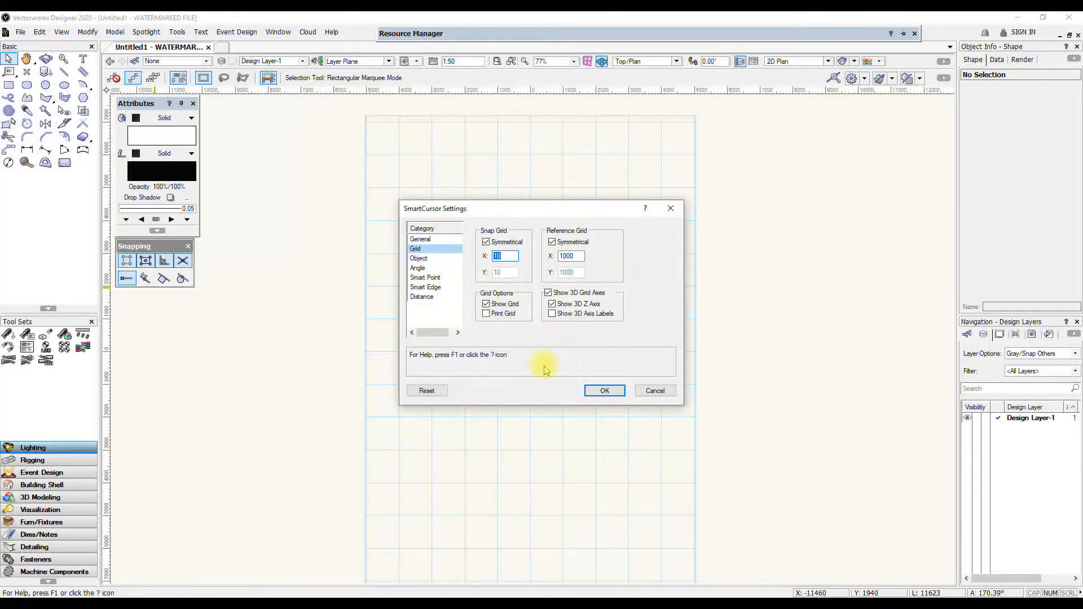
pyautogui.moveTo(507, 298)
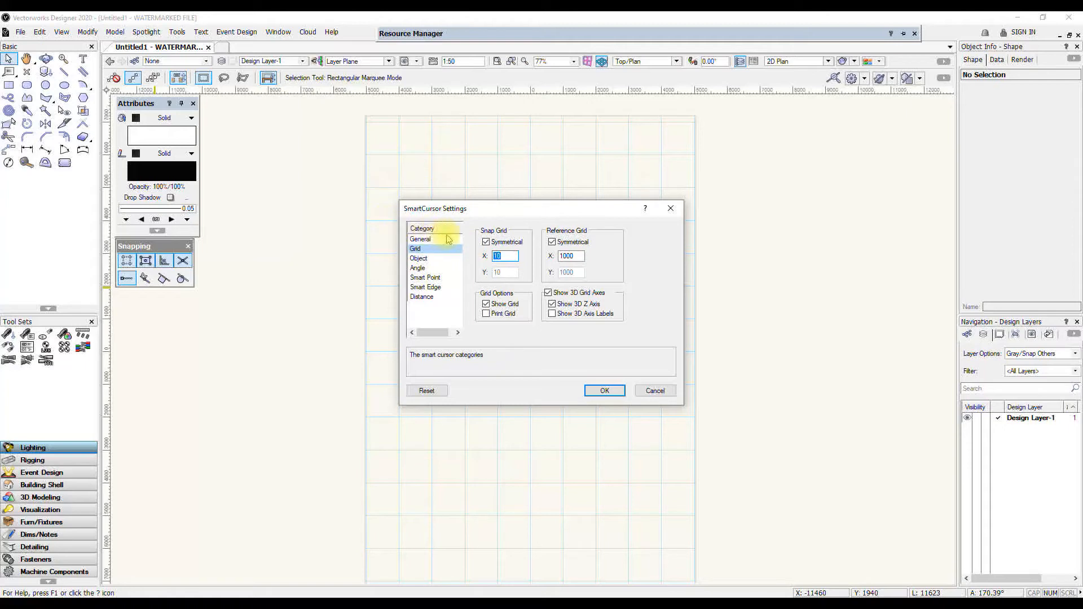
pyautogui.moveTo(480, 293)
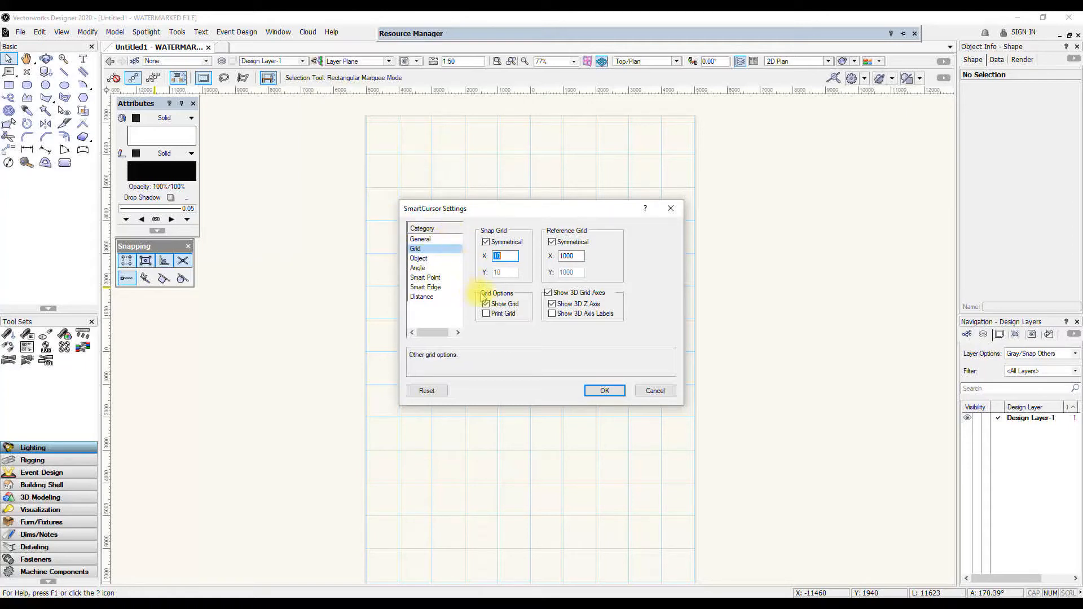
pyautogui.click(487, 304)
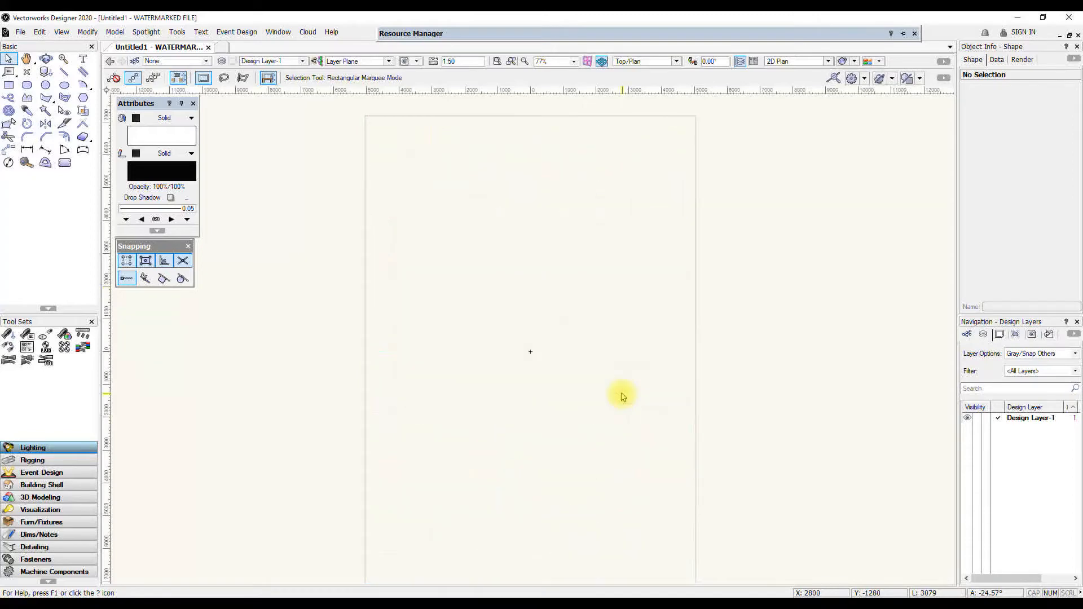
pyautogui.moveTo(246, 337)
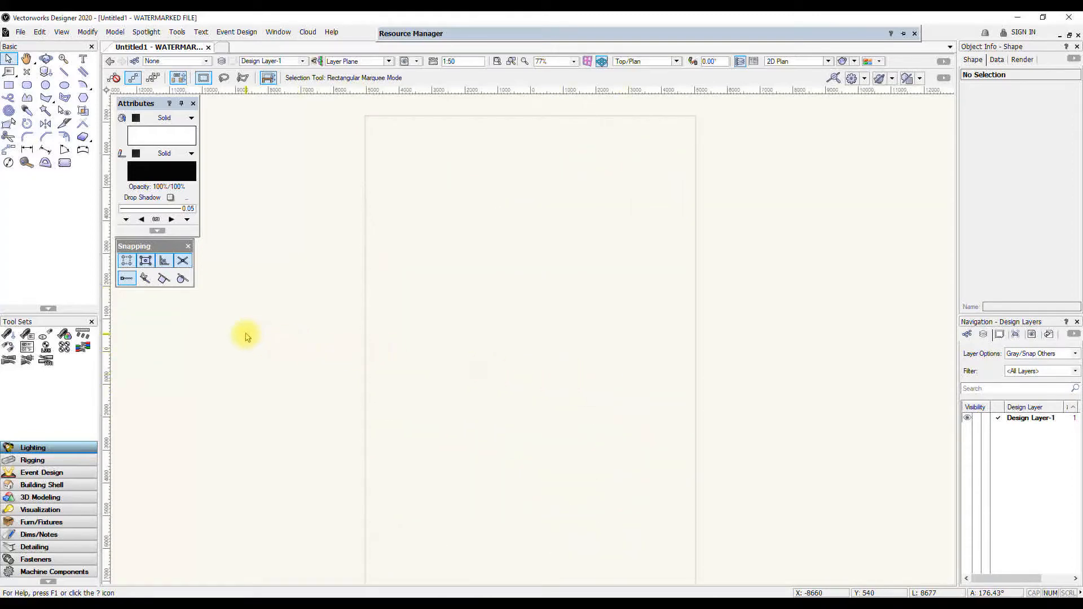
pyautogui.click(176, 32)
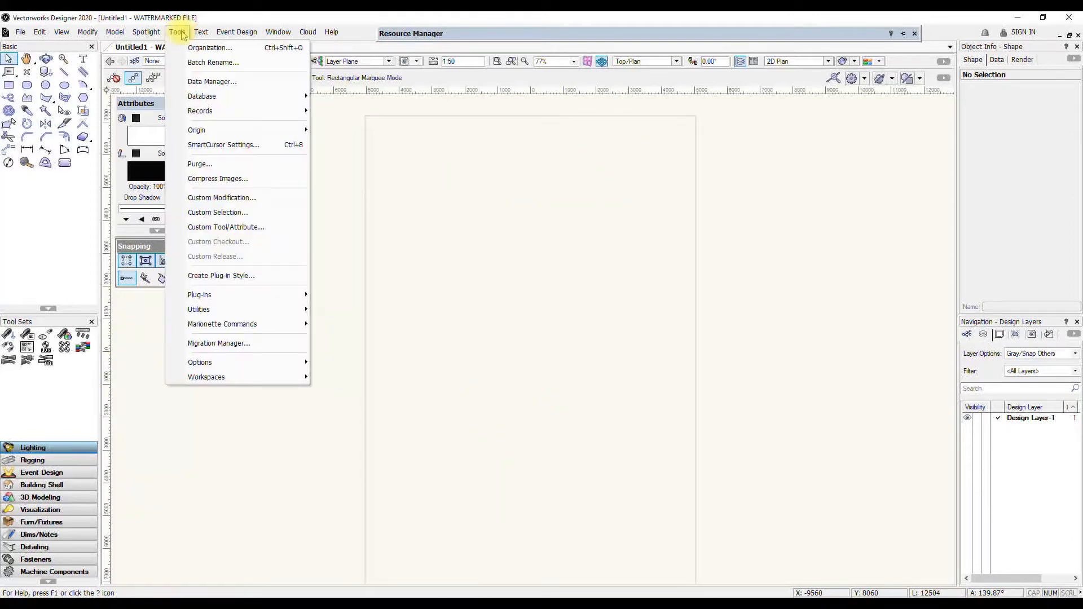
pyautogui.click(224, 144)
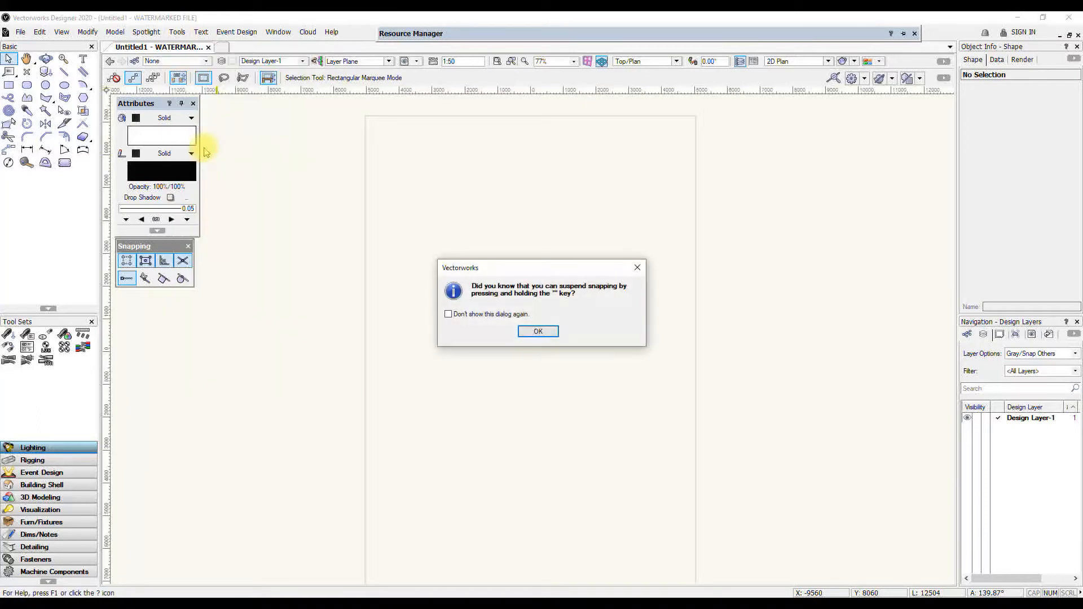
pyautogui.click(537, 332)
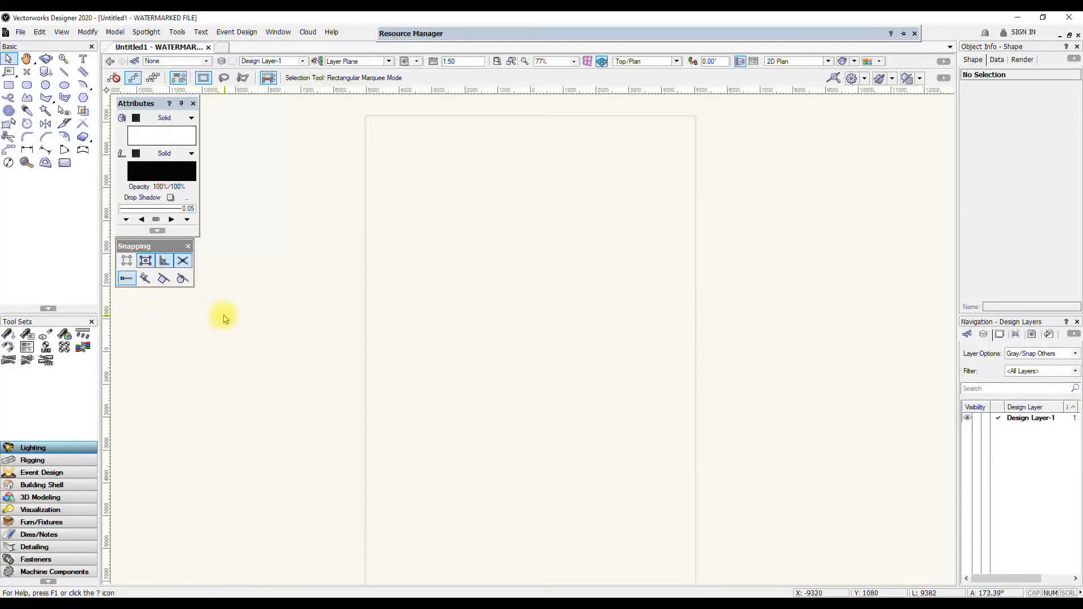
pyautogui.click(126, 261)
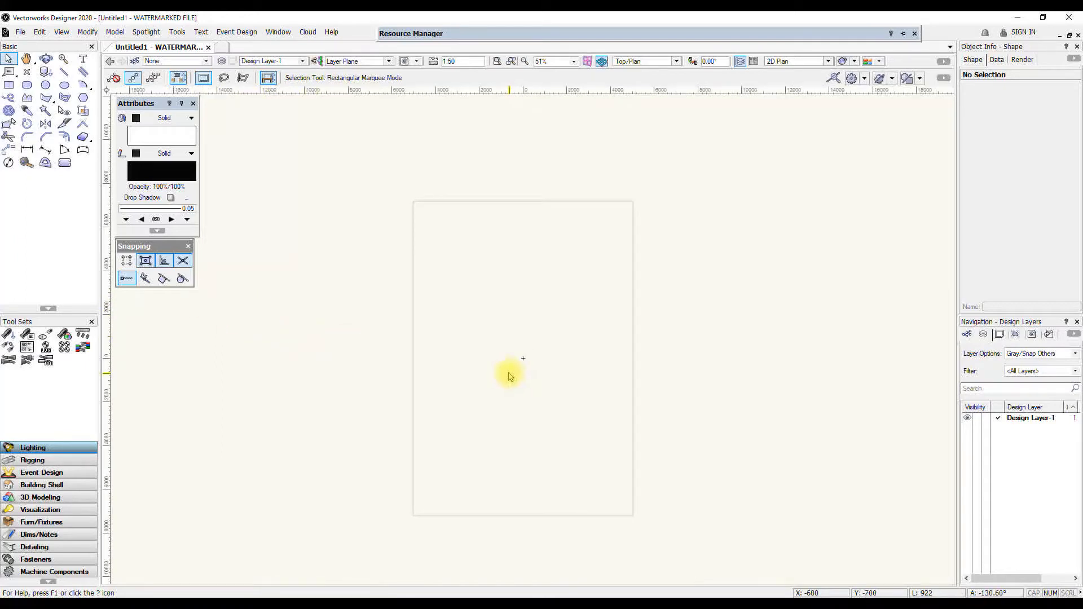
pyautogui.moveTo(646, 261)
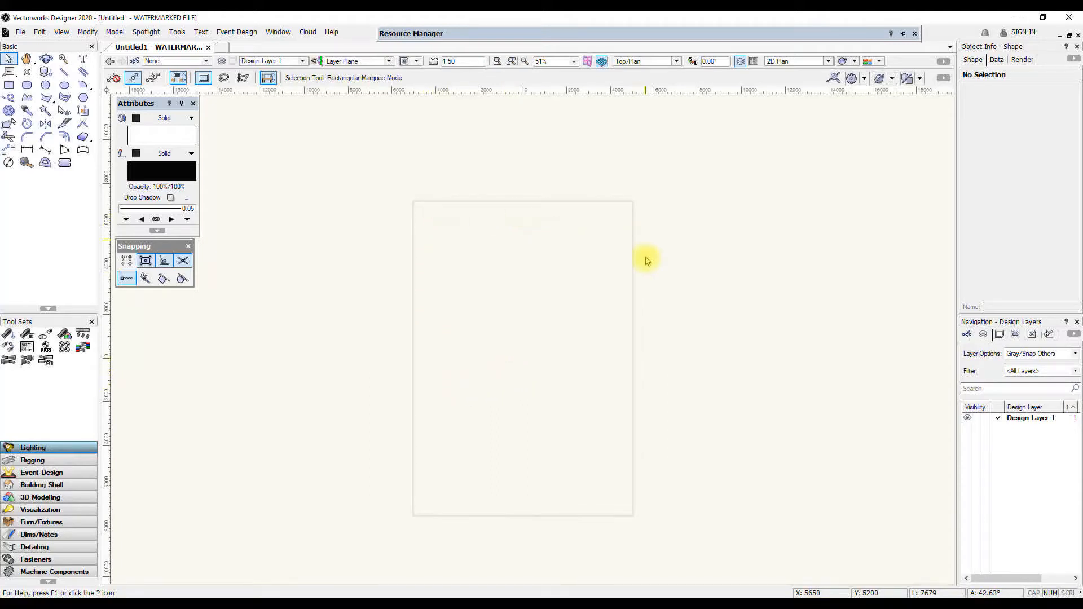
pyautogui.moveTo(615, 312)
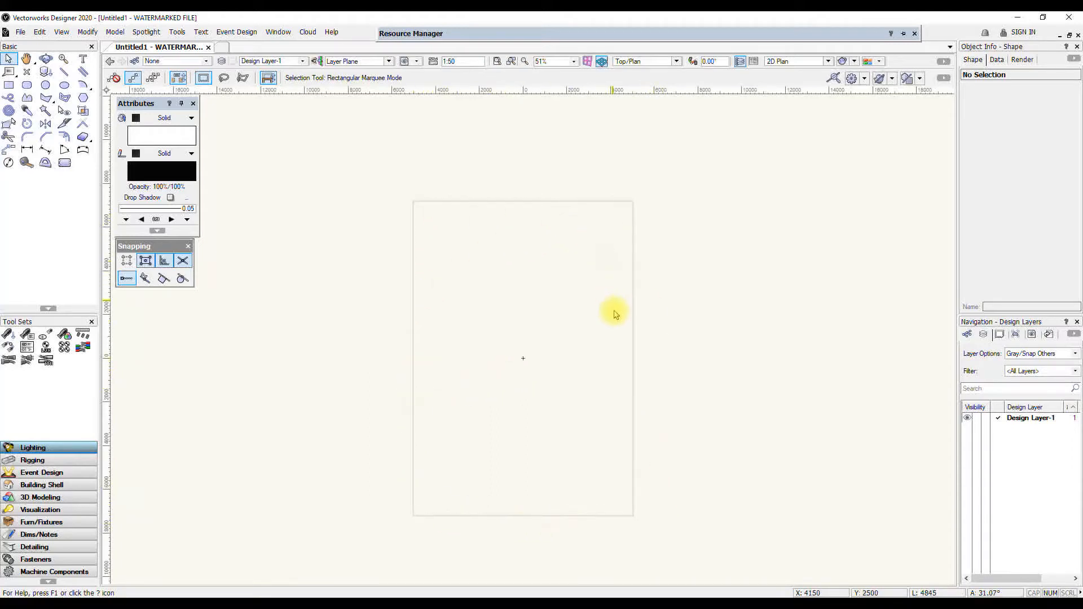
pyautogui.moveTo(633, 326)
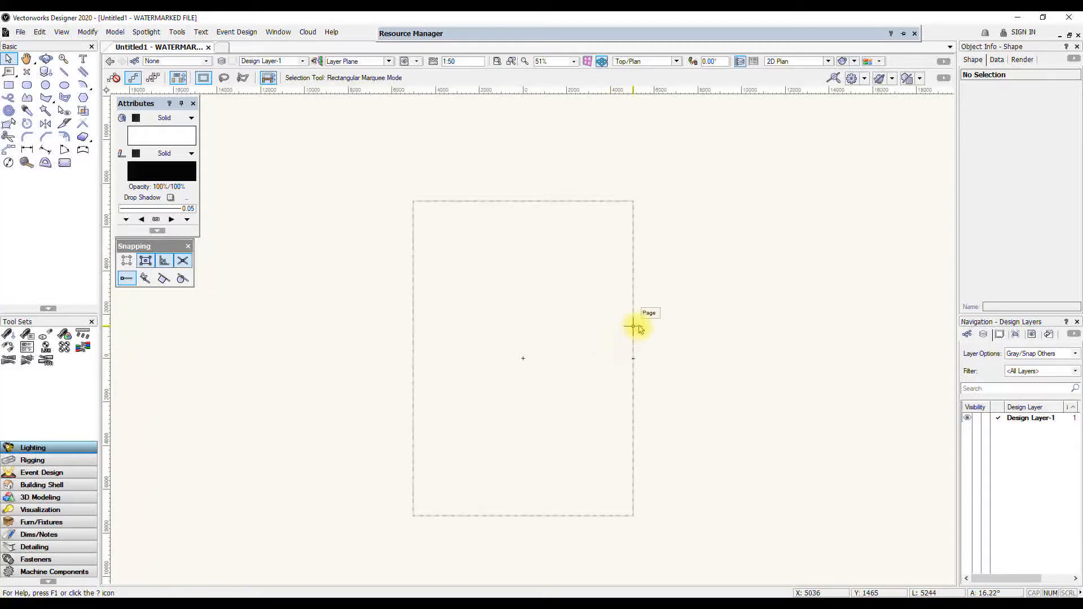
pyautogui.moveTo(615, 325)
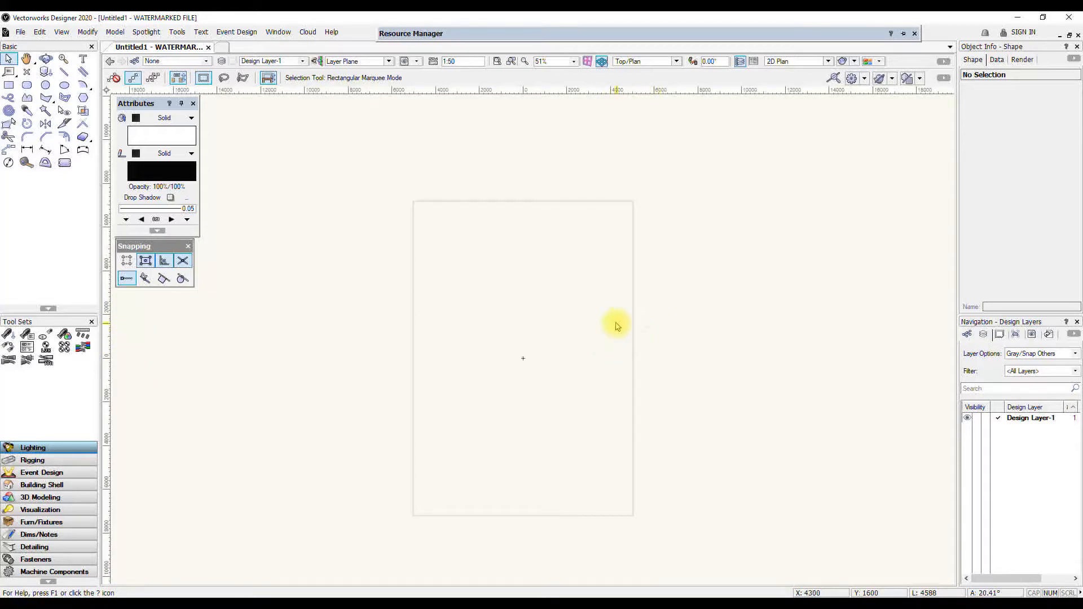
pyautogui.moveTo(648, 338)
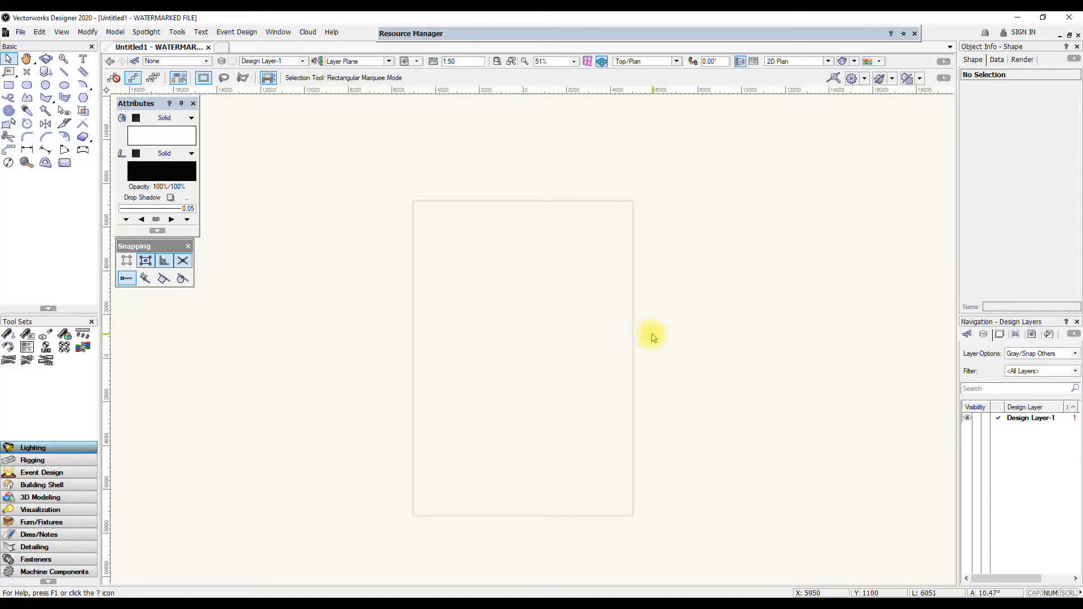
pyautogui.moveTo(651, 338)
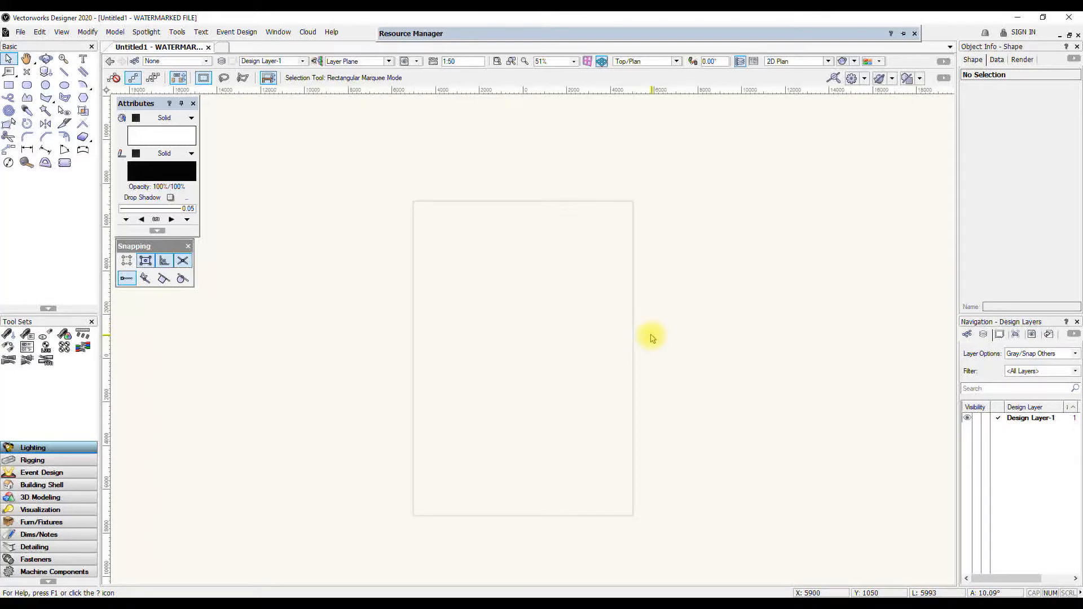
pyautogui.moveTo(648, 335)
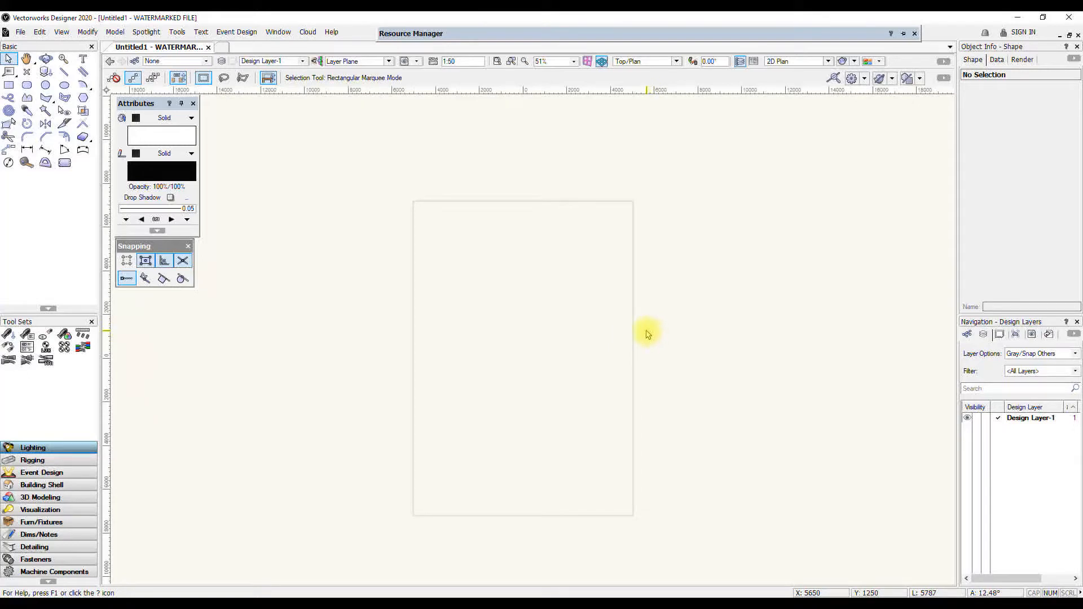
pyautogui.moveTo(652, 341)
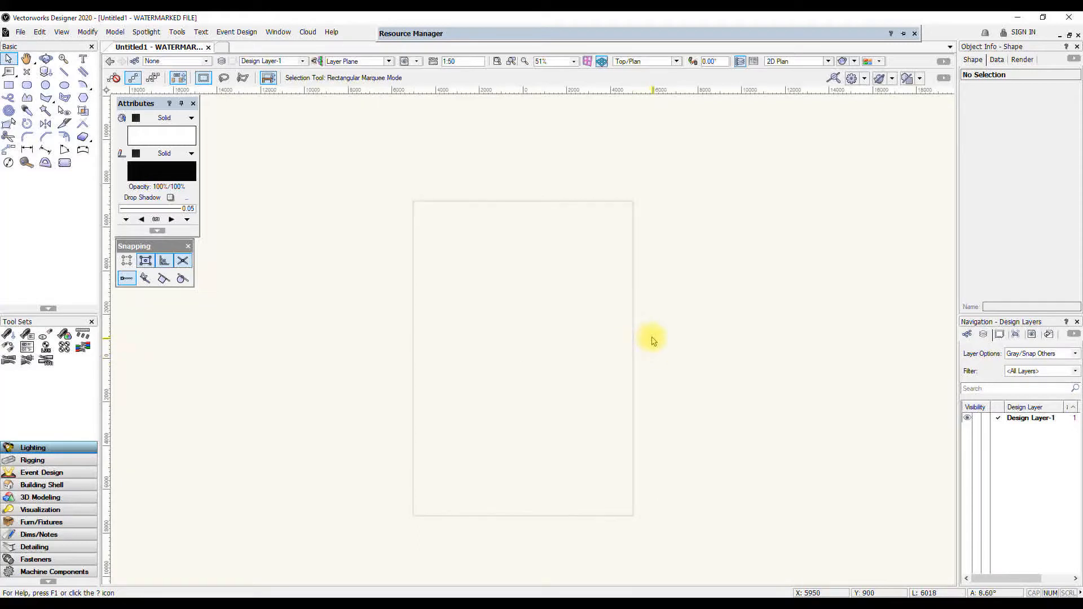
pyautogui.moveTo(648, 345)
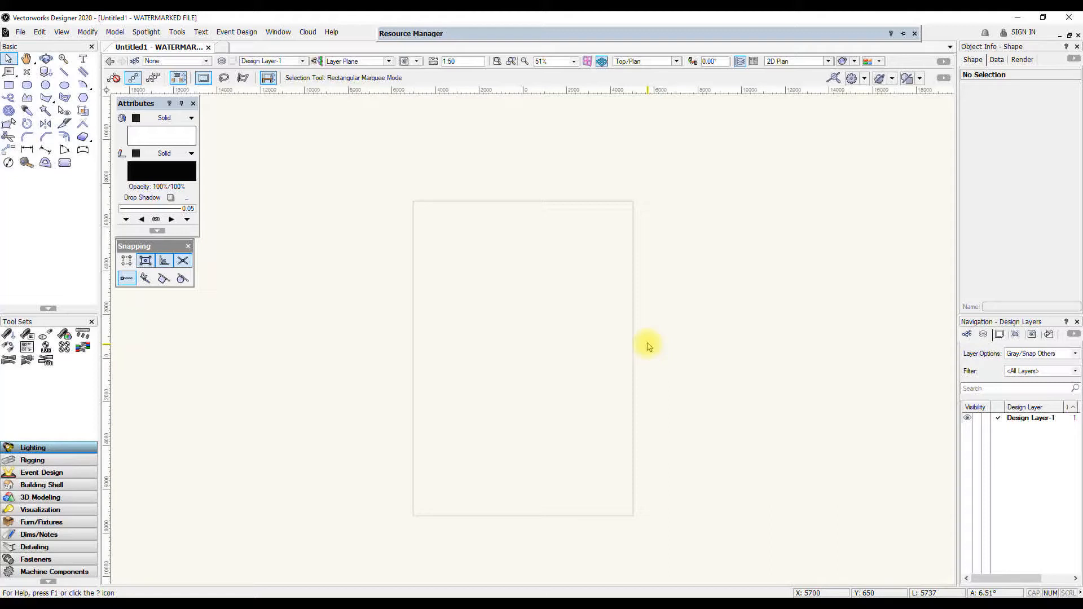
pyautogui.moveTo(647, 346)
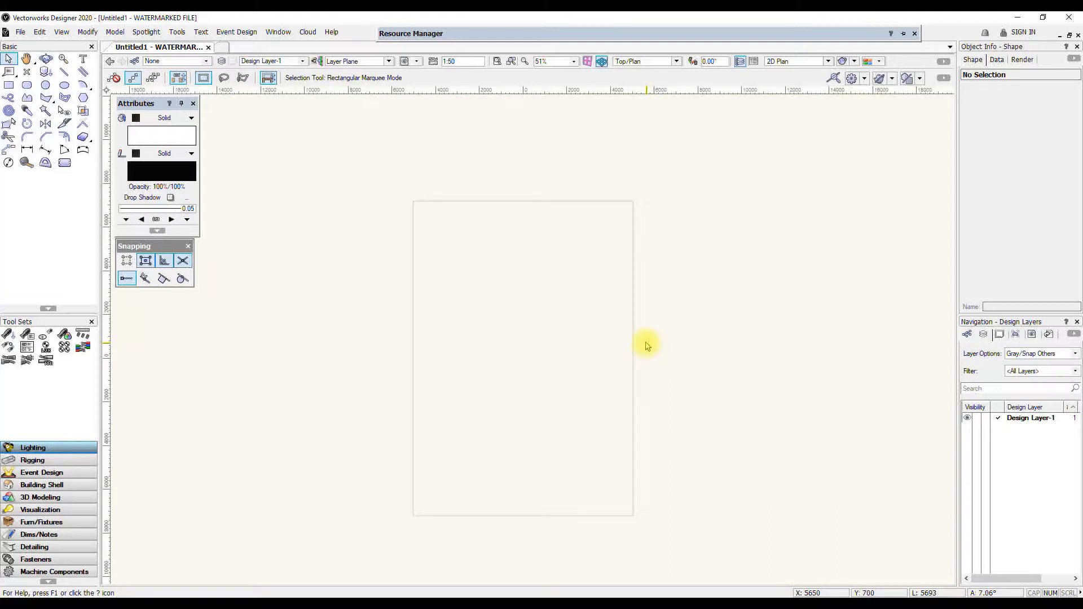
pyautogui.moveTo(668, 352)
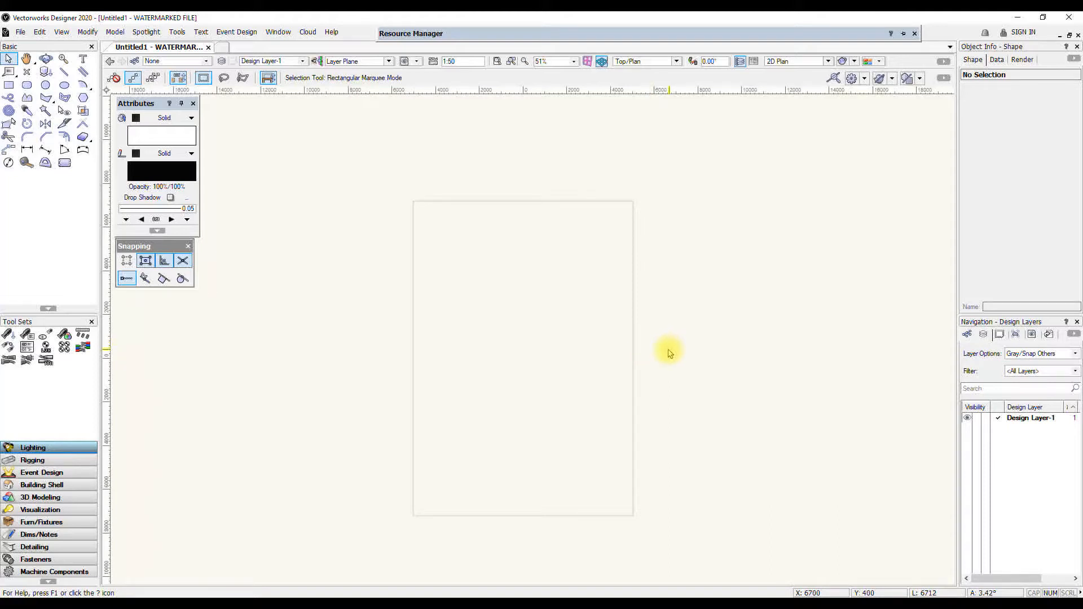
pyautogui.moveTo(677, 348)
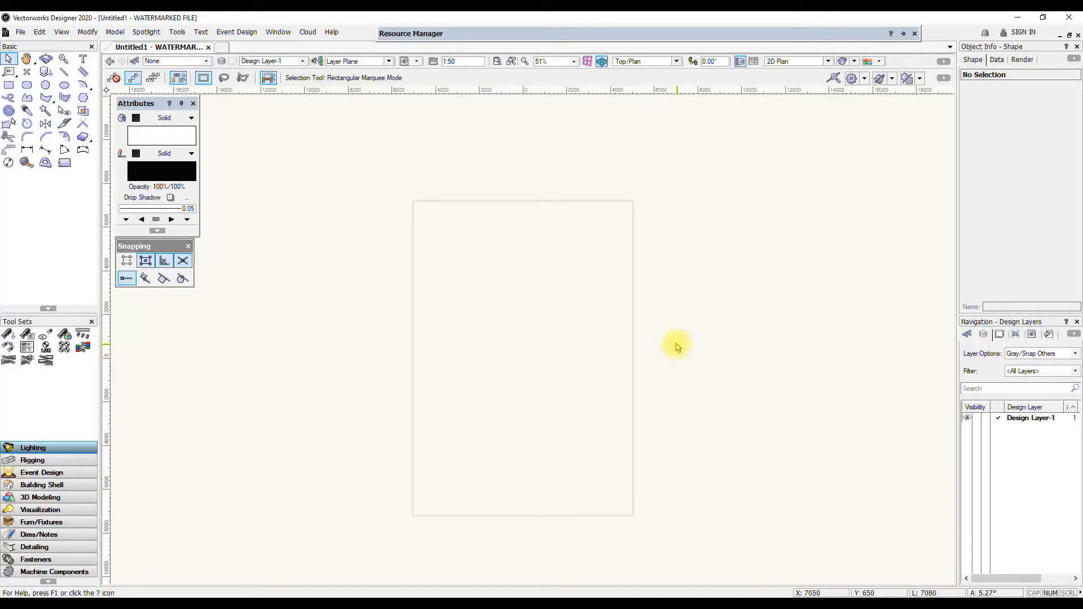
pyautogui.moveTo(661, 337)
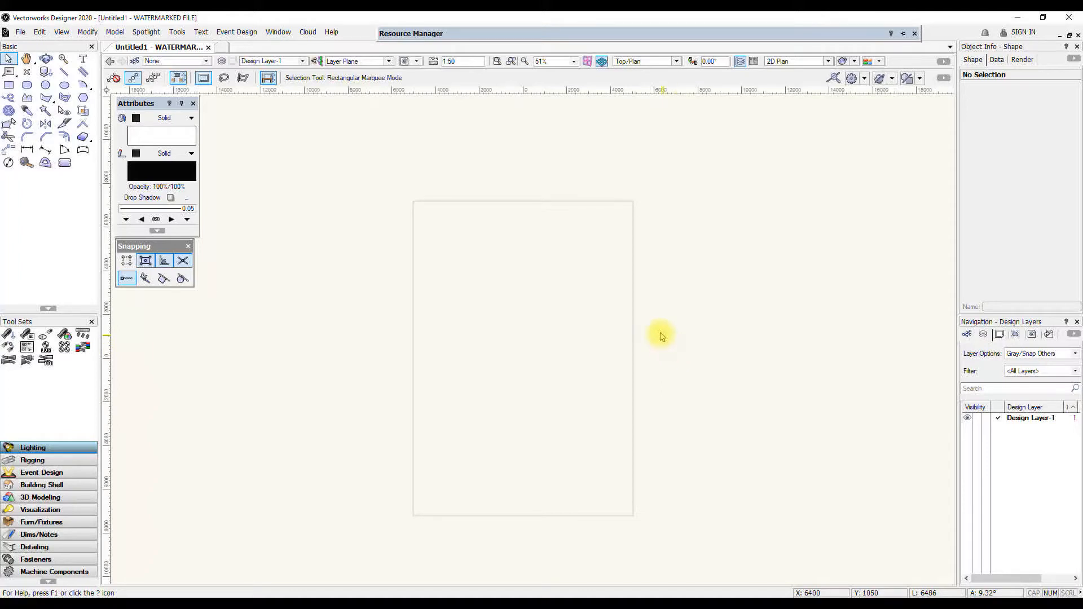
pyautogui.moveTo(365, 241)
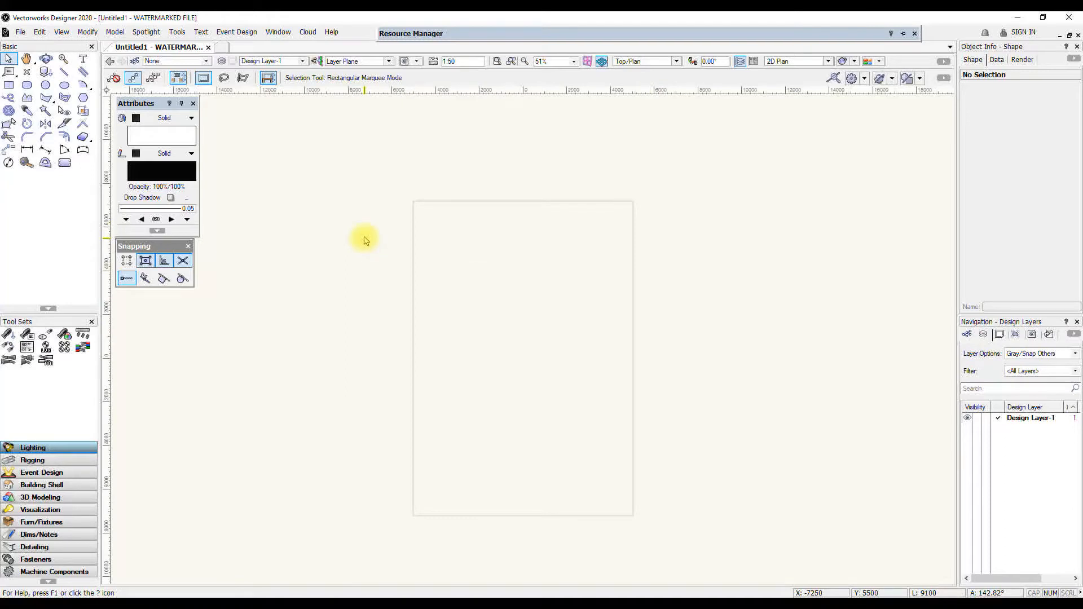
pyautogui.moveTo(366, 240)
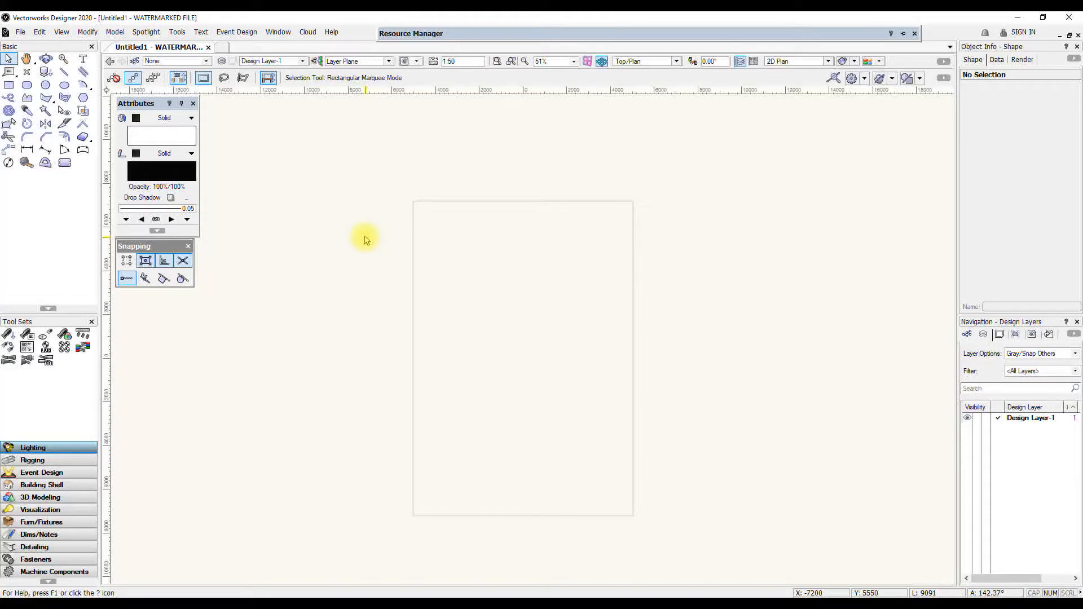
# Fit the view to the whole page with Ctrl+4
pyautogui.press('Ctrl+4')
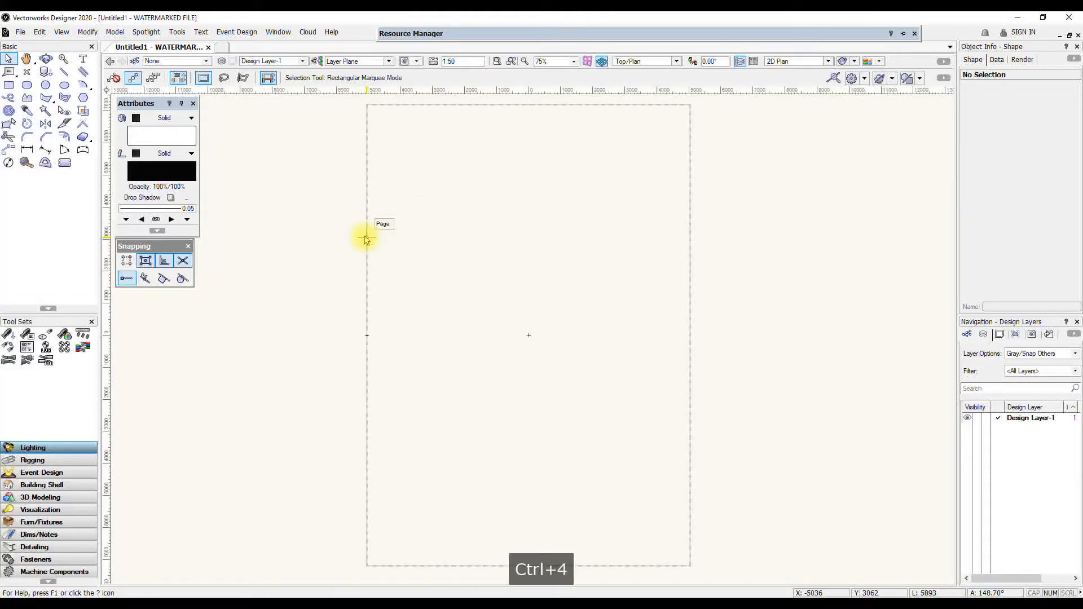
pyautogui.press('ctrl+4')
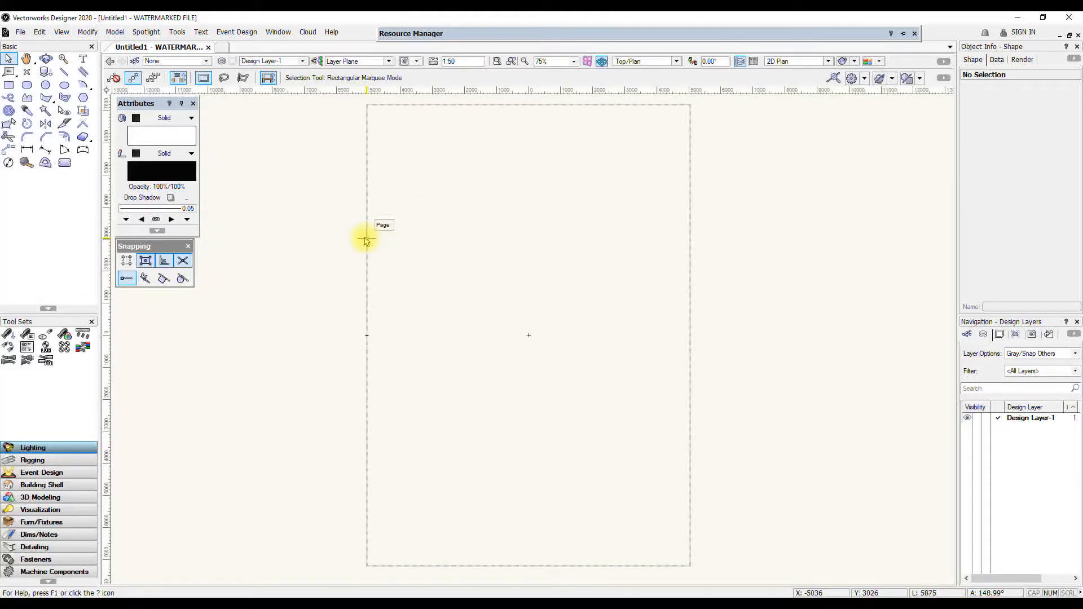
pyautogui.moveTo(365, 254)
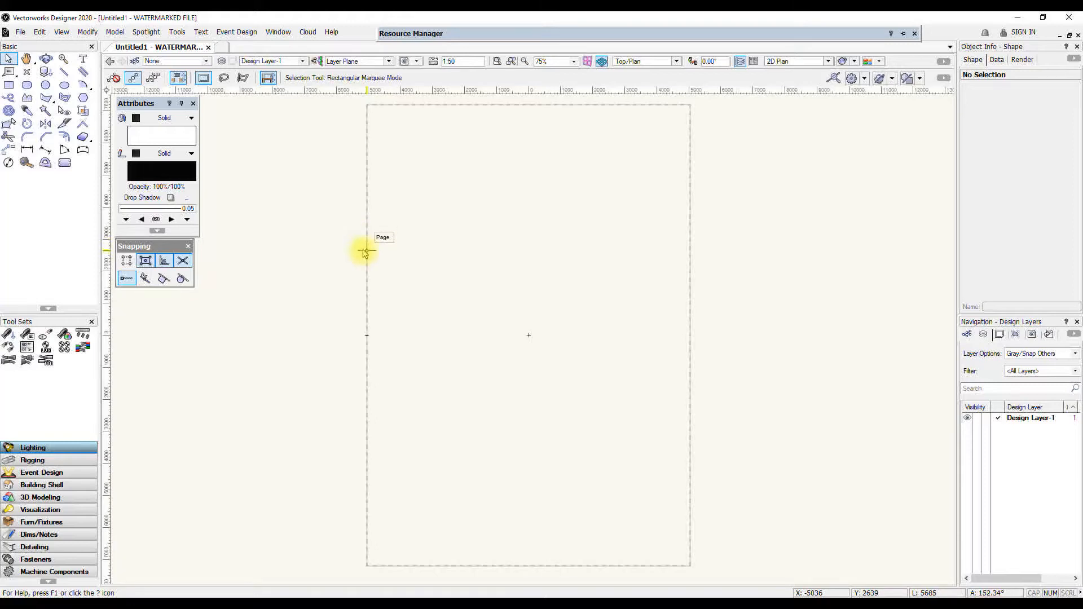
pyautogui.moveTo(324, 254)
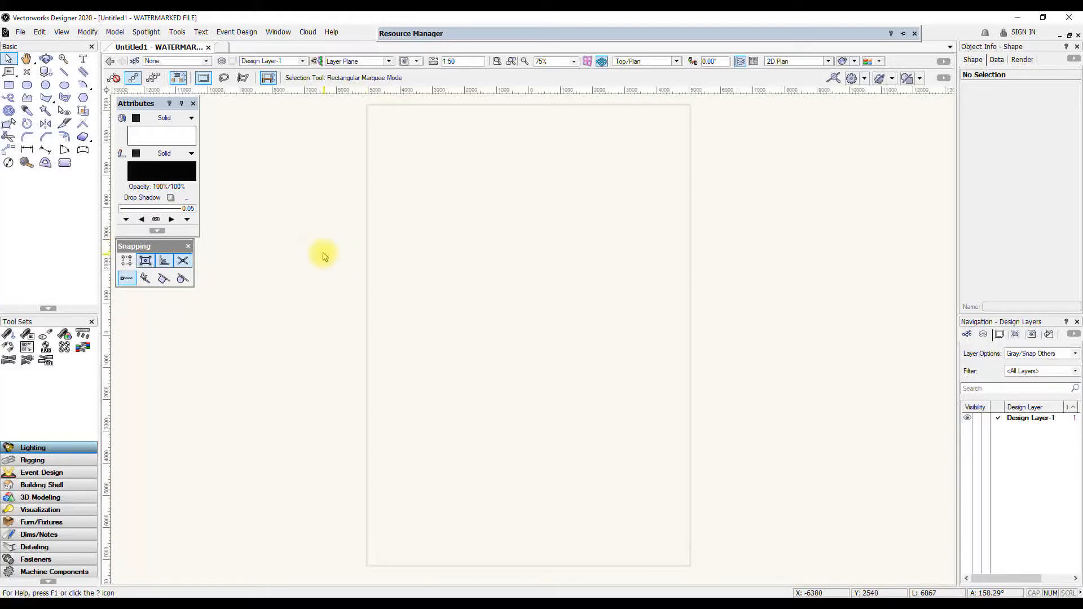
pyautogui.moveTo(312, 250)
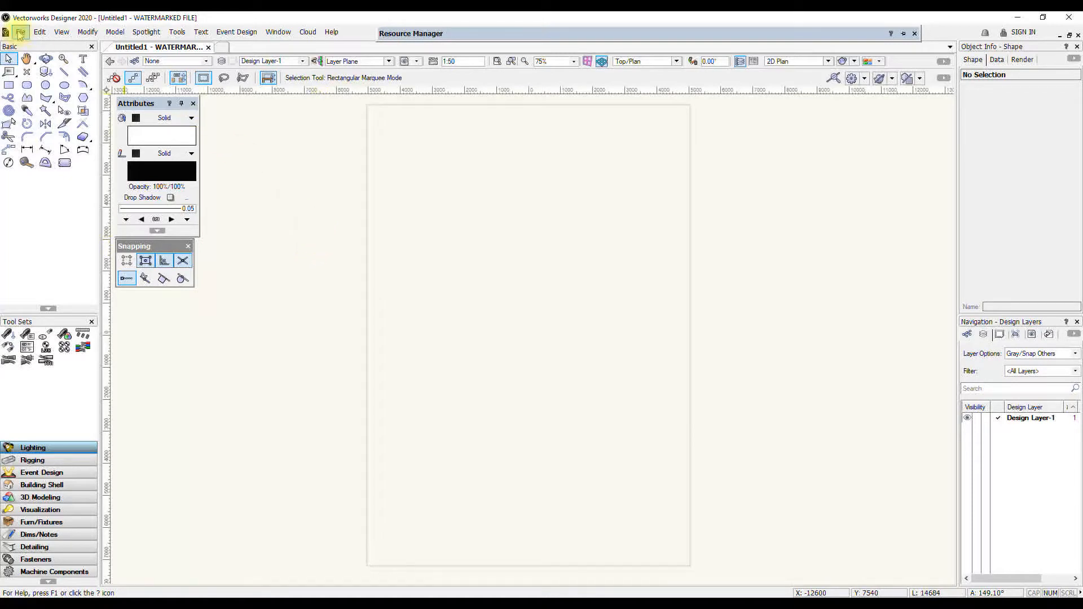
# Set Page Setup to ISO A0, allowing sizes unavailable in the printer setup
pyautogui.click(20, 32)
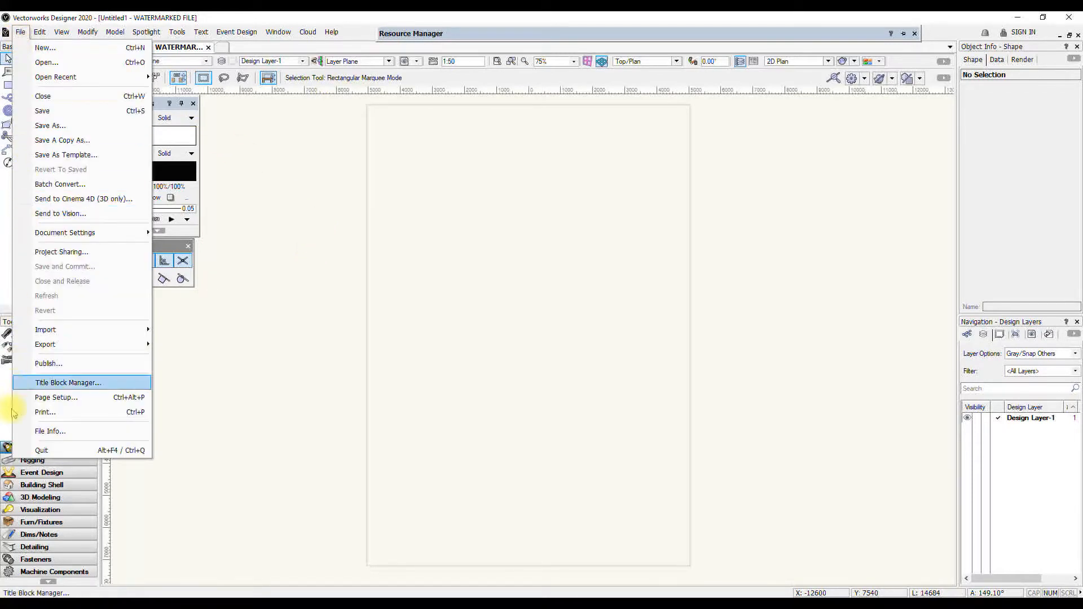
pyautogui.moveTo(55, 397)
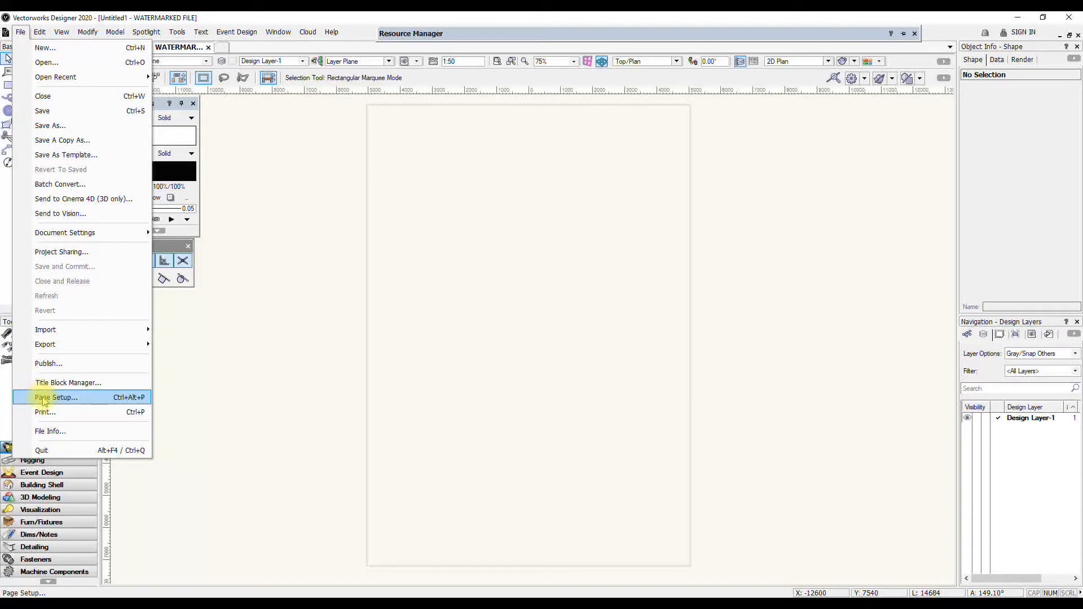
pyautogui.click(56, 397)
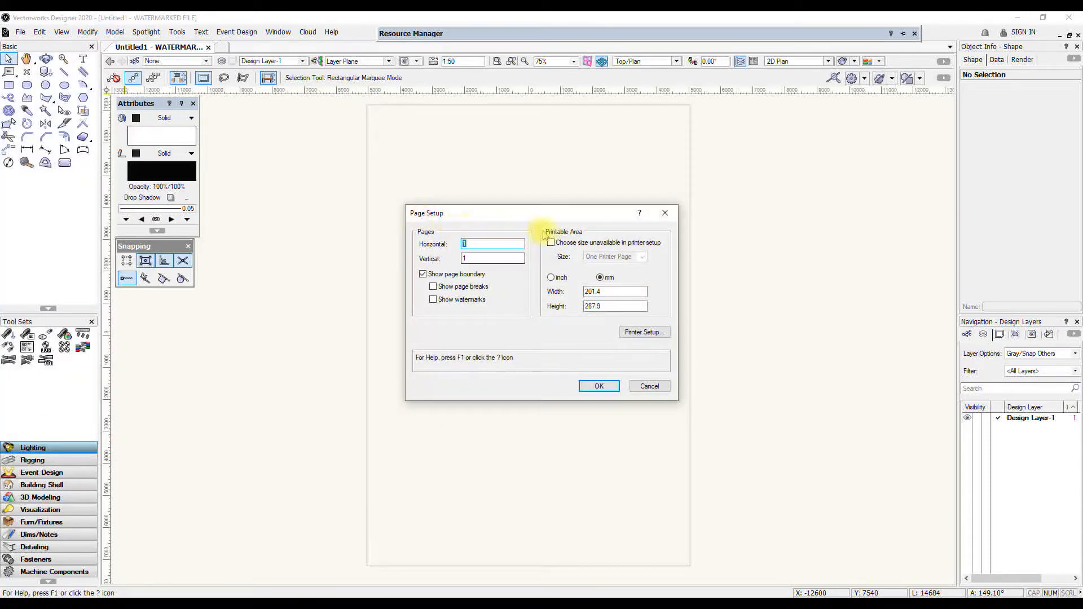
pyautogui.click(550, 242)
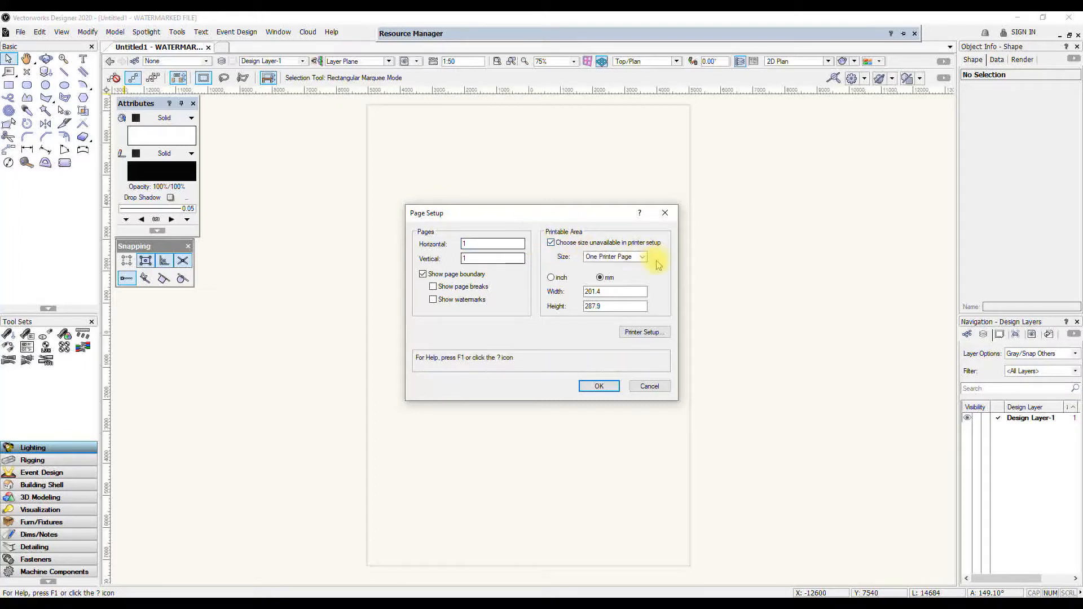
pyautogui.click(614, 256)
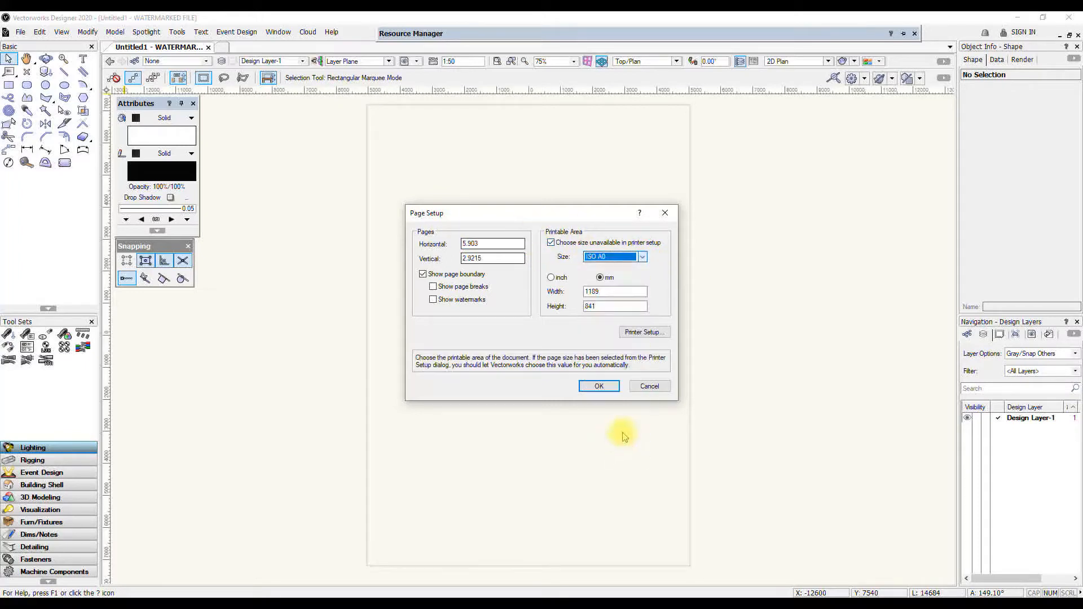
pyautogui.moveTo(479, 386)
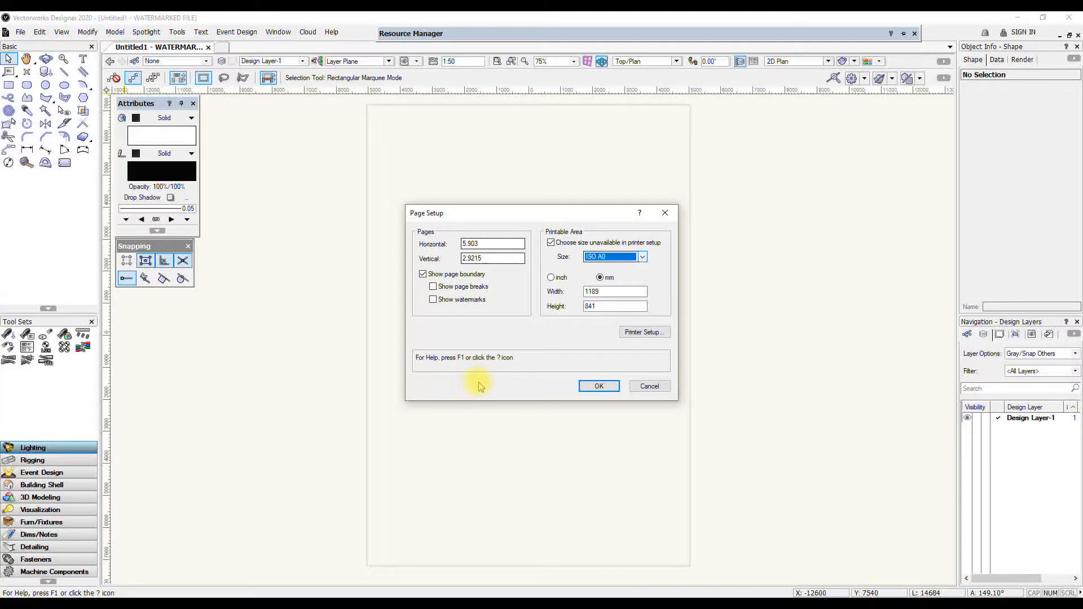
pyautogui.click(597, 385)
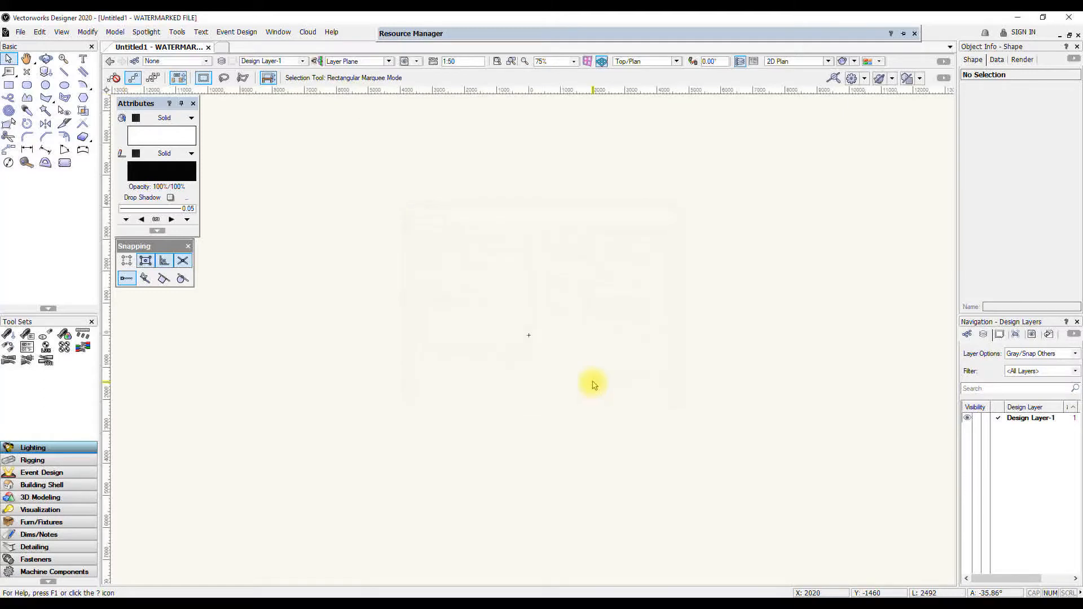
# Fit the ISO A0 page into the window with Ctrl+4
pyautogui.press('ctrl+4')
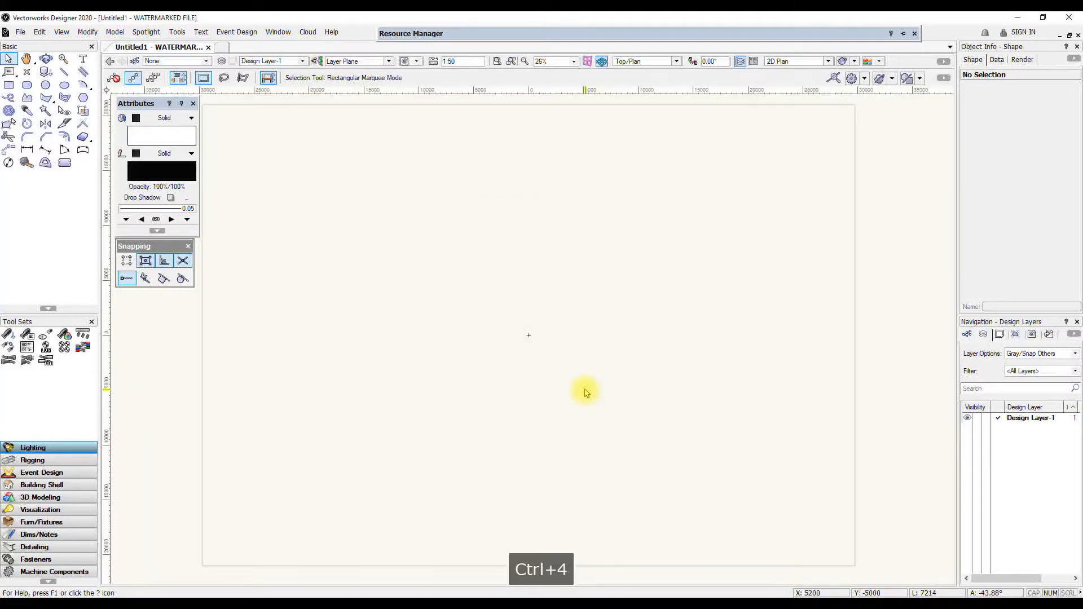
pyautogui.press('ctrl+4')
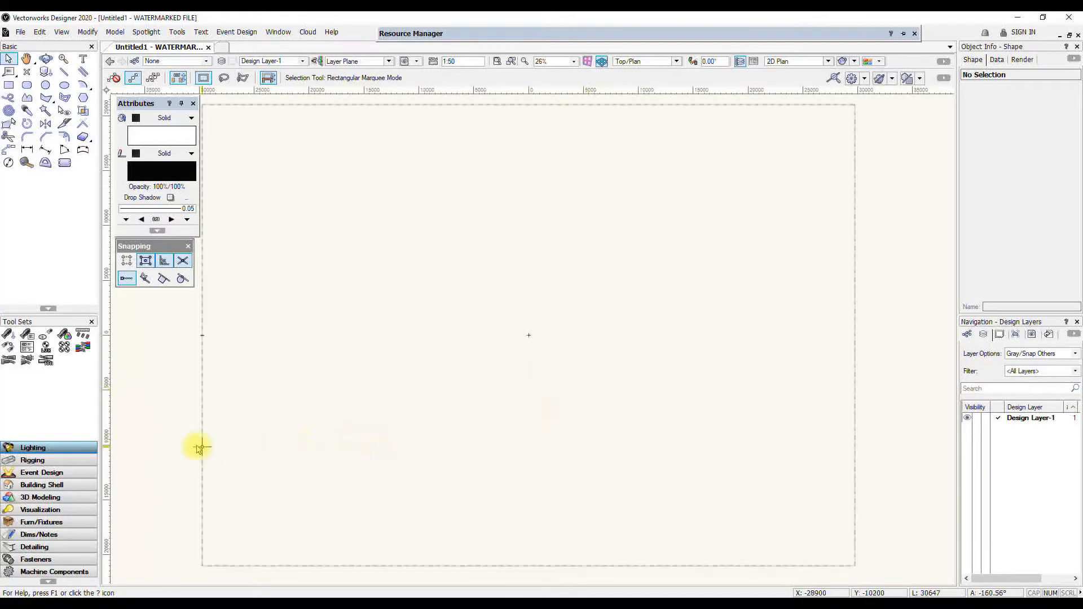
pyautogui.moveTo(731, 429)
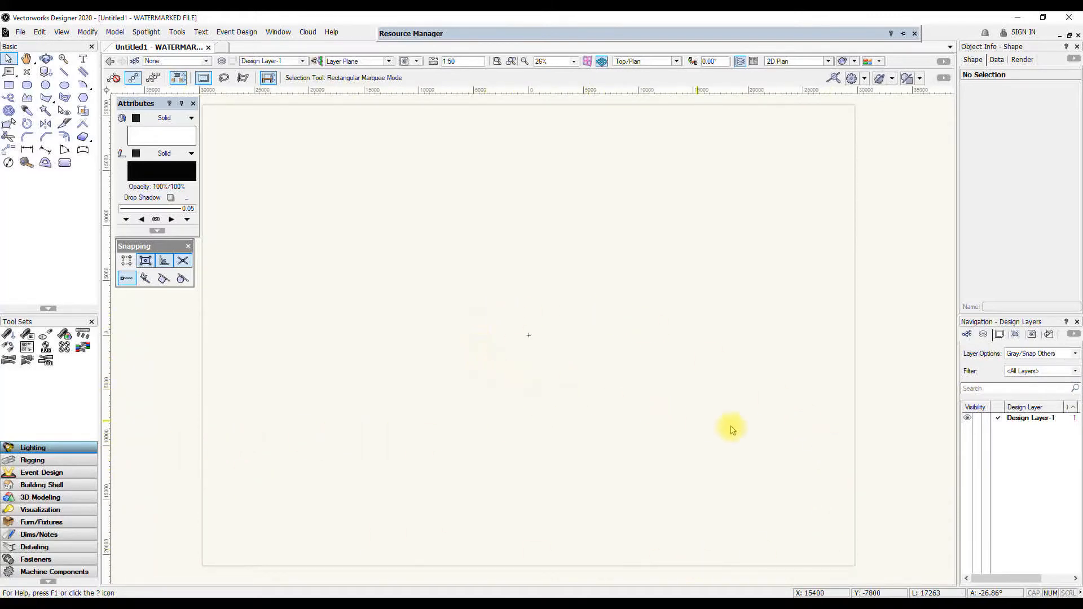
pyautogui.moveTo(562, 339)
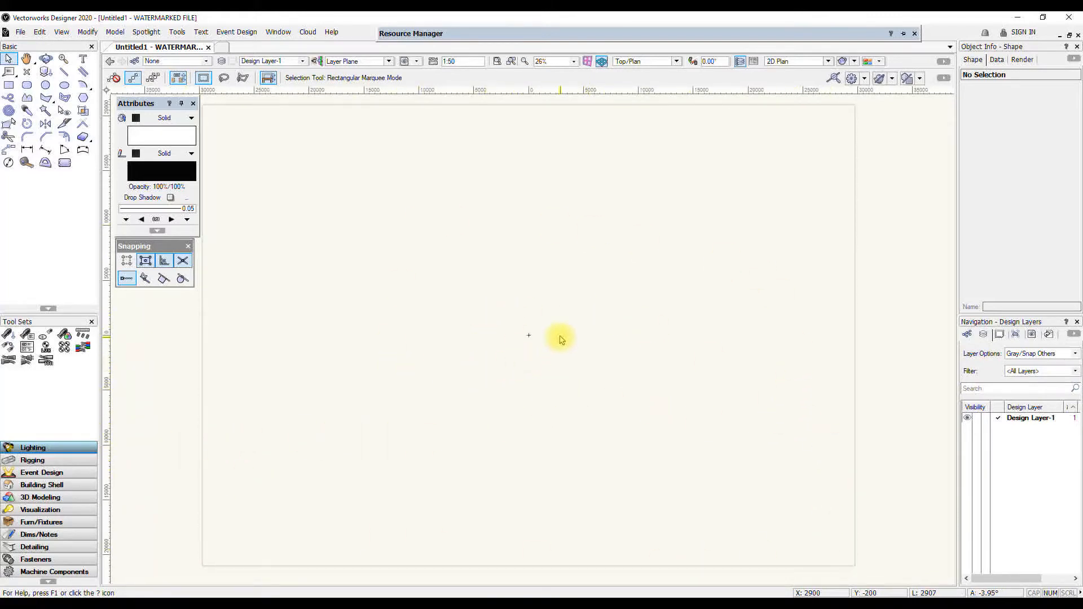
pyautogui.moveTo(529, 337)
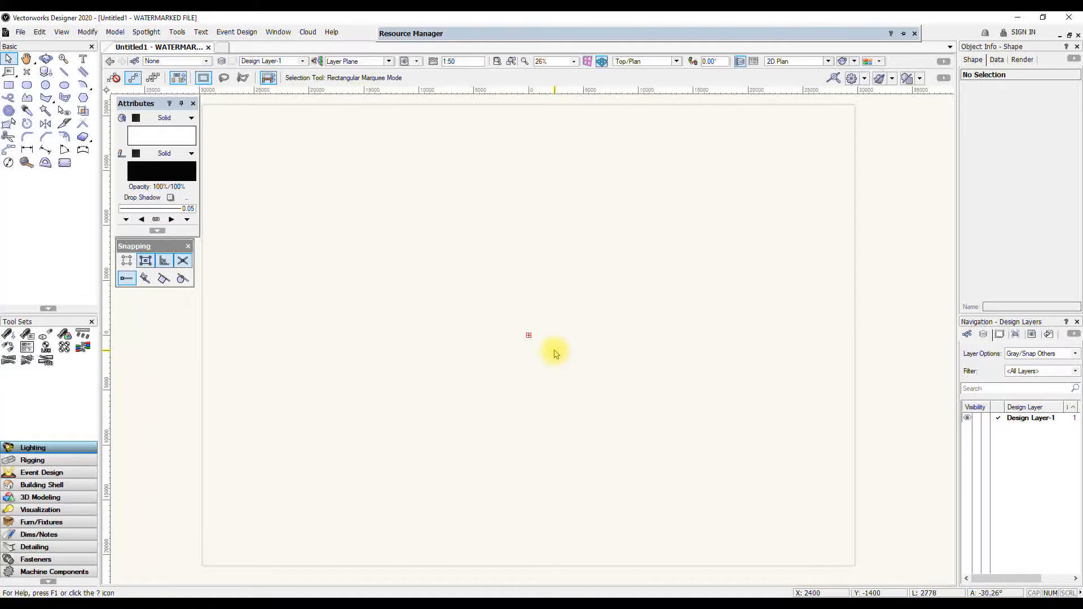
pyautogui.moveTo(566, 366)
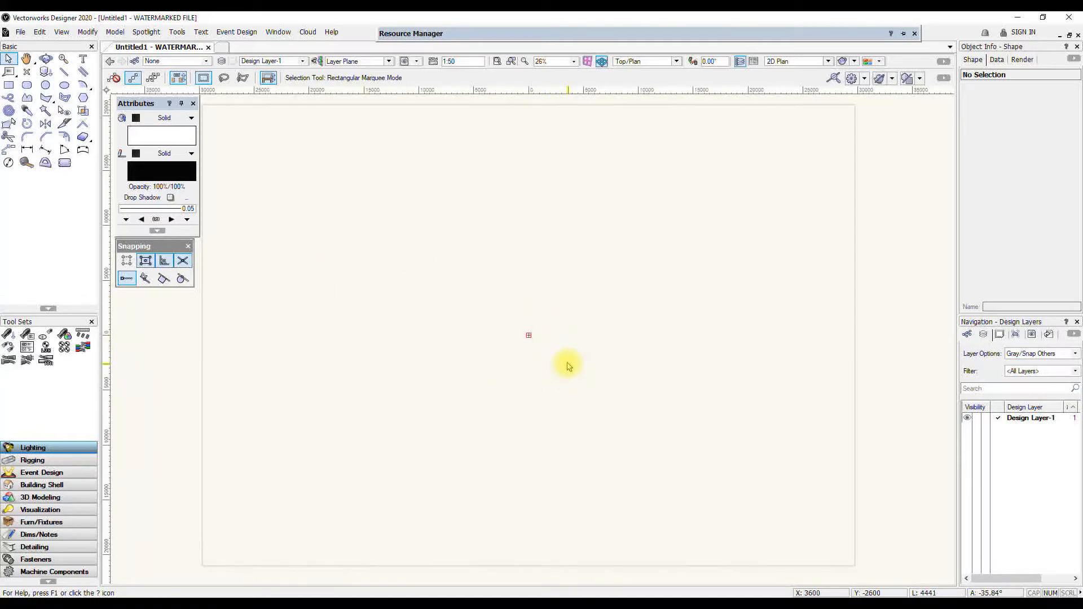
pyautogui.moveTo(528, 319)
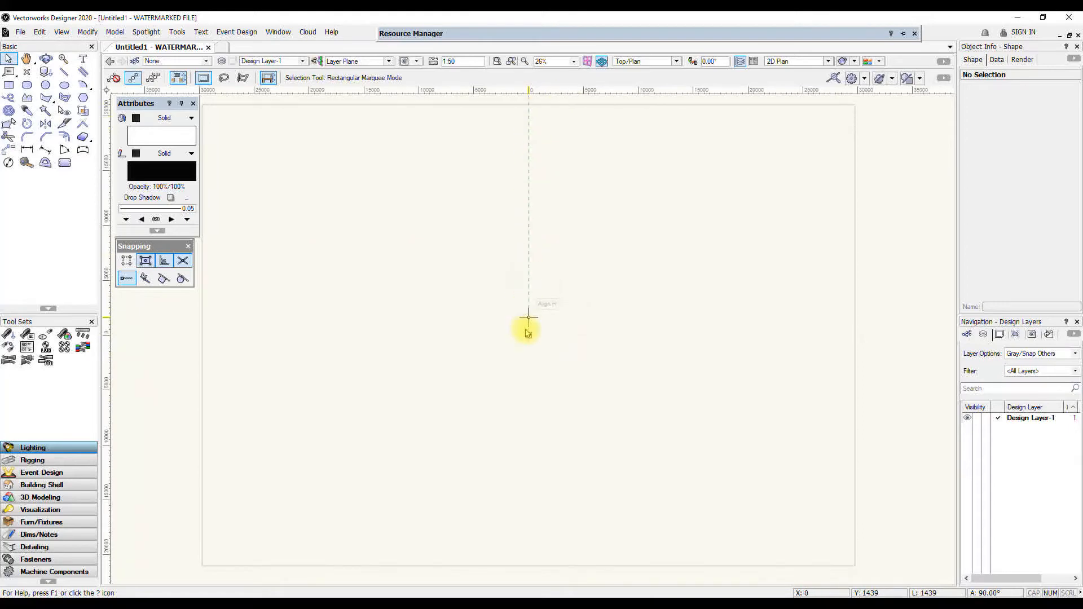
pyautogui.moveTo(528, 337)
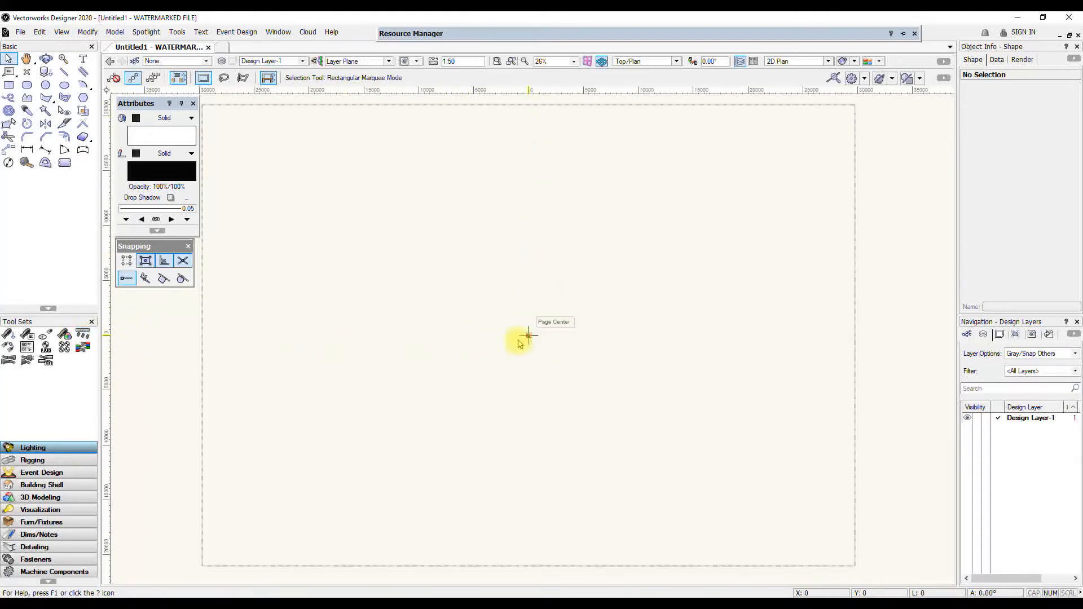
pyautogui.click(26, 59)
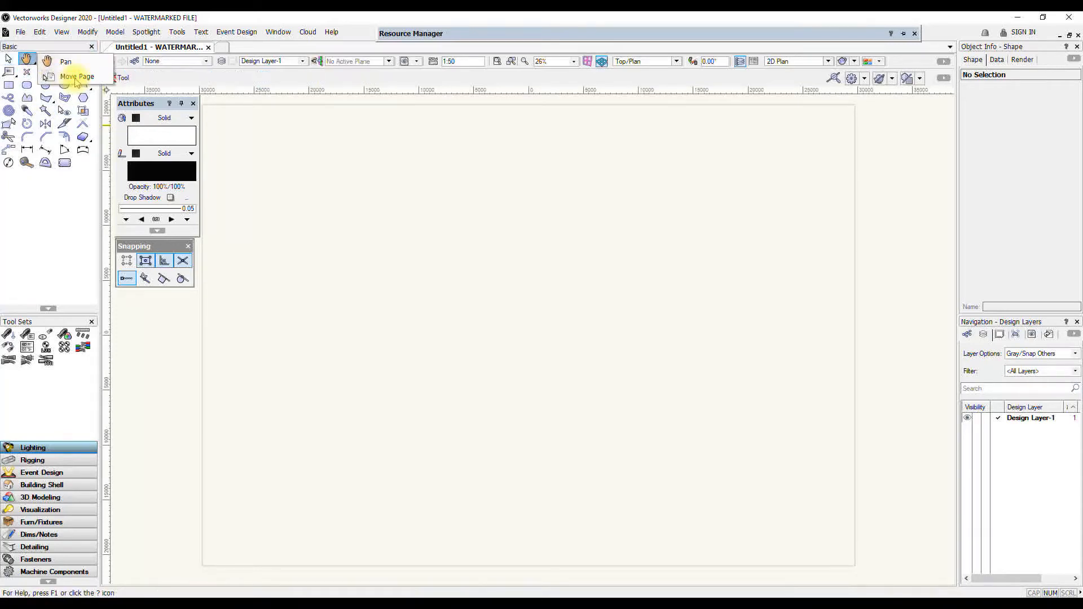
pyautogui.click(77, 76)
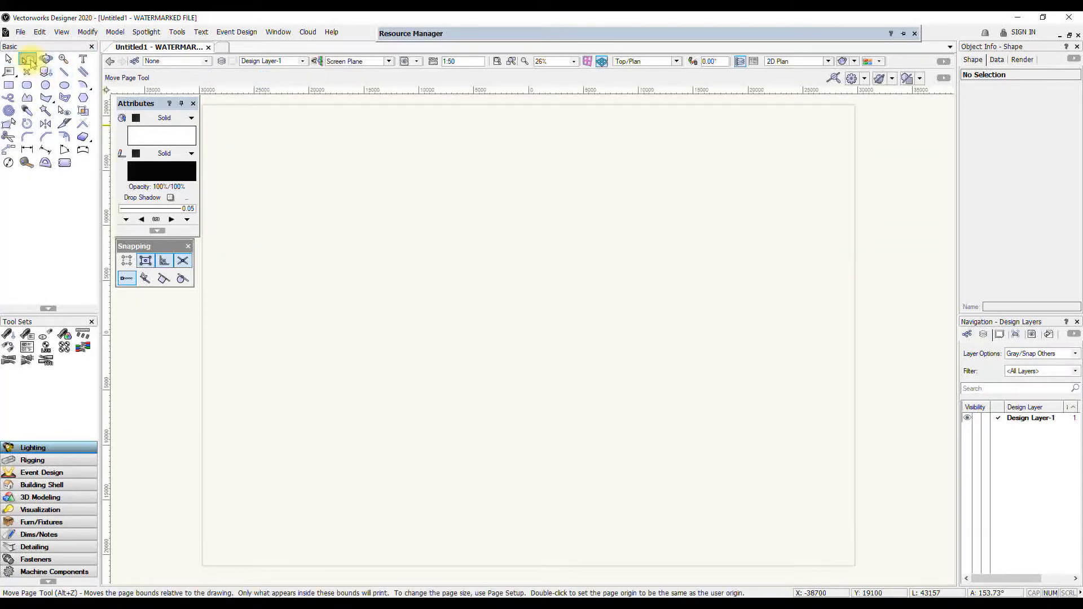
pyautogui.moveTo(29, 61)
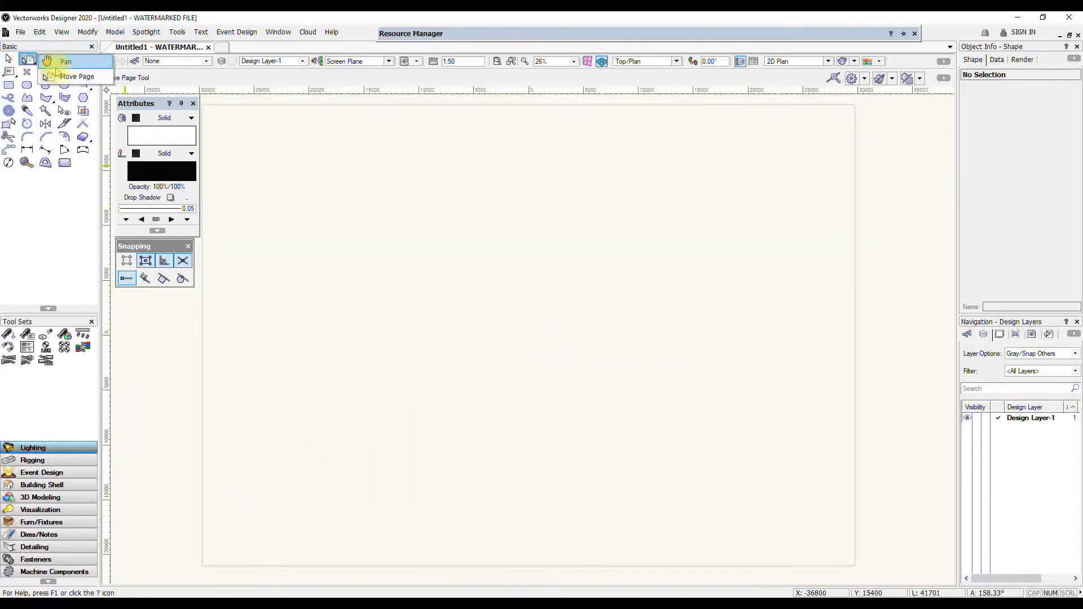
pyautogui.click(65, 62)
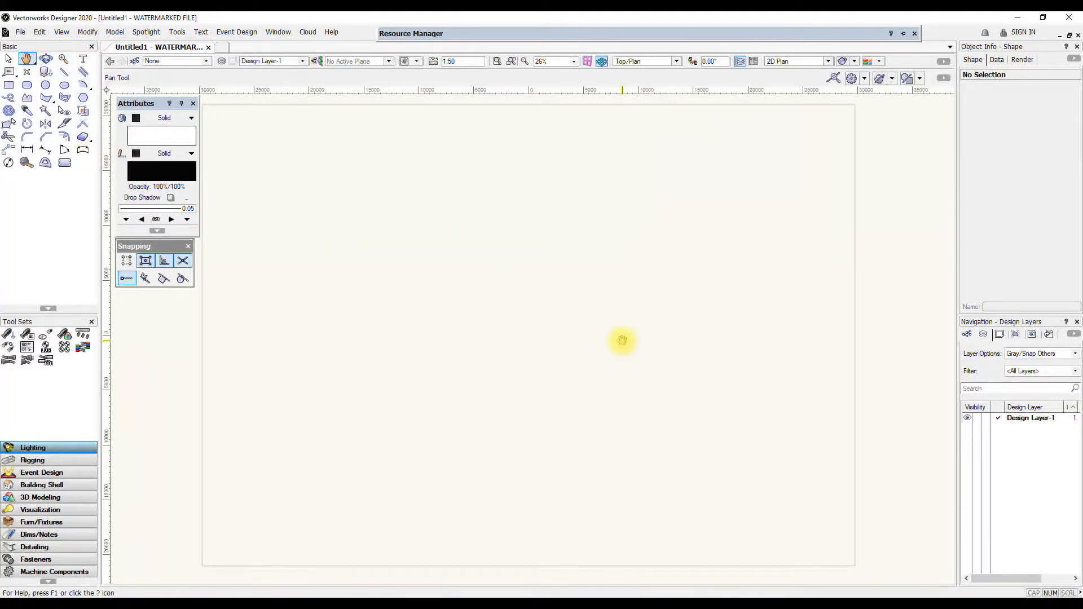
pyautogui.moveTo(629, 357)
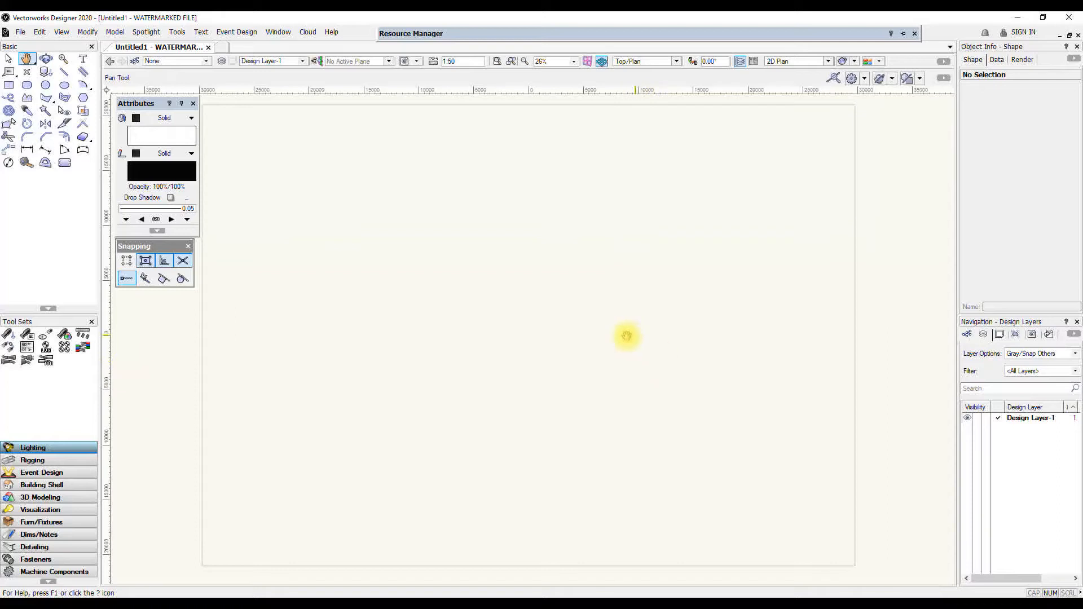
pyautogui.click(8, 58)
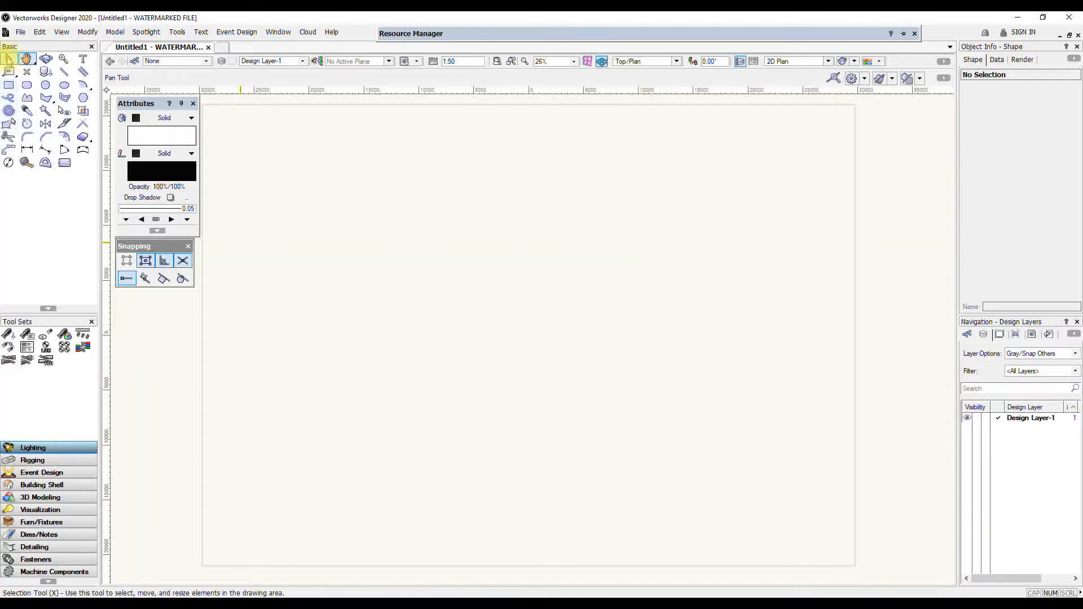
pyautogui.click(10, 59)
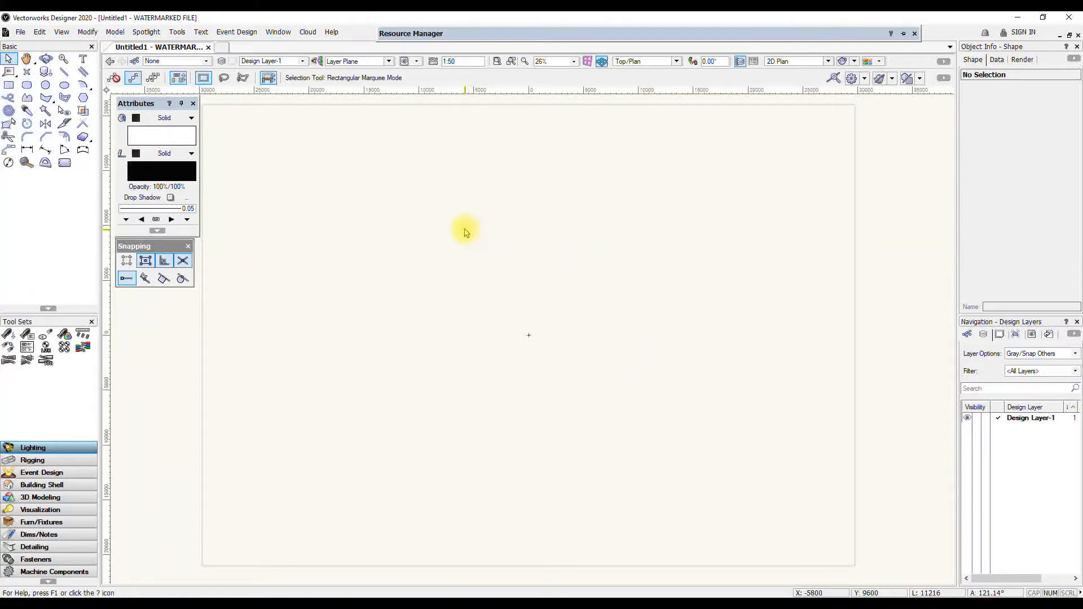
pyautogui.moveTo(320, 172)
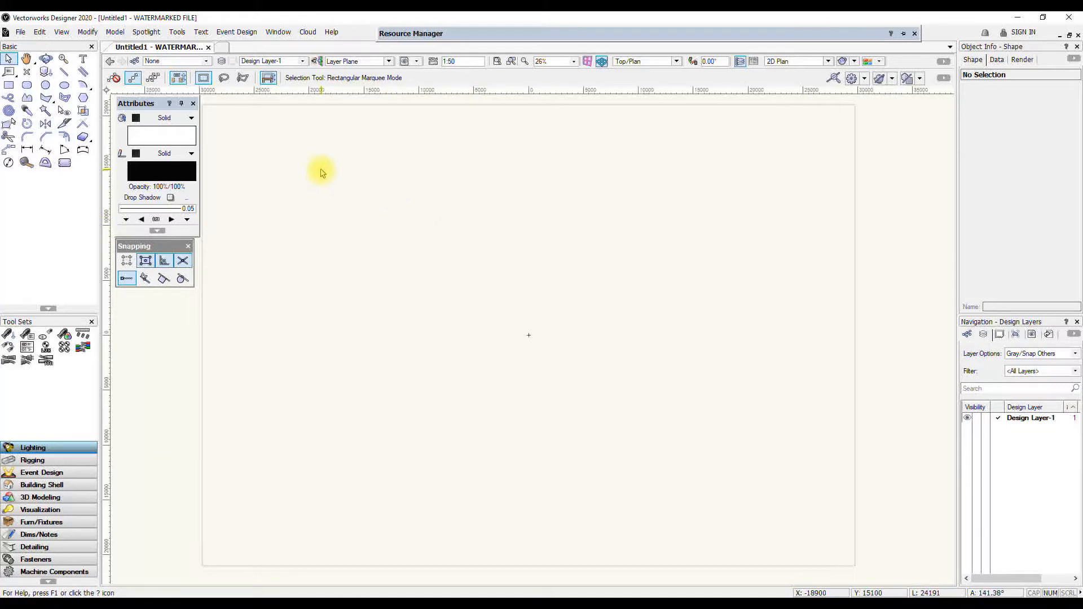
pyautogui.click(411, 33)
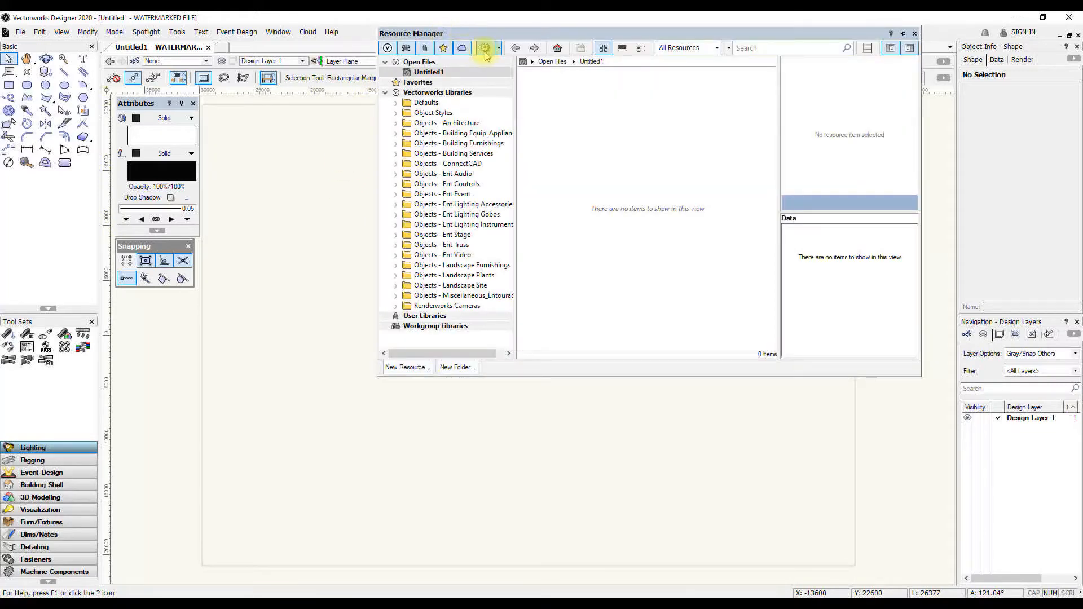
# Refresh Libraries from the Resource Manager's gear menu
pyautogui.click(485, 47)
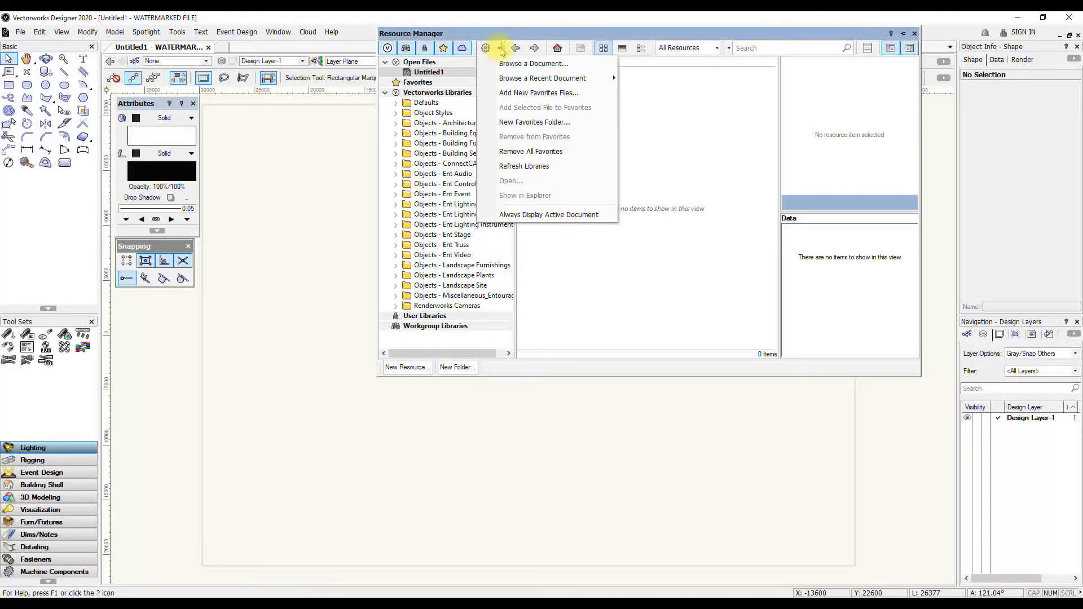
pyautogui.moveTo(563, 165)
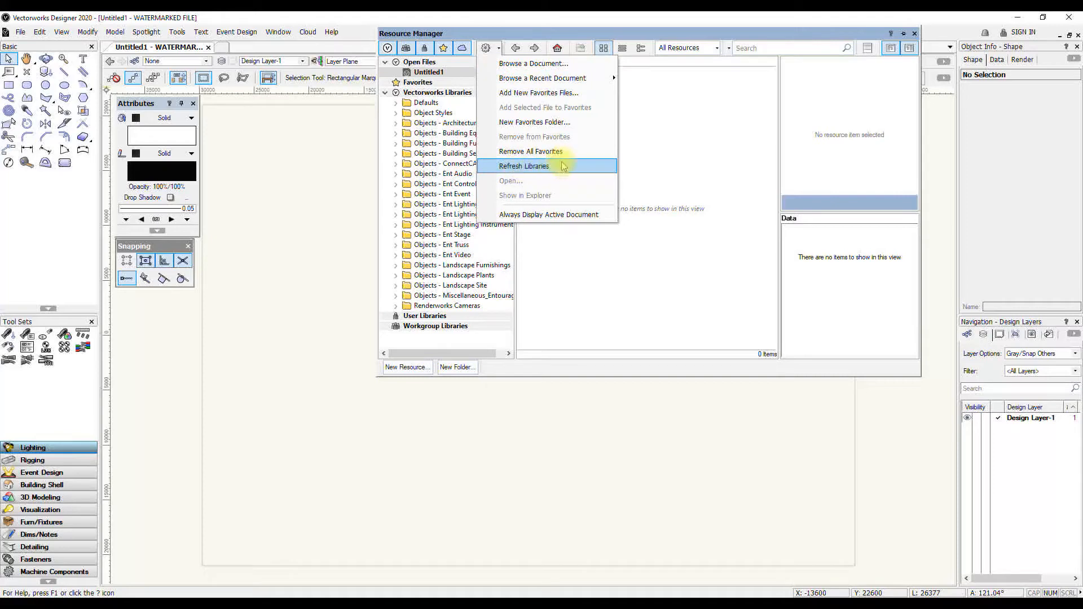
pyautogui.click(523, 166)
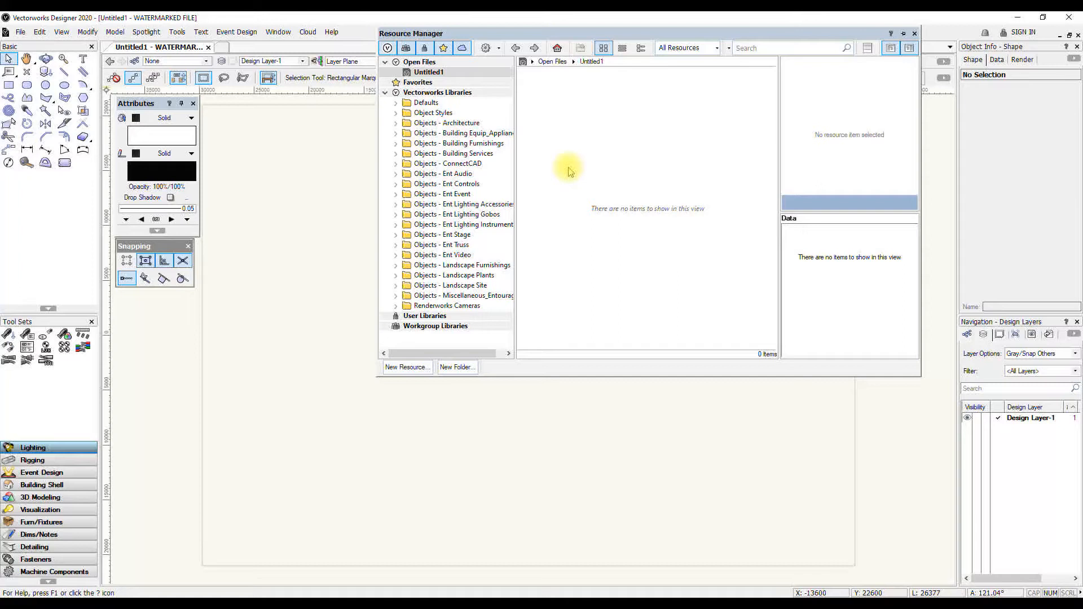
pyautogui.moveTo(593, 190)
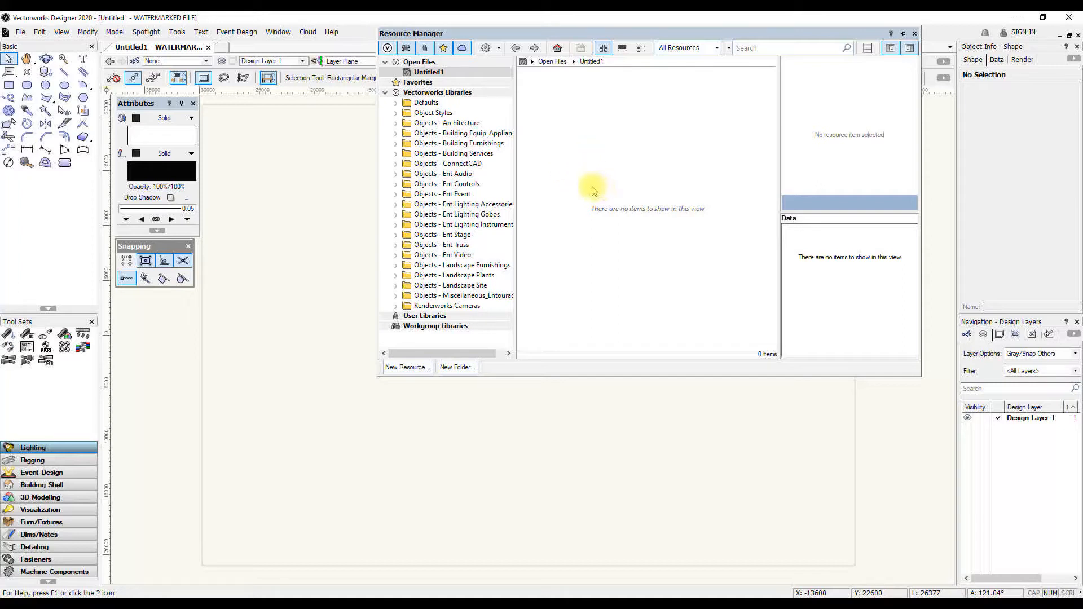
pyautogui.moveTo(544, 207)
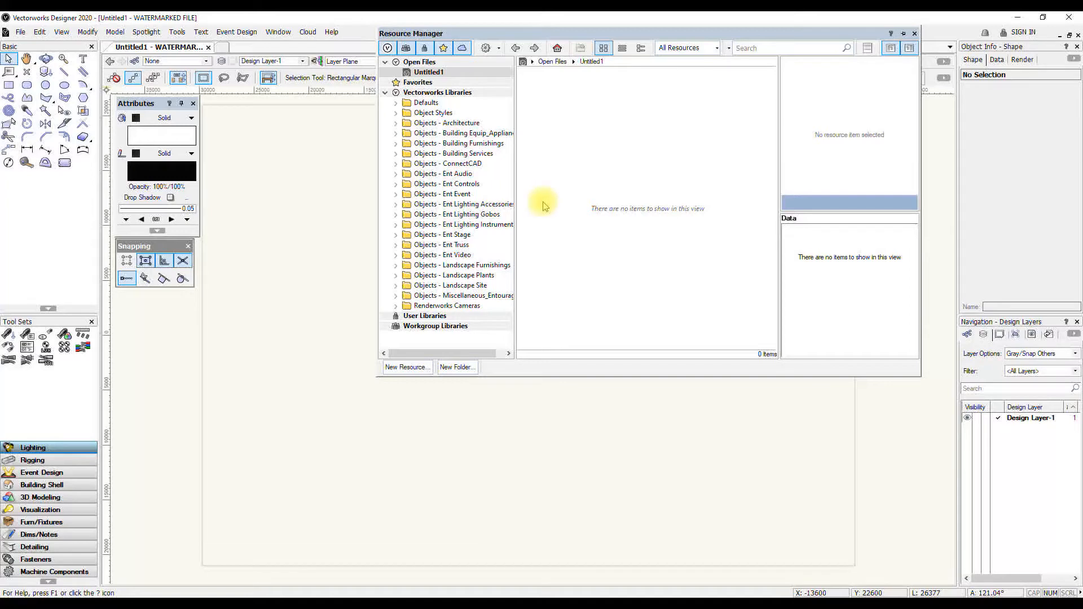
pyautogui.moveTo(523, 206)
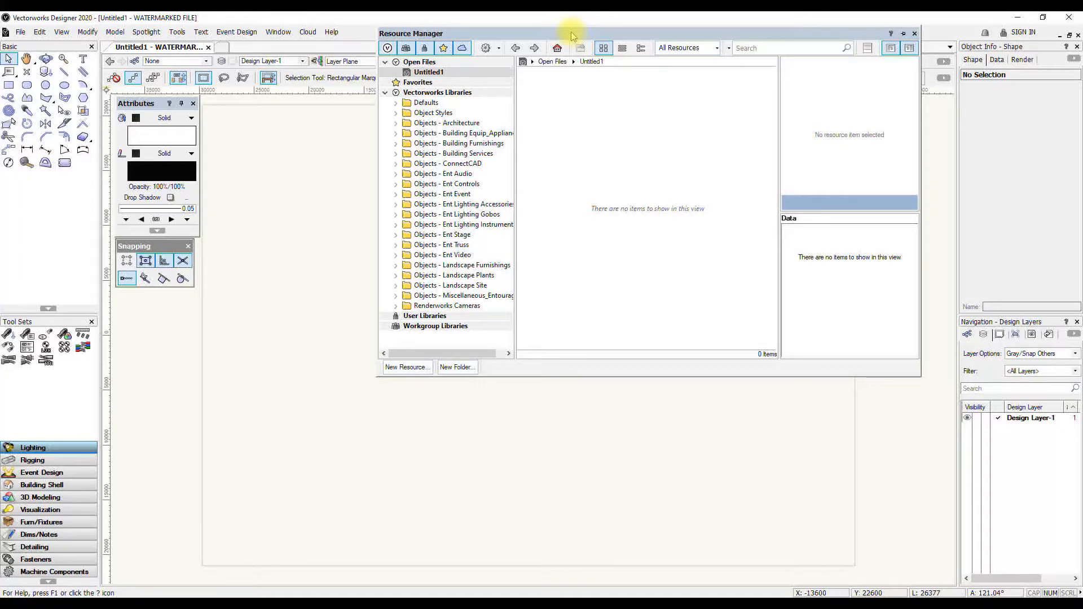
pyautogui.moveTo(532, 84)
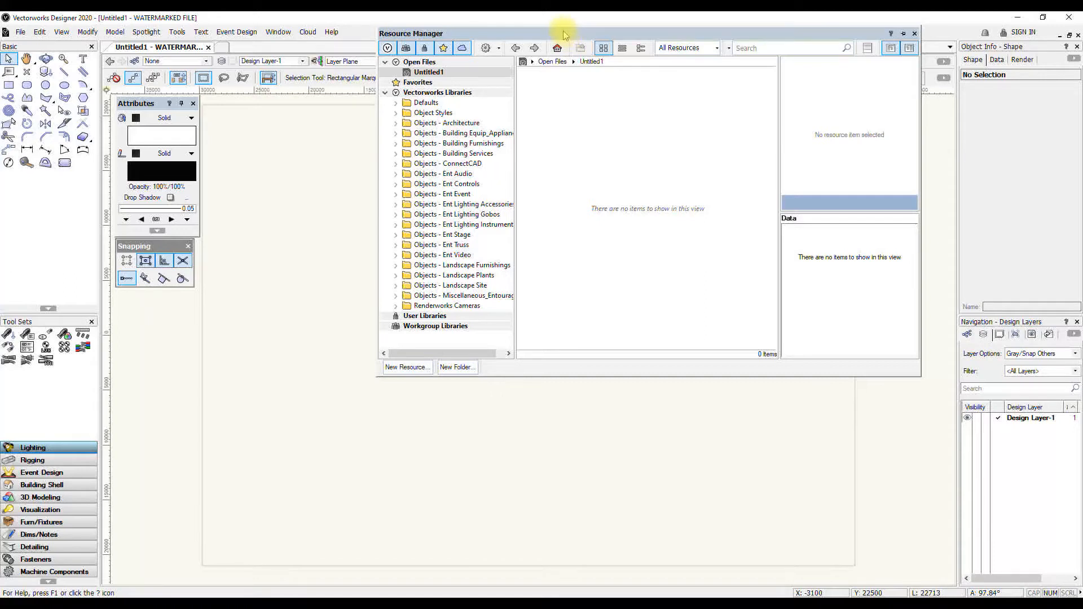
pyautogui.moveTo(486, 47)
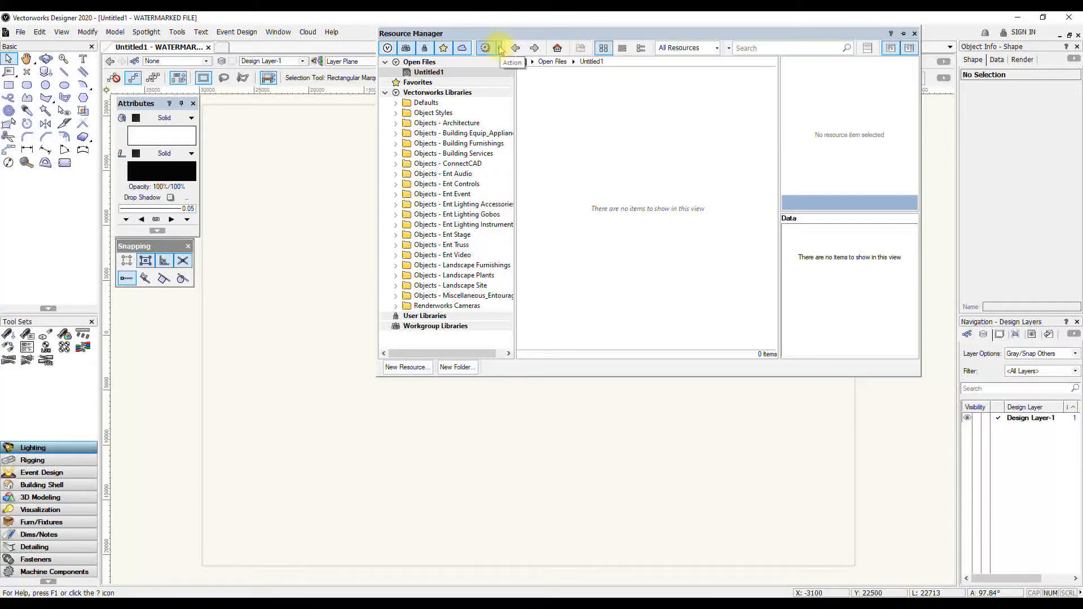
# Choose Add New Favorites Files from the Resource Manager's action menu
pyautogui.click(485, 47)
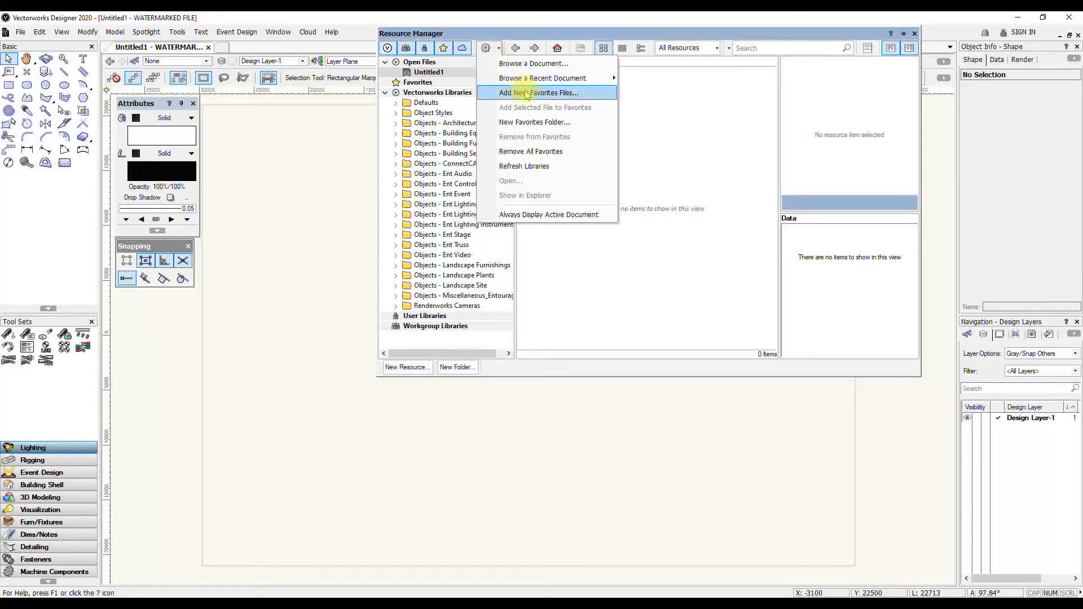
pyautogui.click(541, 92)
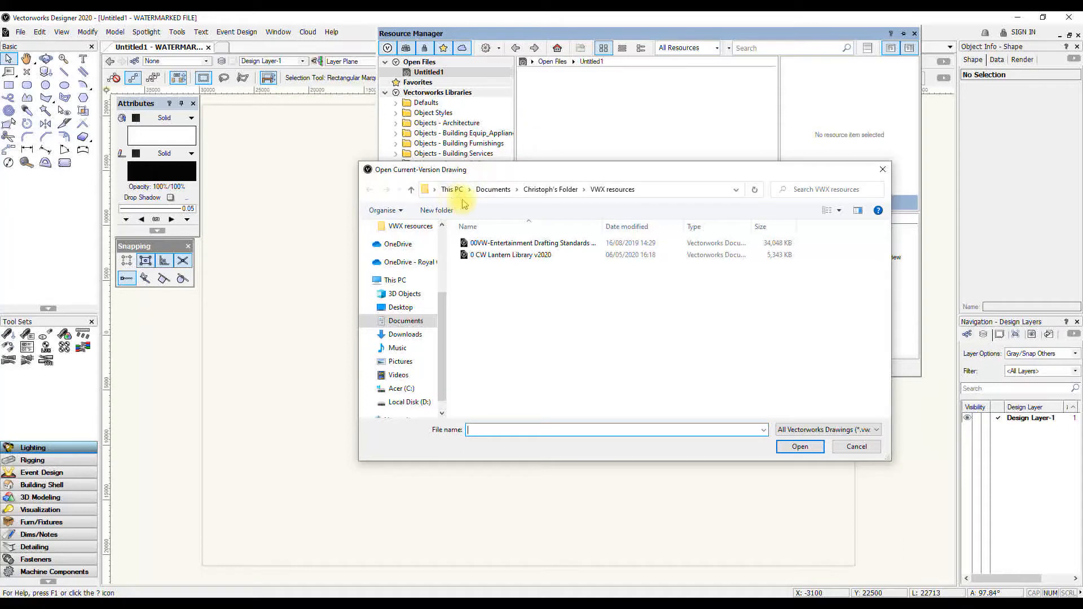
pyautogui.moveTo(550, 189)
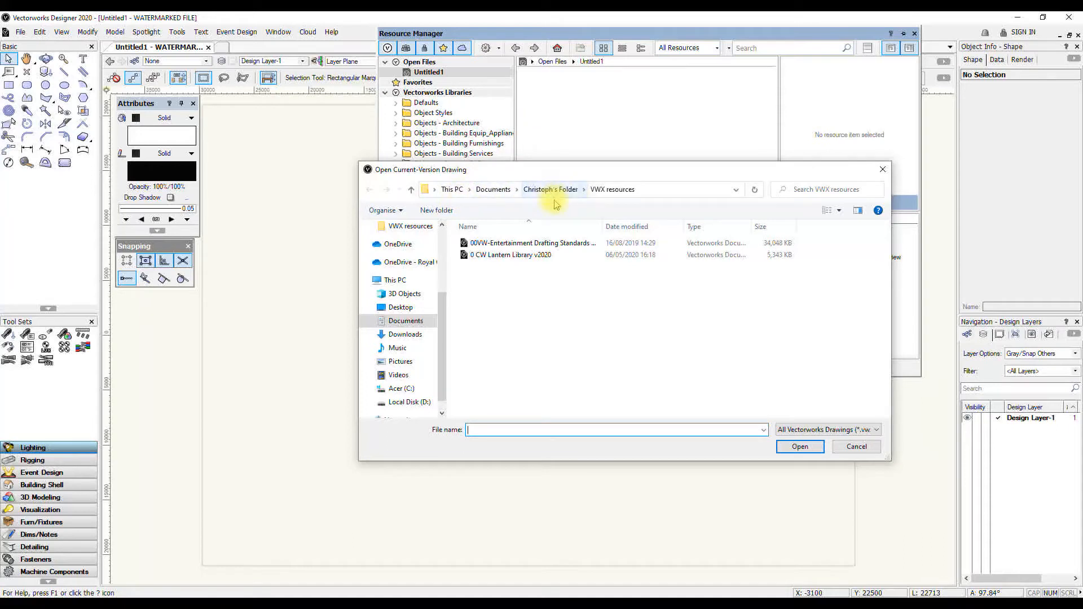
pyautogui.moveTo(531, 226)
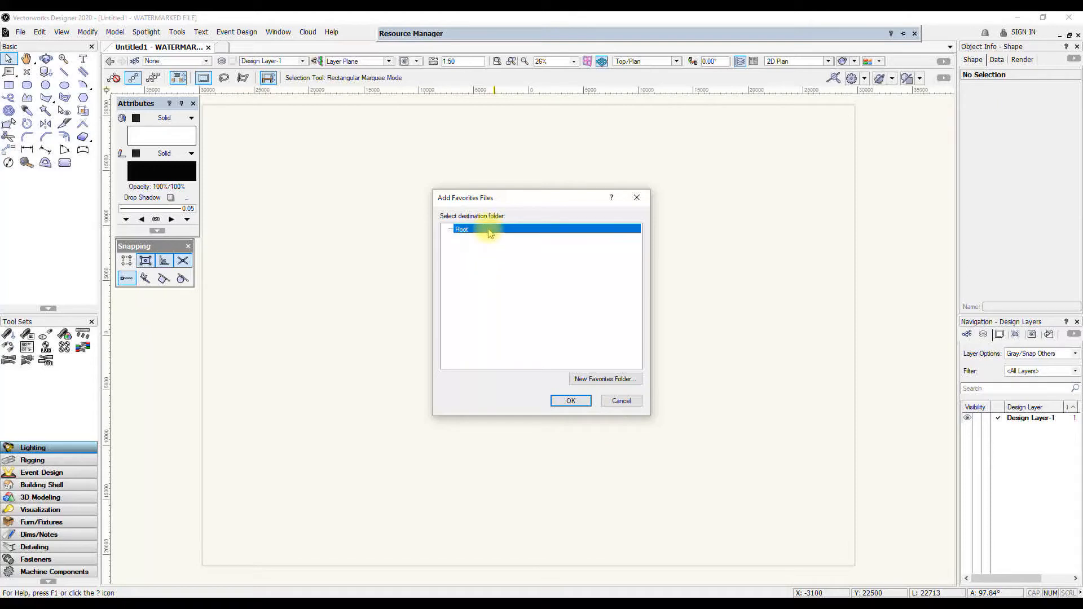
pyautogui.moveTo(497, 256)
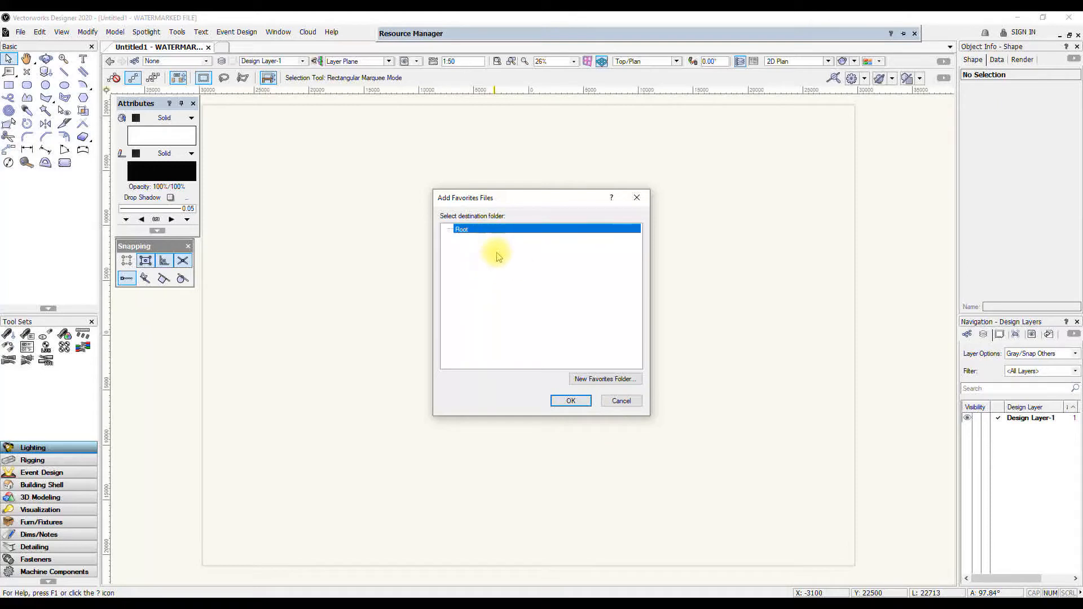
pyautogui.moveTo(498, 326)
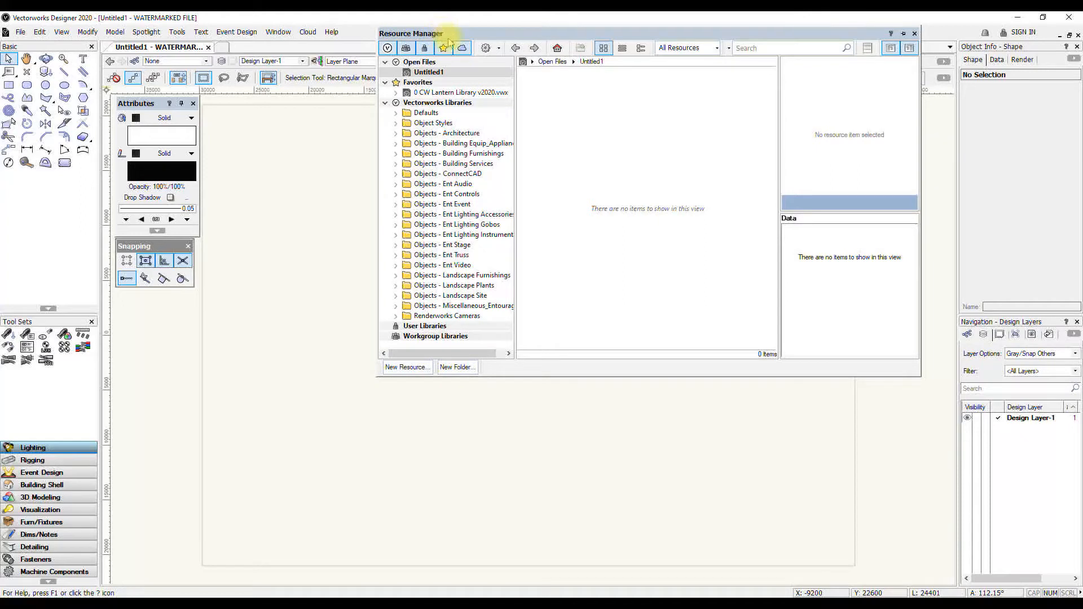
pyautogui.click(461, 92)
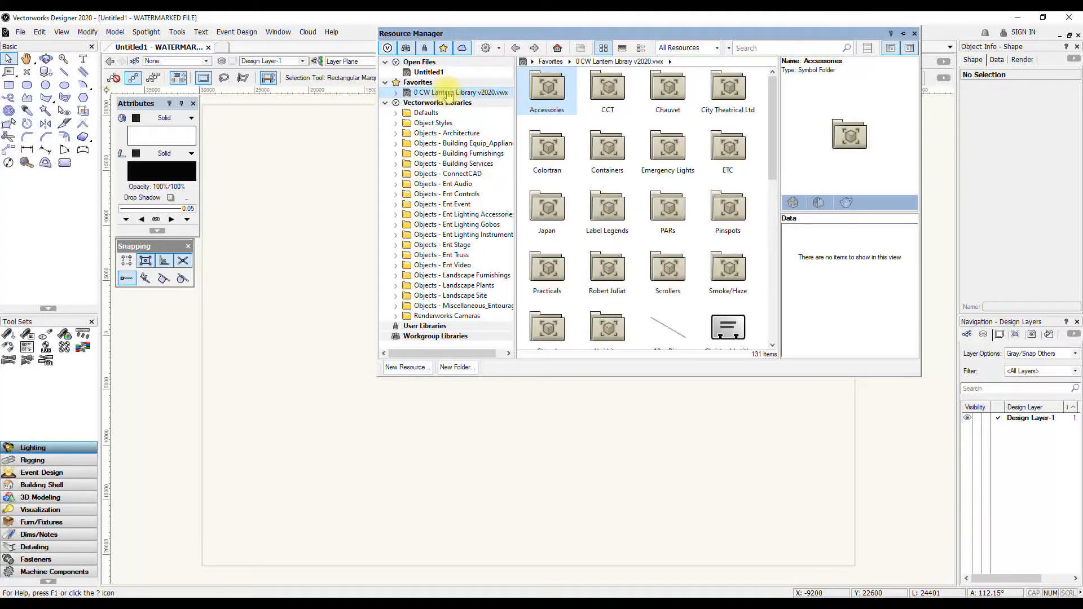
pyautogui.click(400, 92)
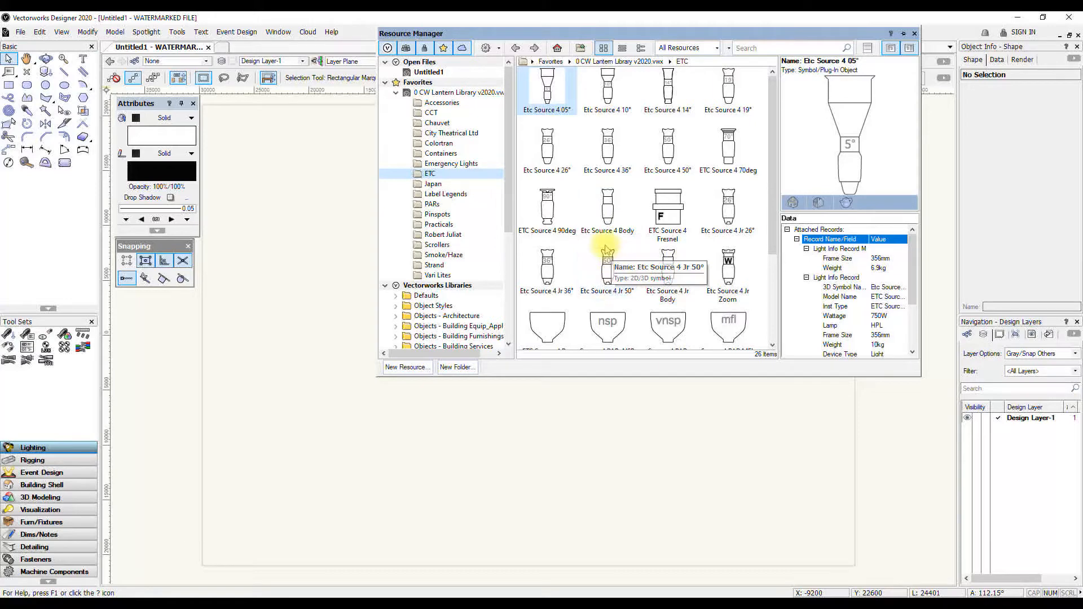
pyautogui.moveTo(606, 151)
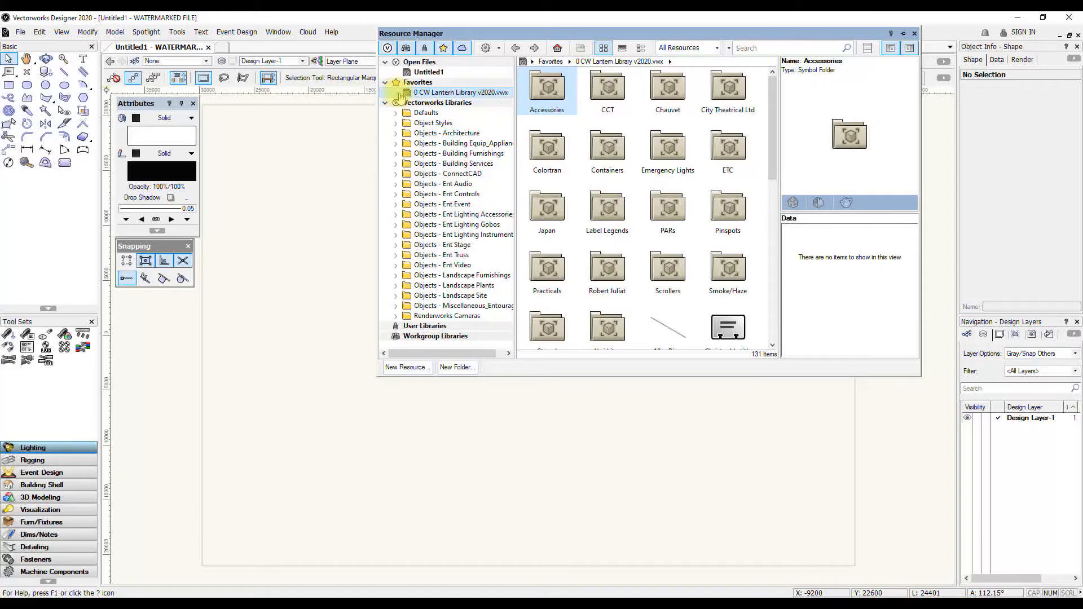
pyautogui.click(429, 72)
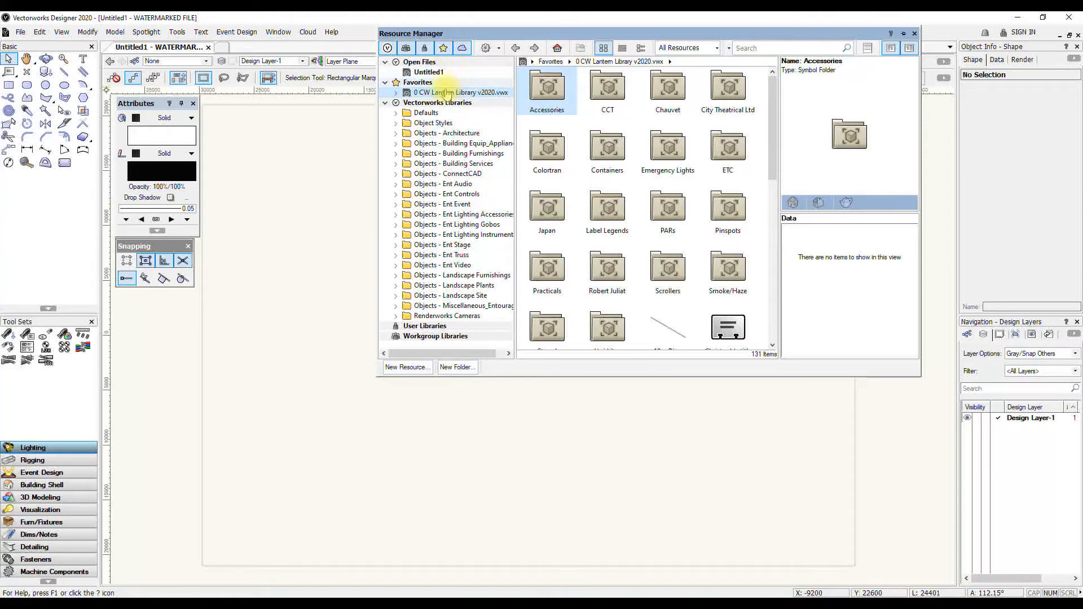
pyautogui.click(429, 72)
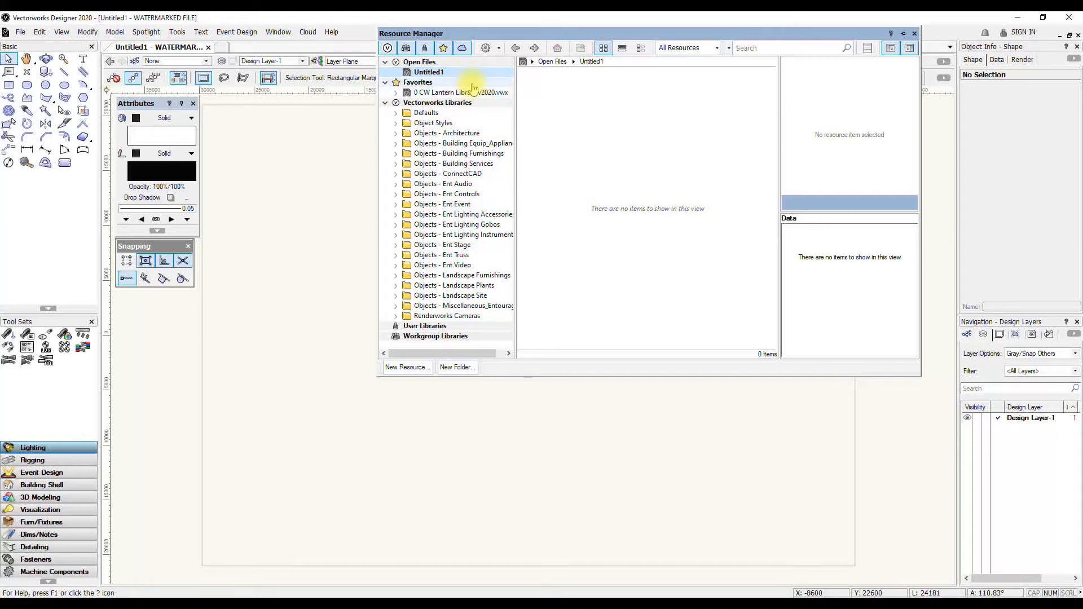
pyautogui.moveTo(696, 181)
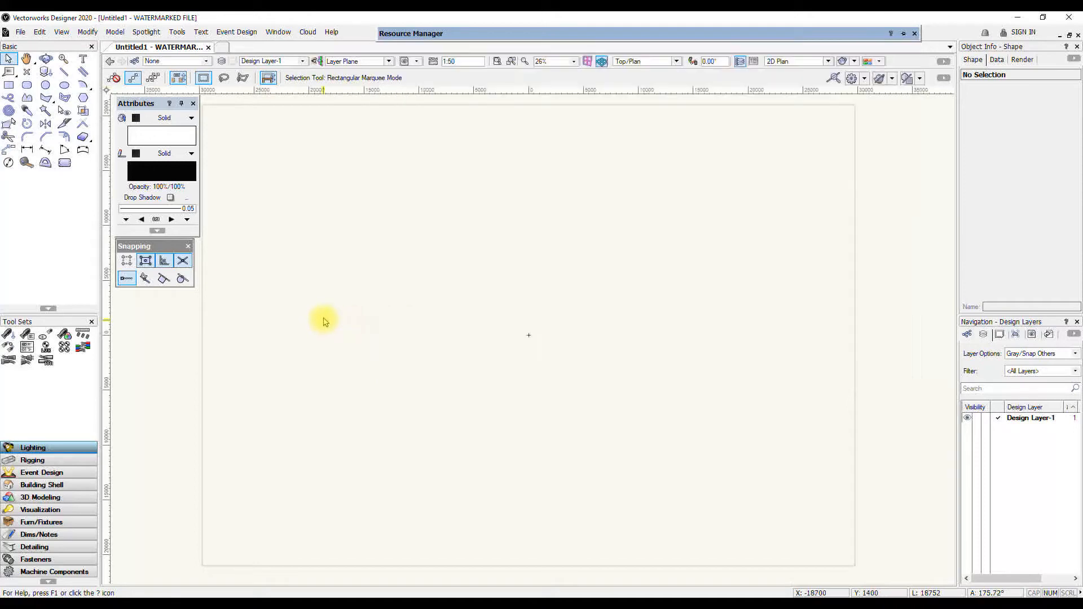
pyautogui.moveTo(380, 328)
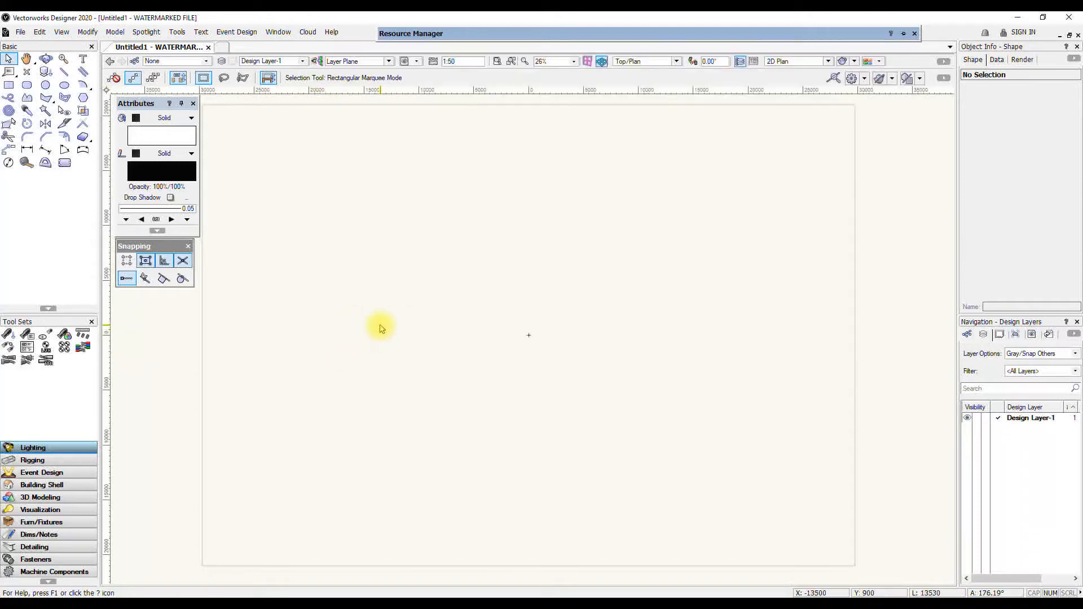
pyautogui.moveTo(359, 326)
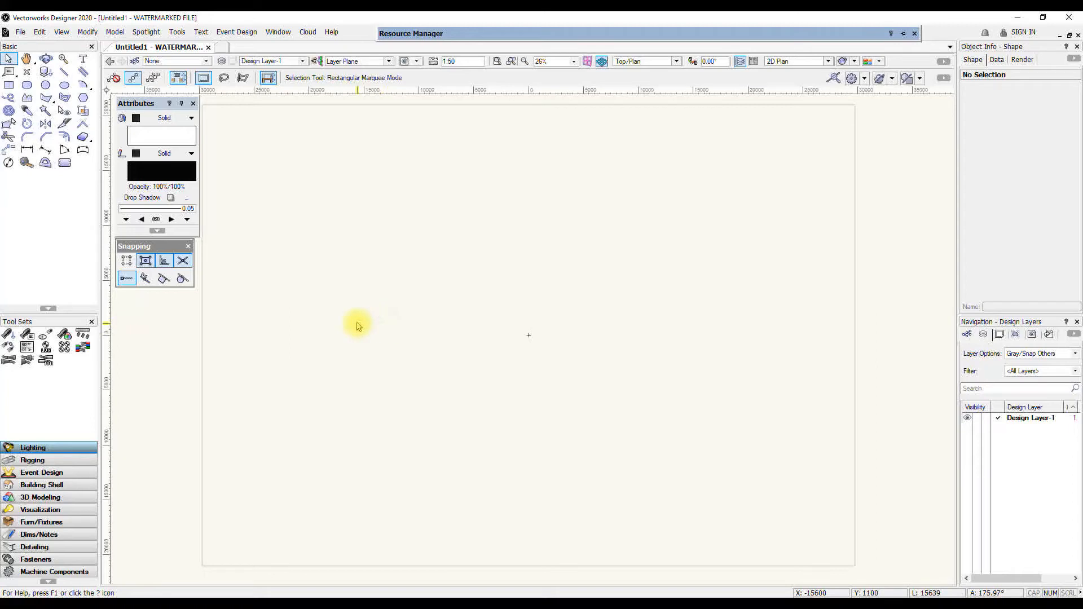
pyautogui.moveTo(405, 317)
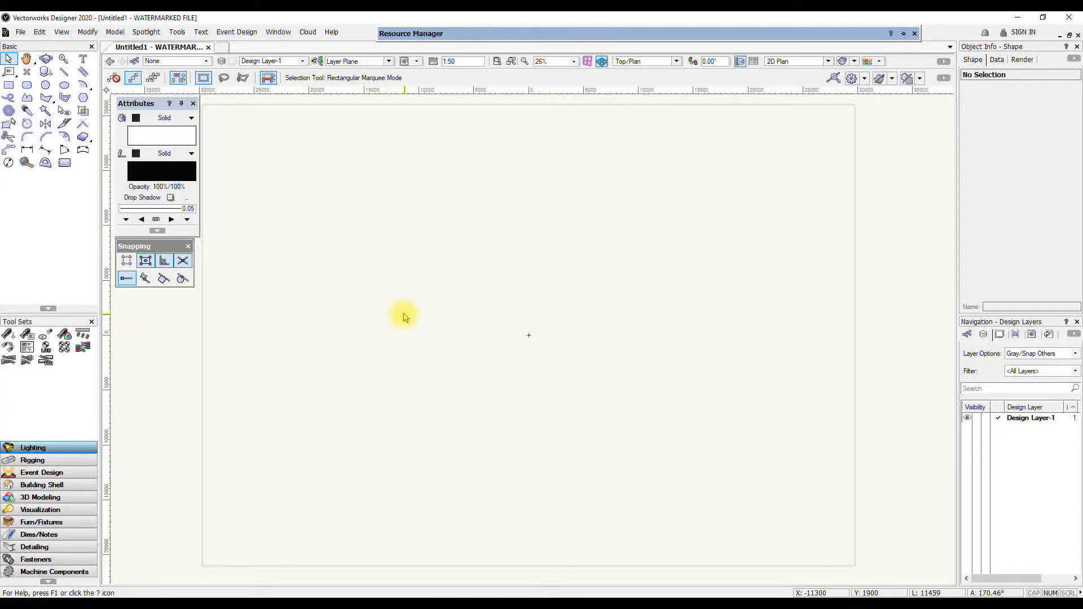
pyautogui.moveTo(488, 345)
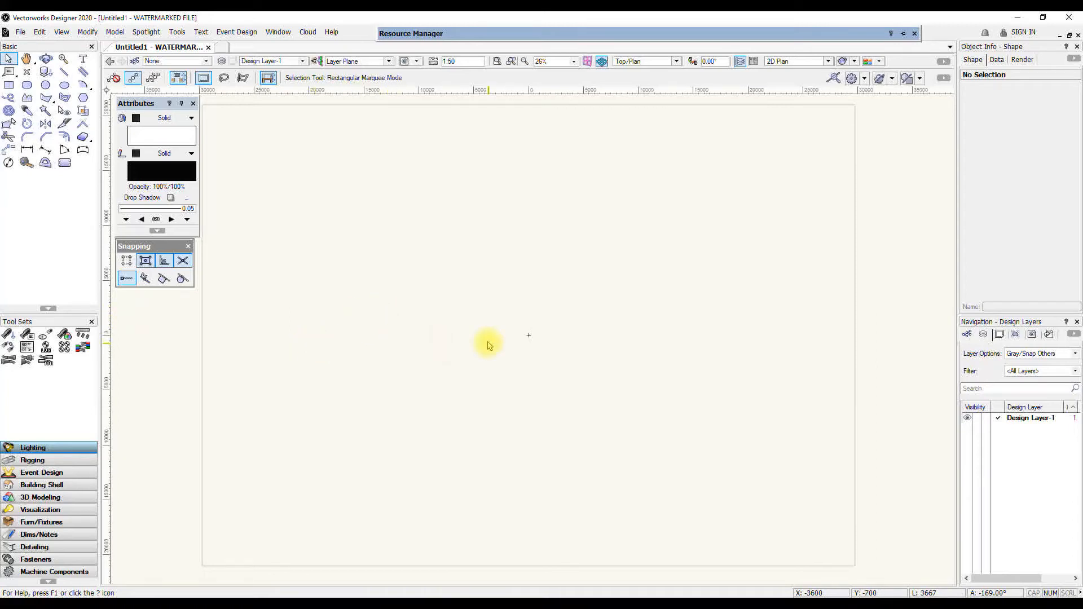
pyautogui.moveTo(1002, 123)
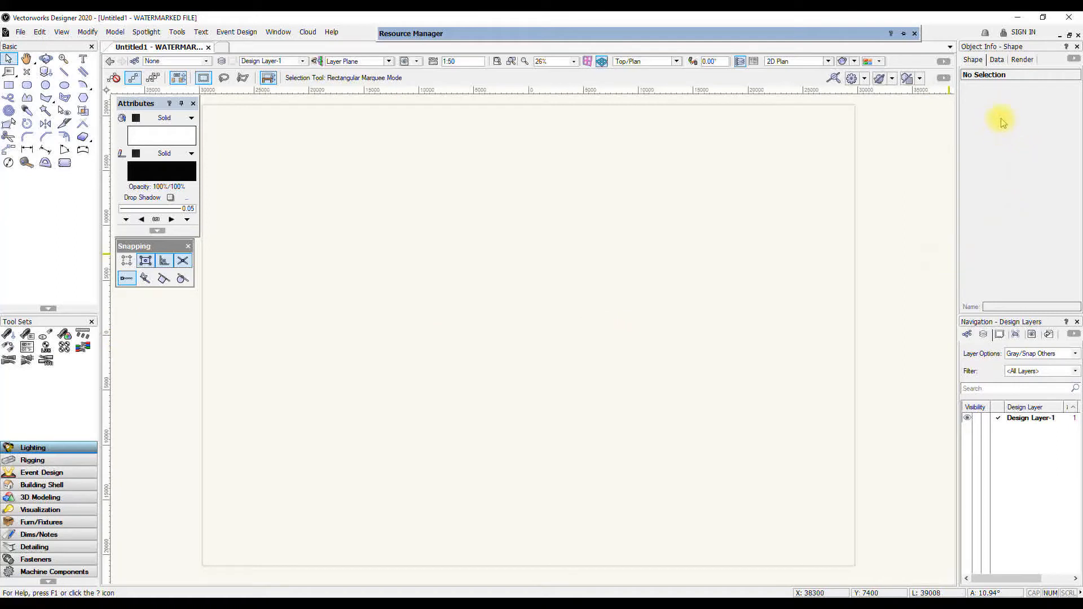
pyautogui.moveTo(1020, 130)
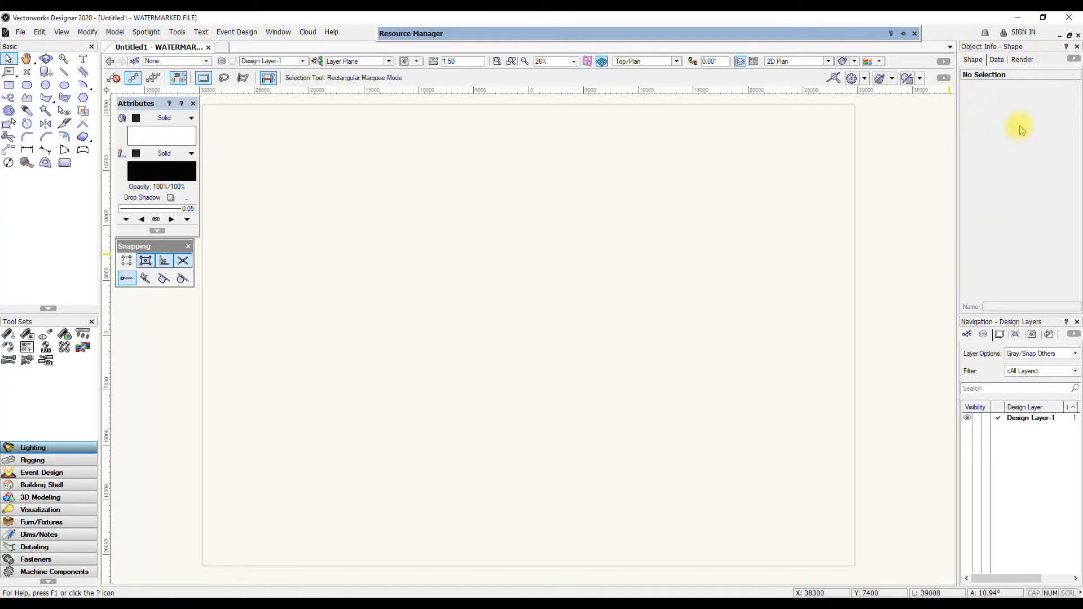
pyautogui.moveTo(993, 175)
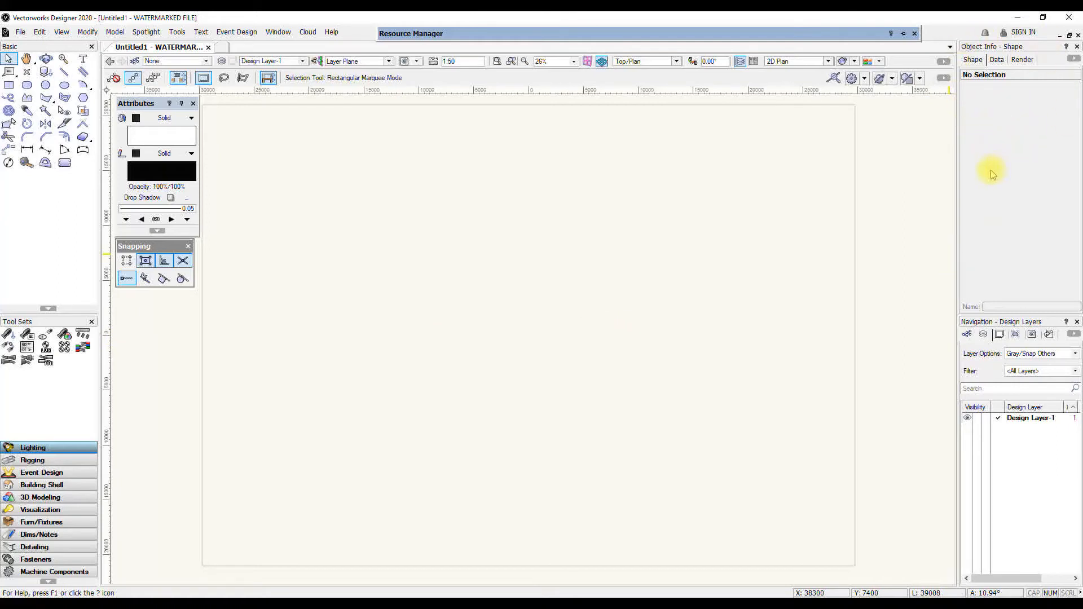
pyautogui.moveTo(886, 221)
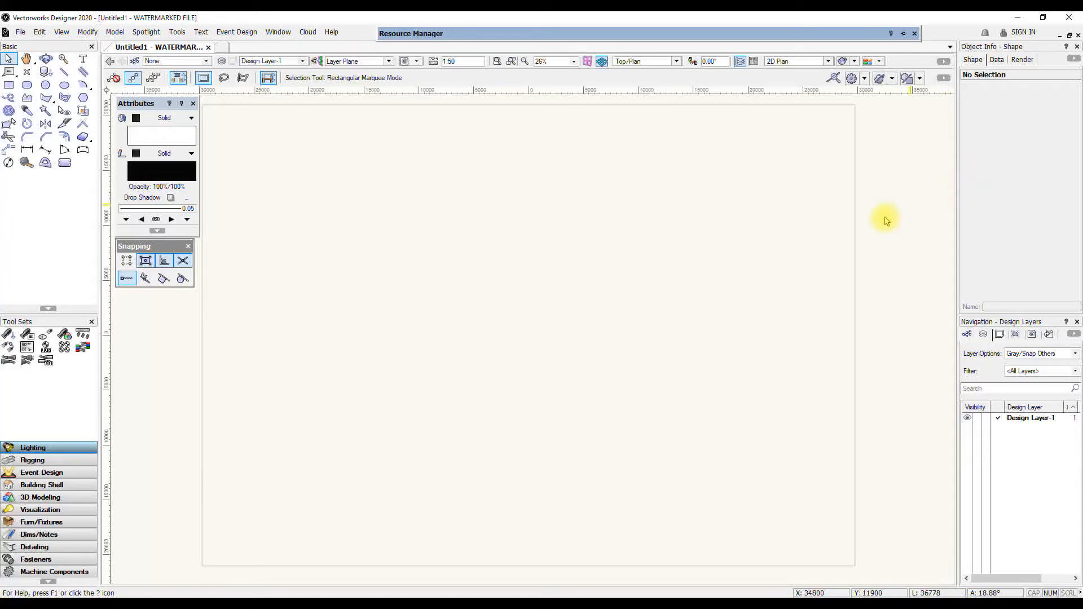
pyautogui.moveTo(1009, 192)
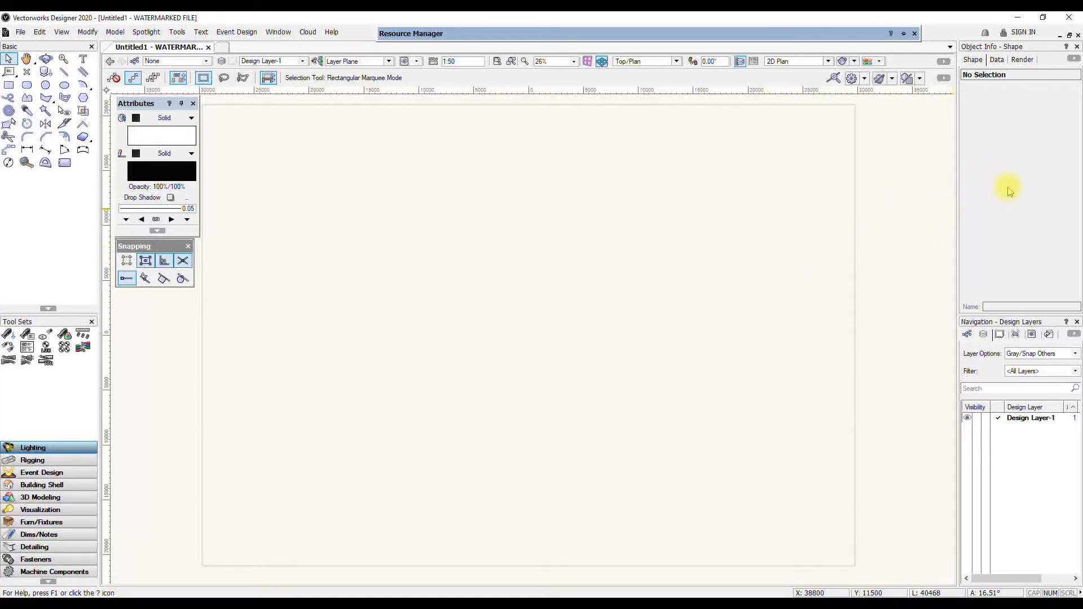
pyautogui.moveTo(1014, 154)
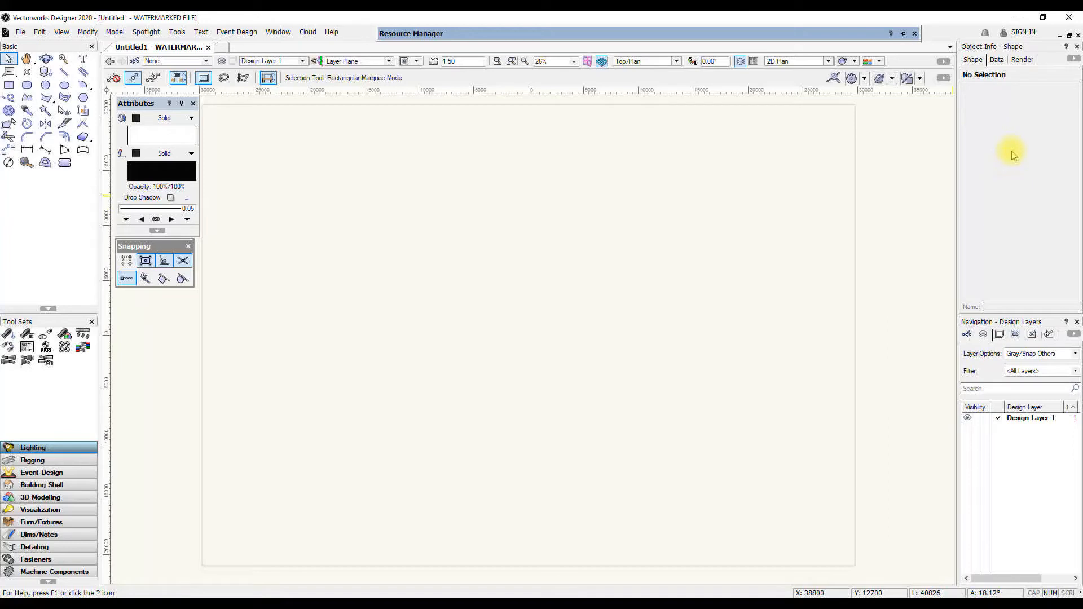
pyautogui.moveTo(990, 139)
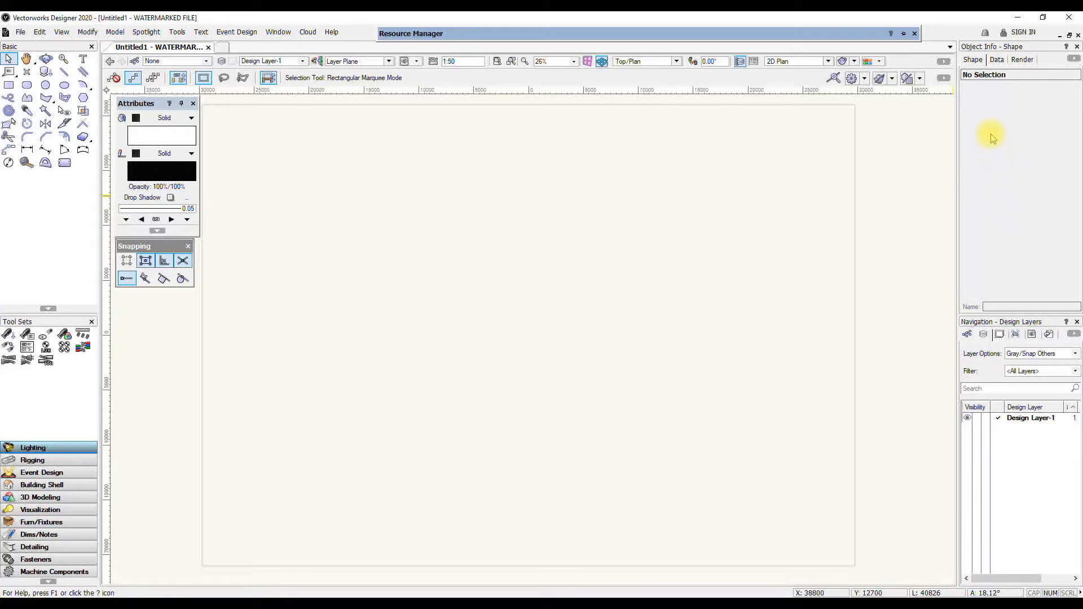
pyautogui.moveTo(982, 143)
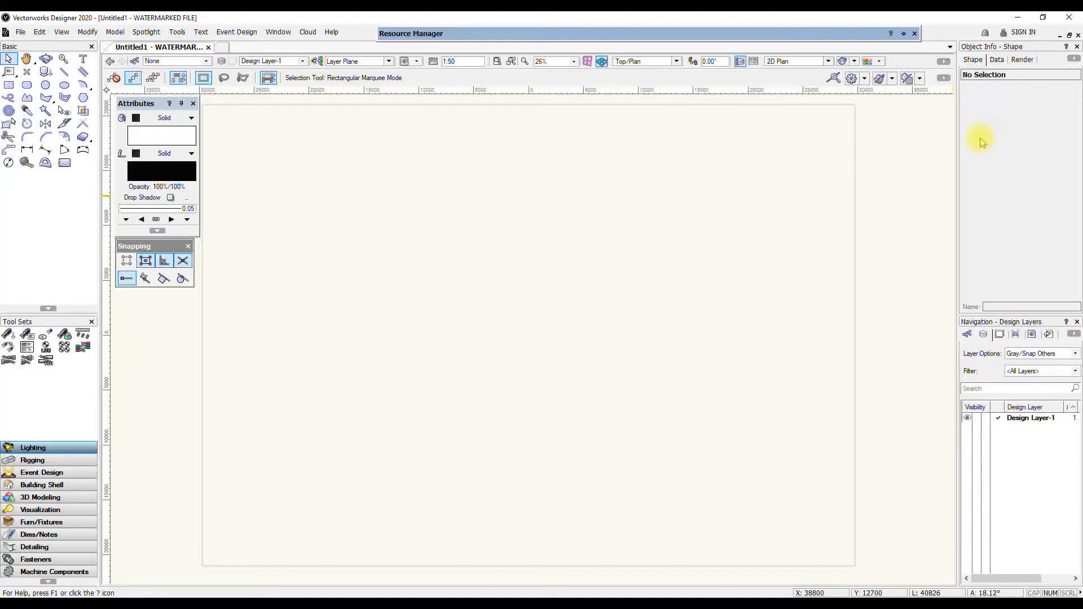
pyautogui.moveTo(953, 181)
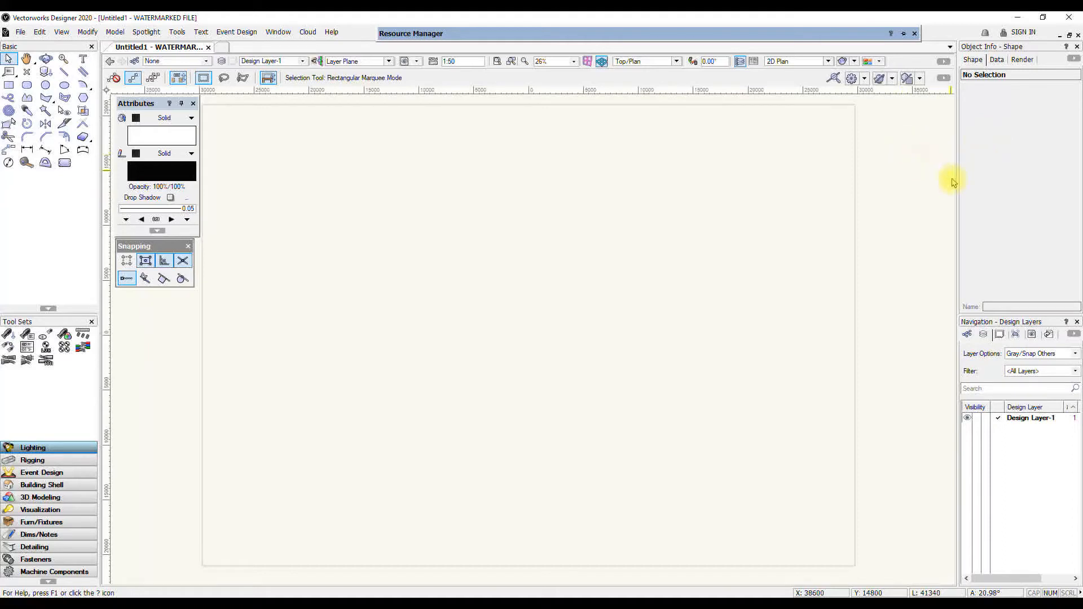
# Show the drawing's classes, Dimension and None, in the Navigation palette
pyautogui.click(966, 334)
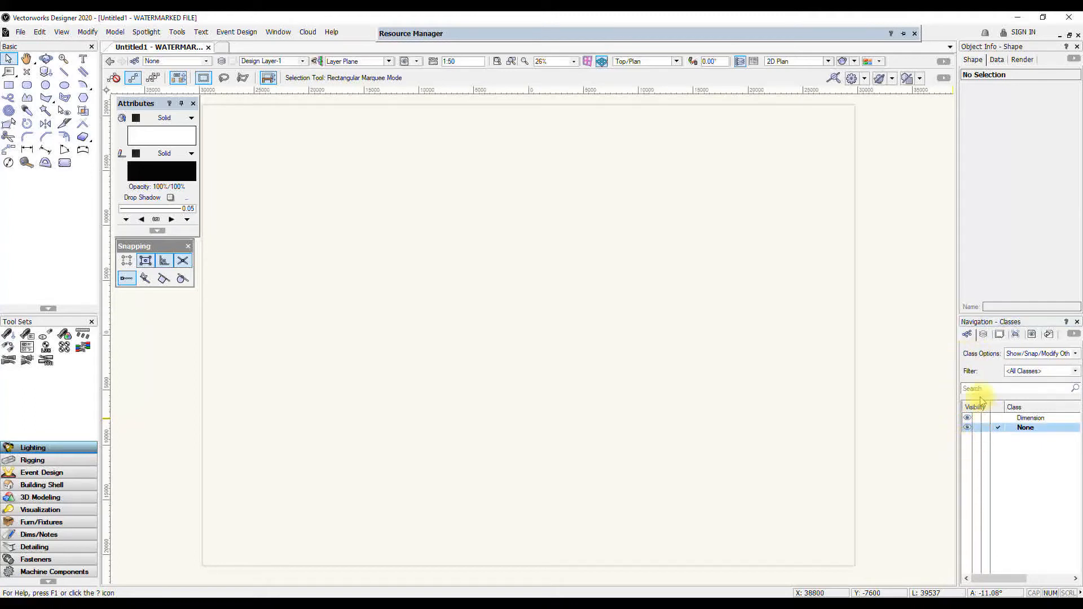
pyautogui.moveTo(247, 249)
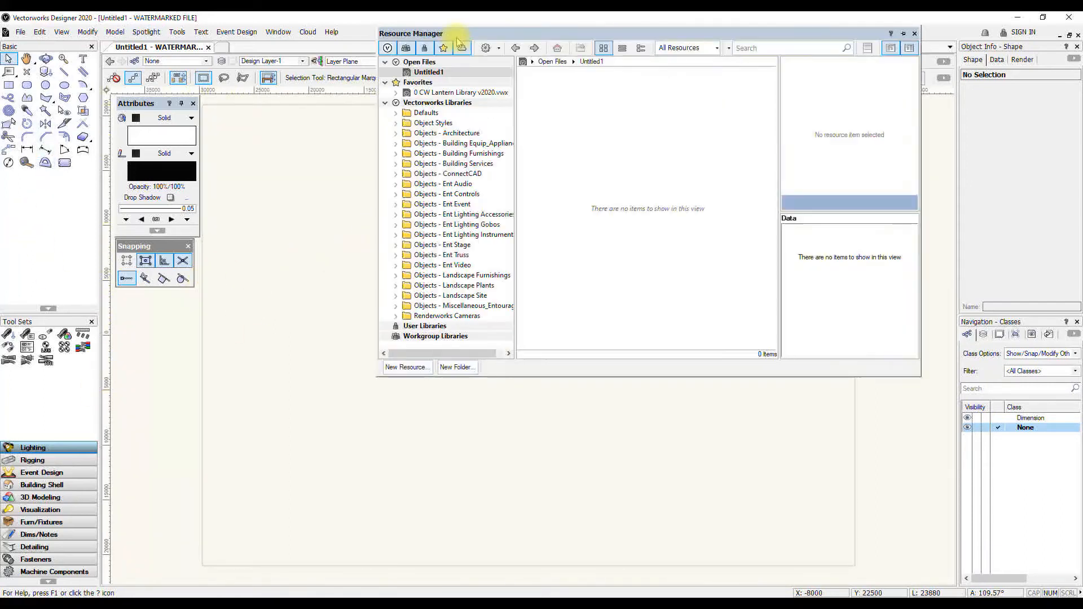
pyautogui.click(914, 33)
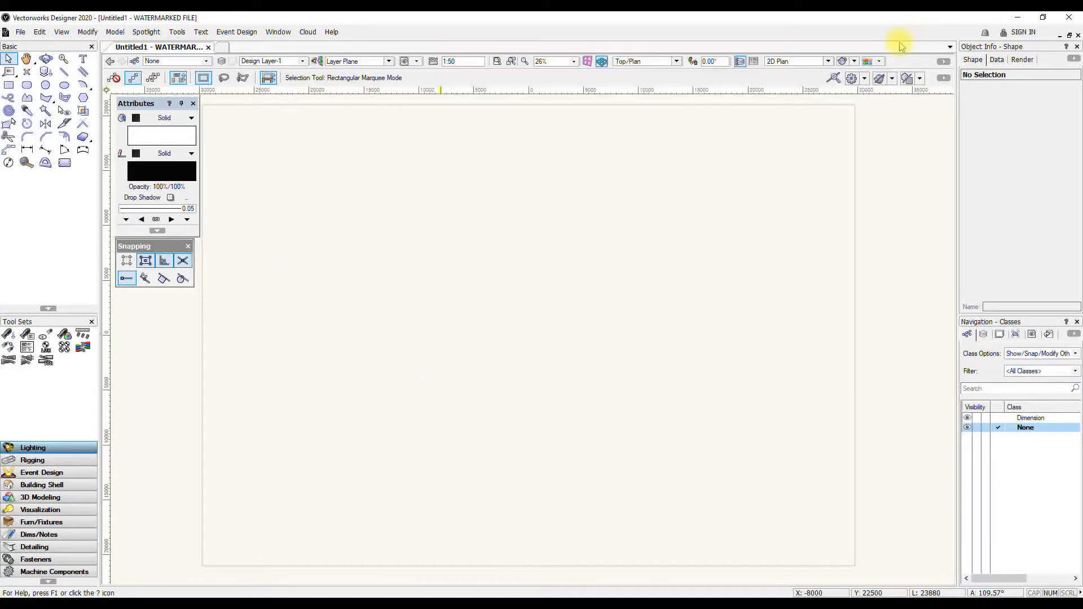
pyautogui.click(278, 31)
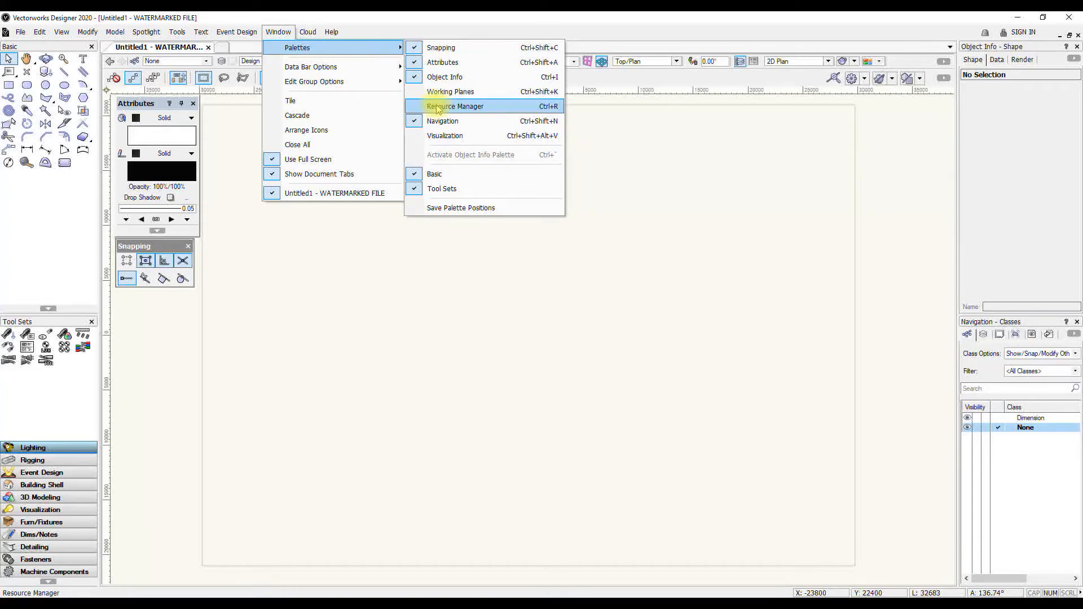
# Reopen the Resource Manager, roll it up to its title bar, and dock it at the top
pyautogui.click(455, 106)
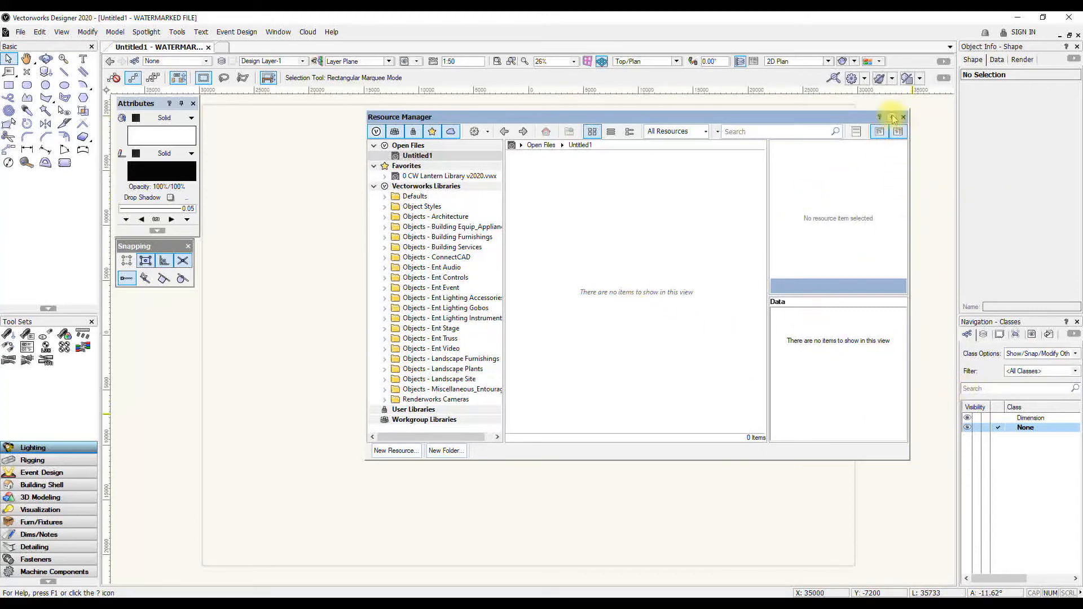
pyautogui.click(891, 117)
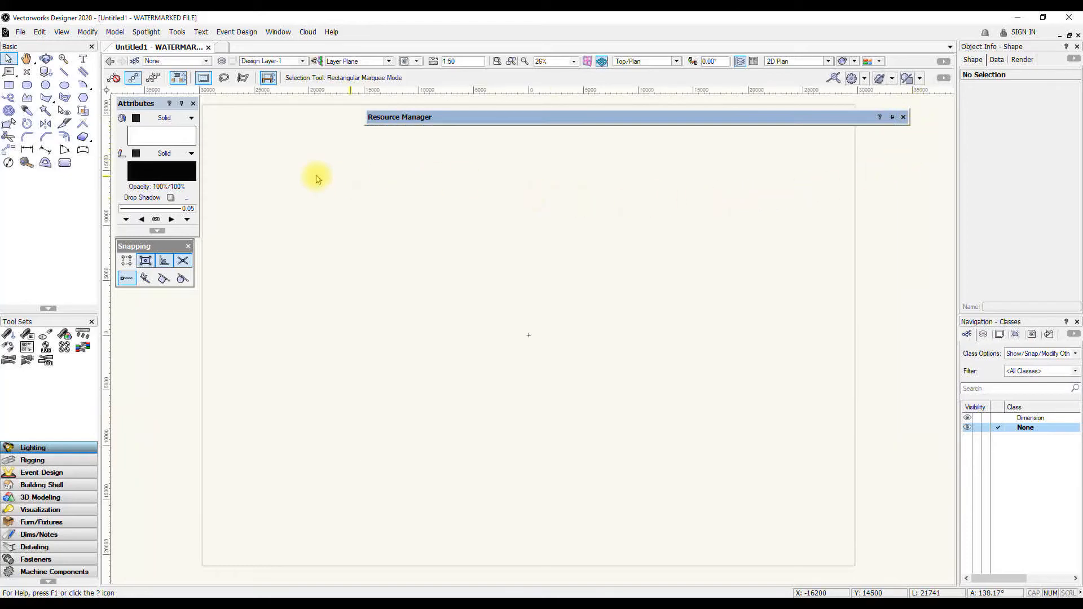
pyautogui.moveTo(372, 176)
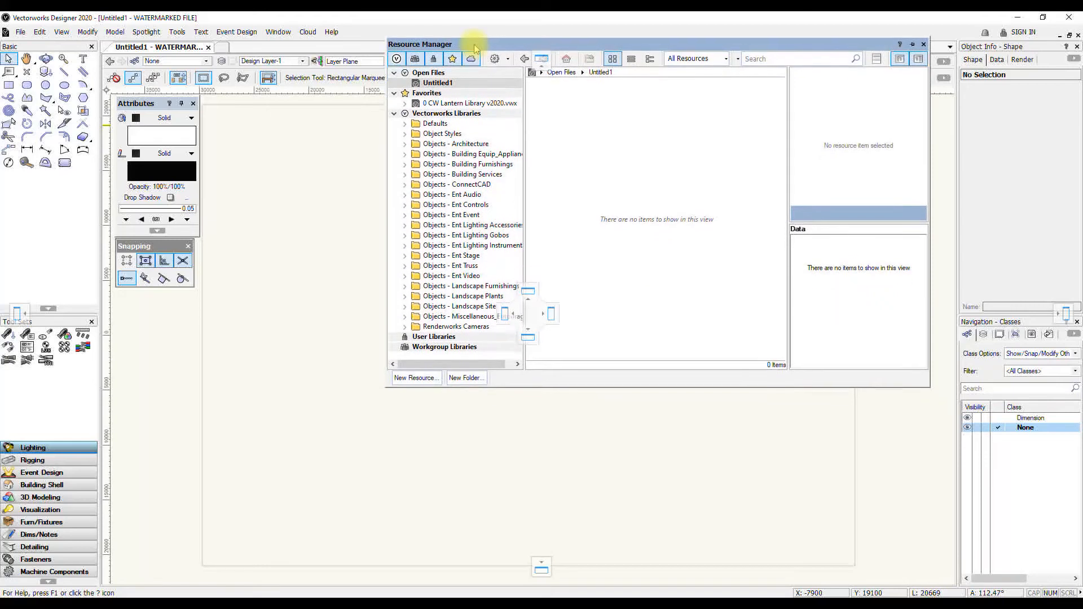
pyautogui.click(911, 44)
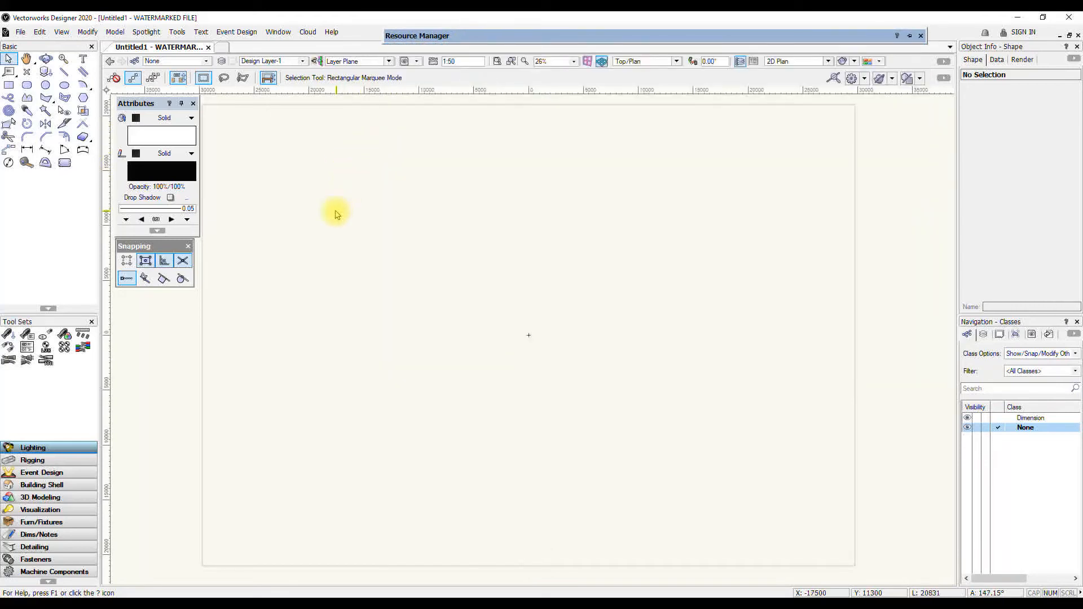
pyautogui.moveTo(528, 335)
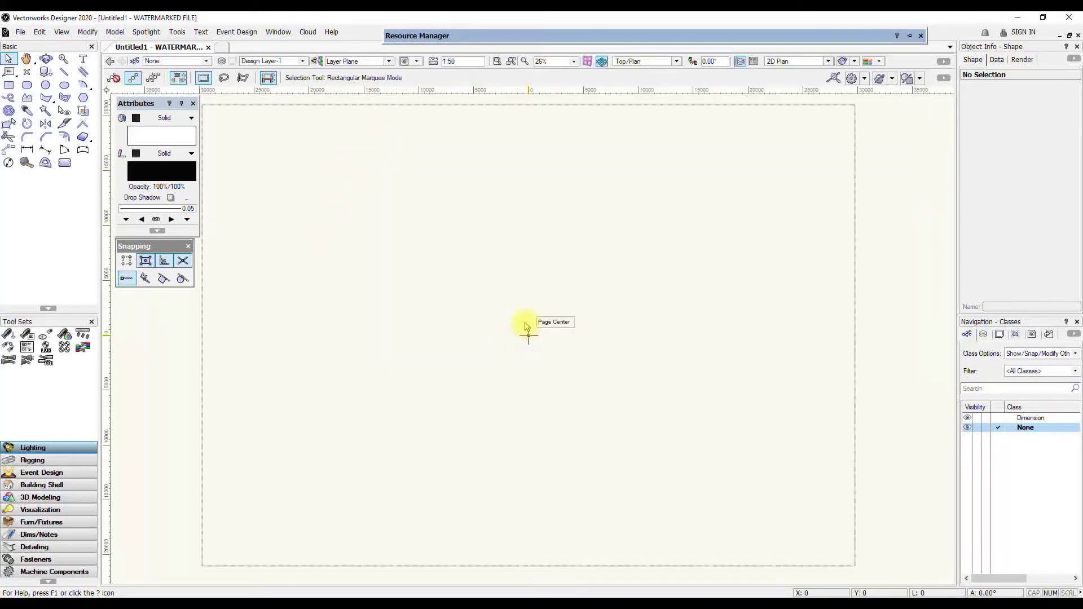
pyautogui.moveTo(500, 311)
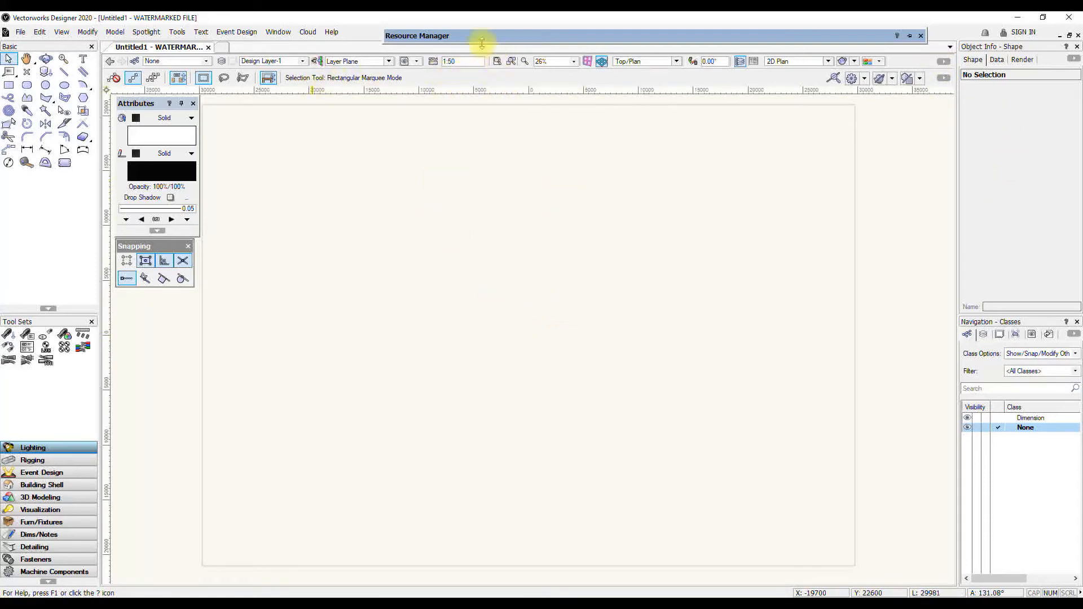
pyautogui.moveTo(489, 78)
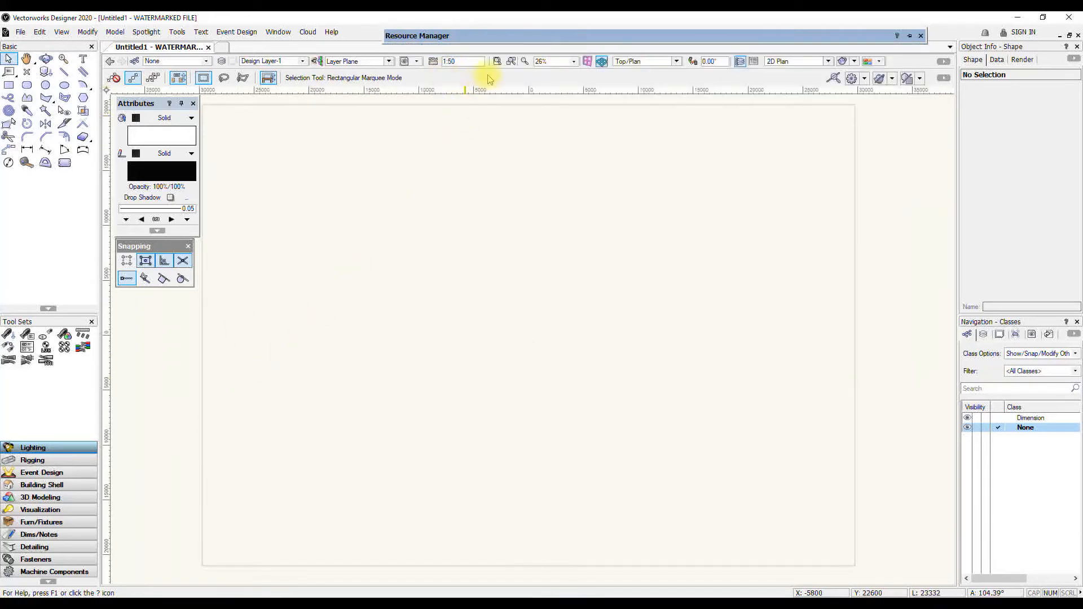
pyautogui.moveTo(939, 77)
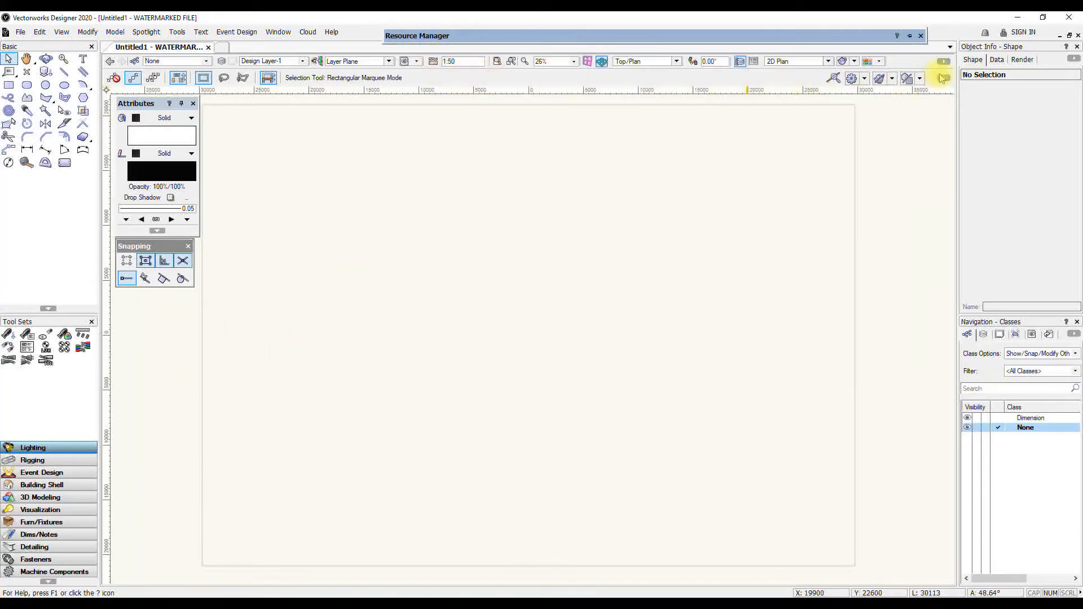
pyautogui.click(941, 78)
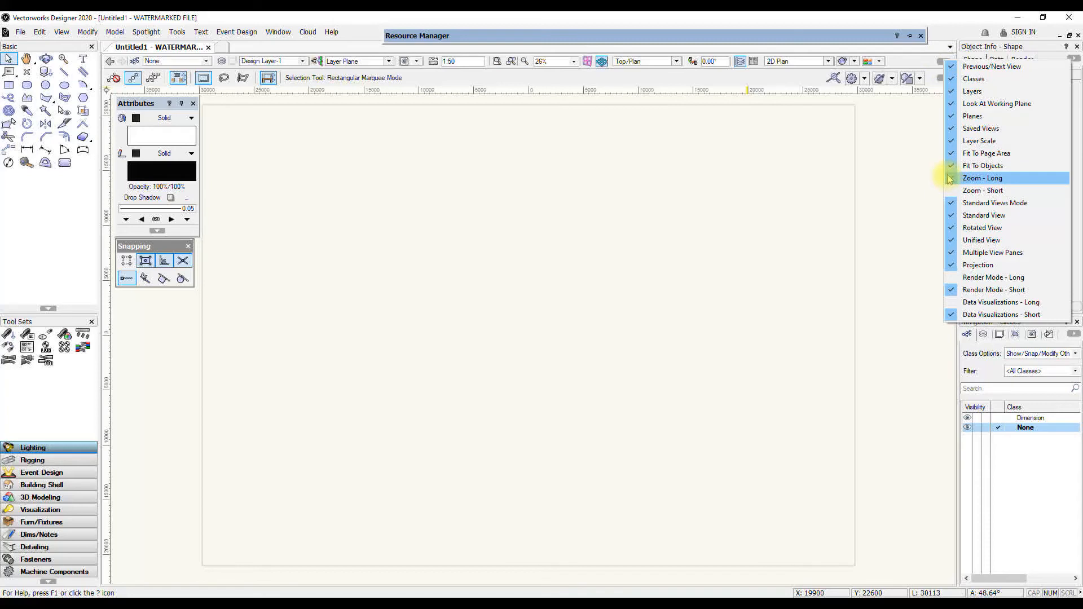
pyautogui.click(497, 145)
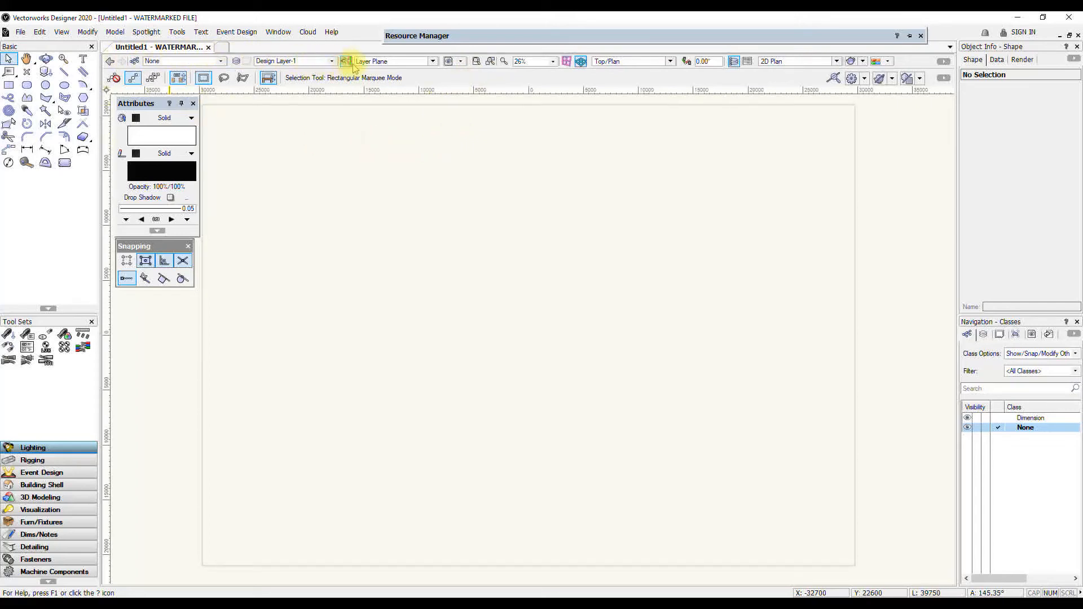
pyautogui.moveTo(459, 61)
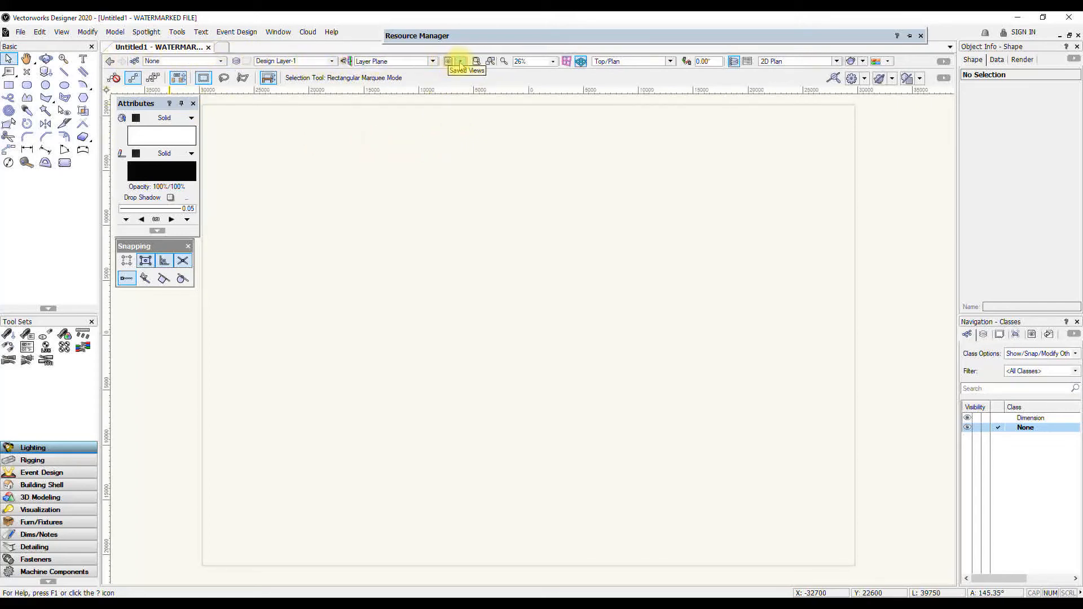
pyautogui.moveTo(219, 65)
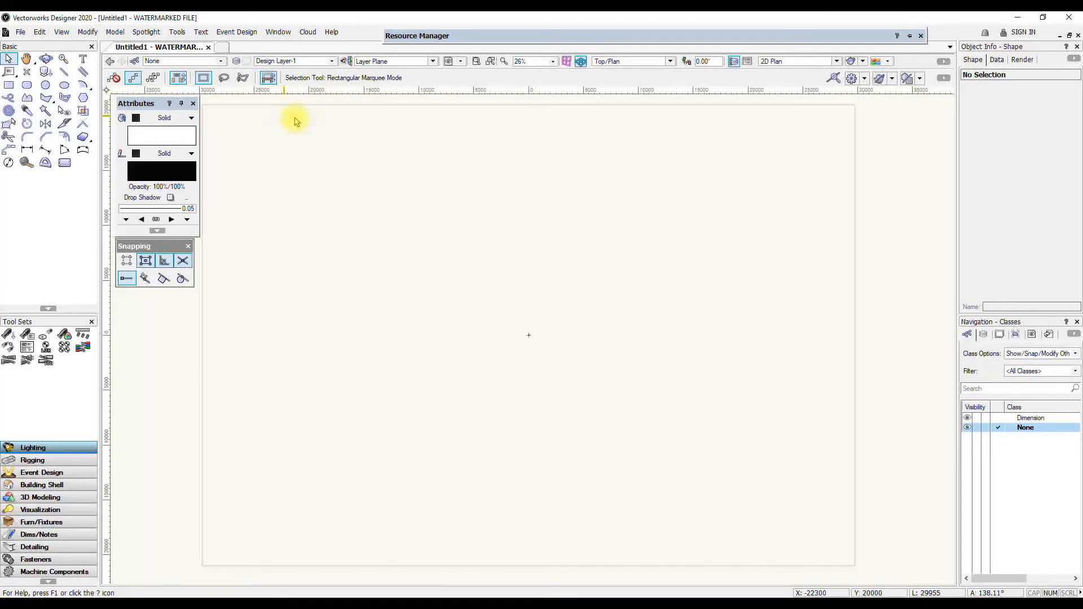
pyautogui.click(667, 61)
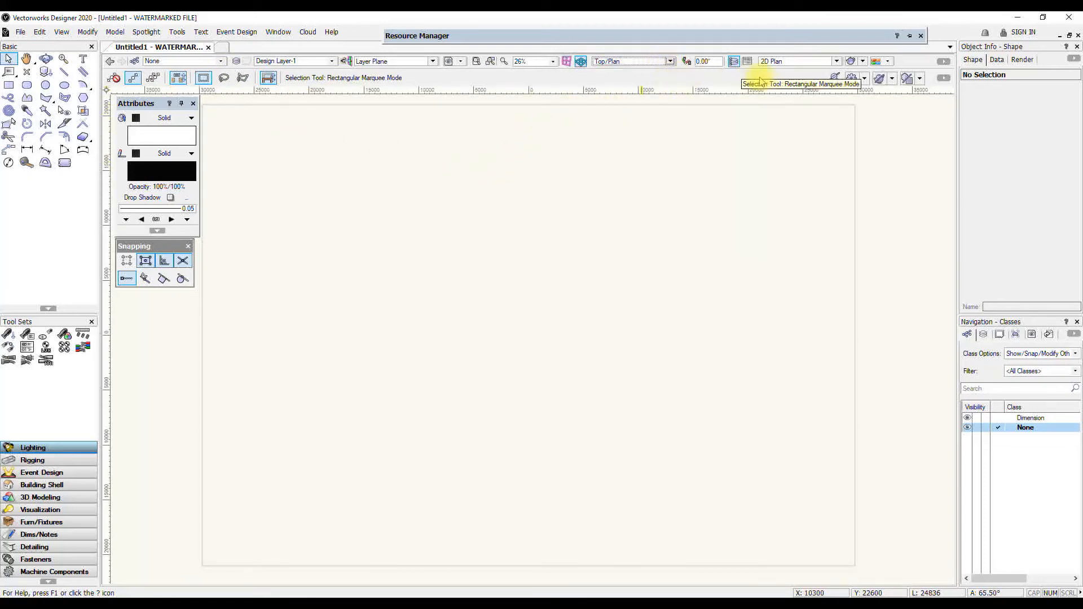
pyautogui.moveTo(634, 88)
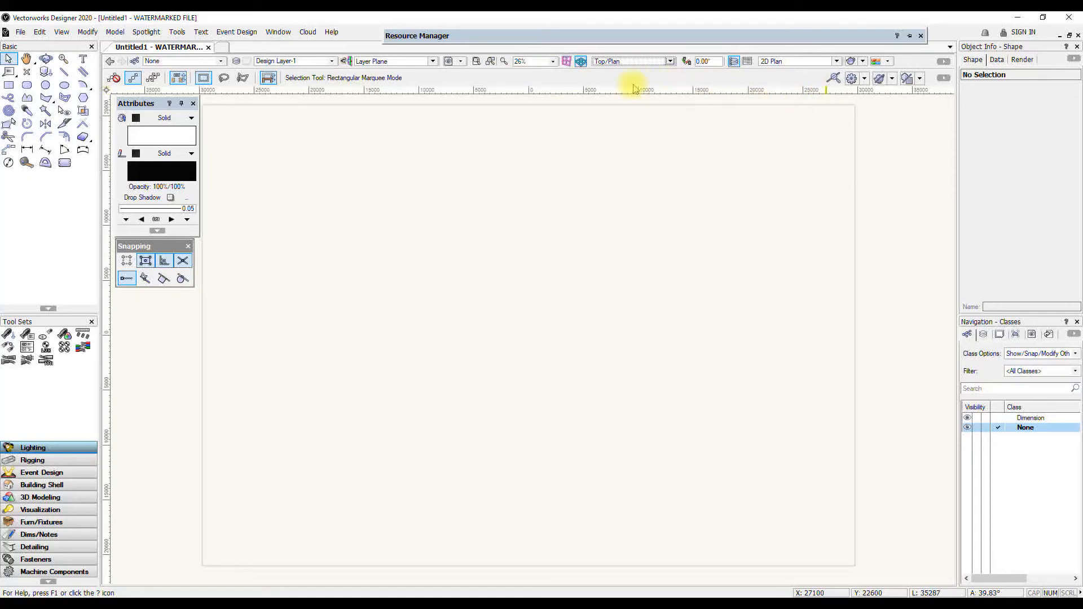
pyautogui.moveTo(929, 67)
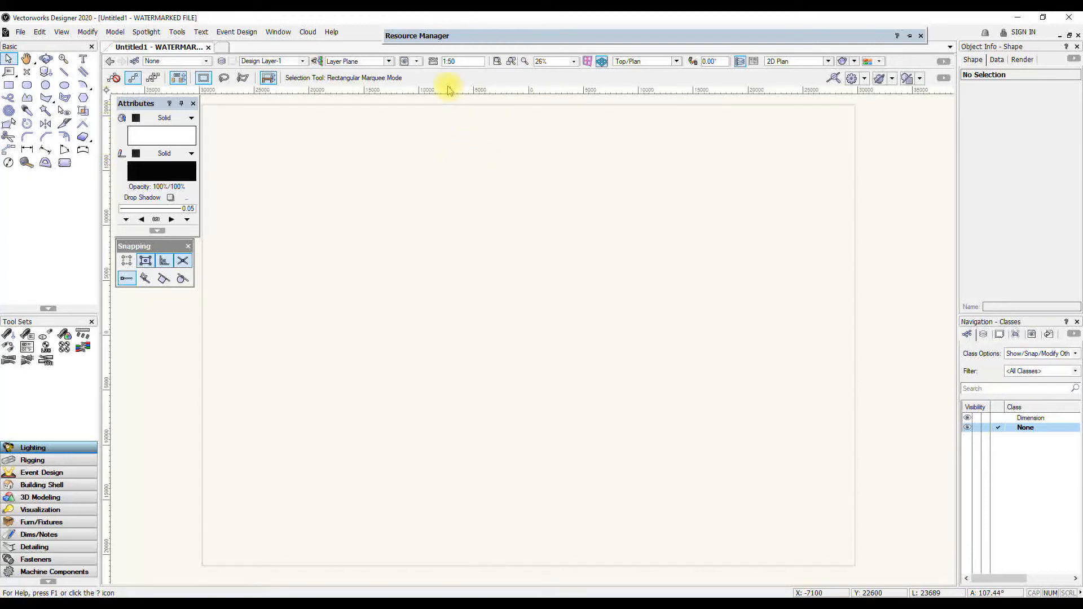
# Change the design layer scale from 1:50 to 1:25 in the Layer Scale dialog
pyautogui.click(434, 61)
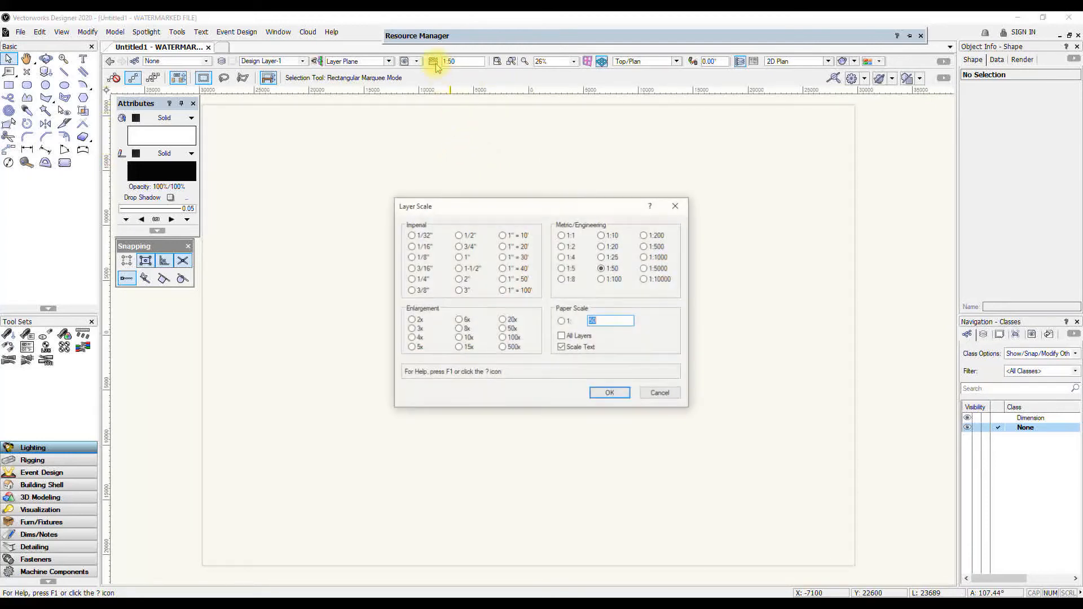
pyautogui.click(602, 257)
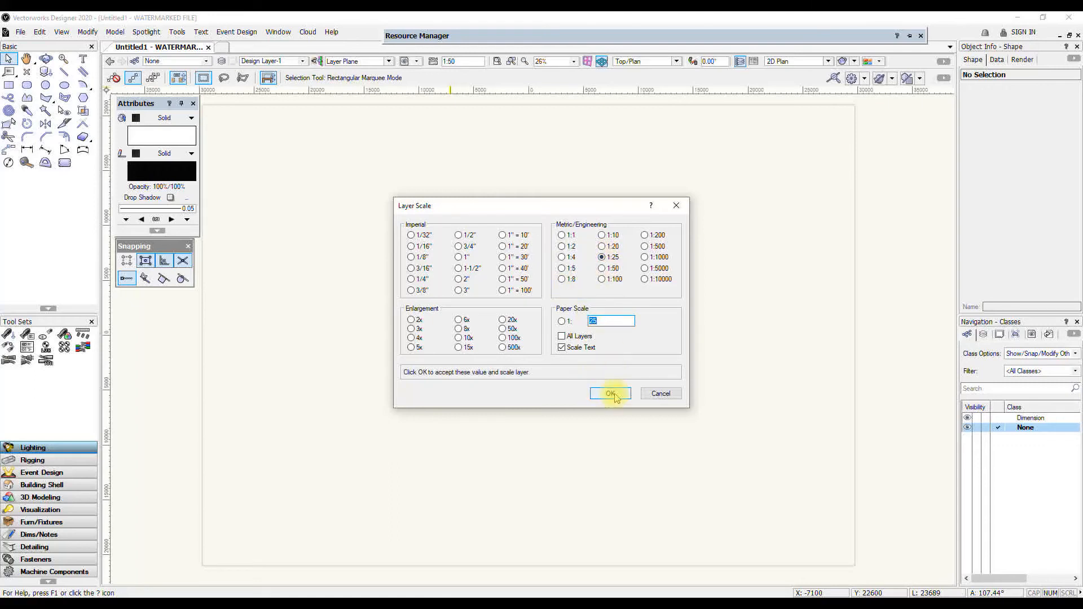
pyautogui.click(609, 394)
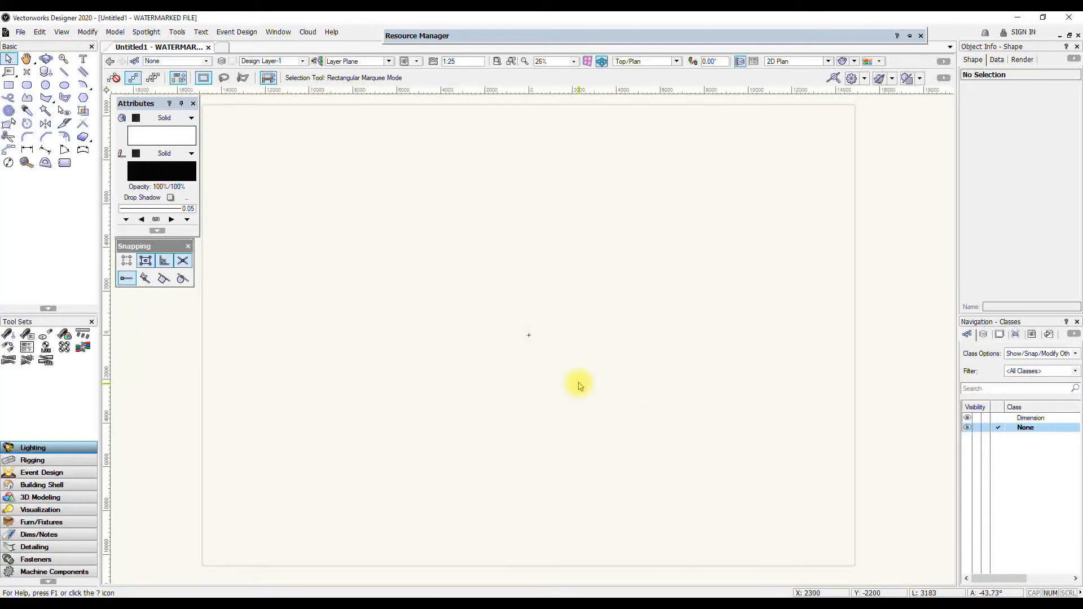
pyautogui.moveTo(578, 370)
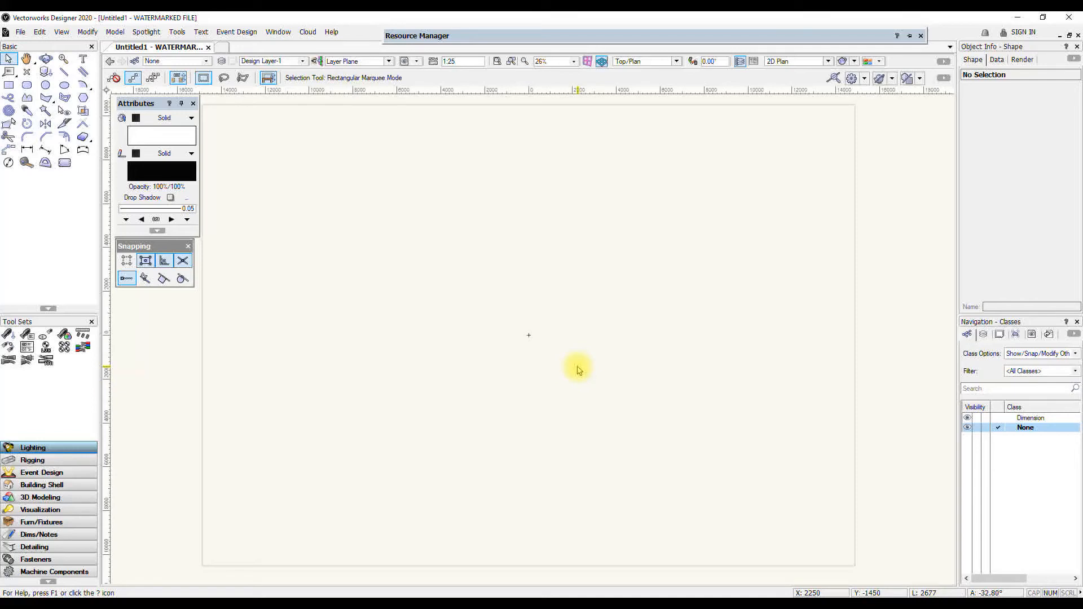
pyautogui.moveTo(553, 387)
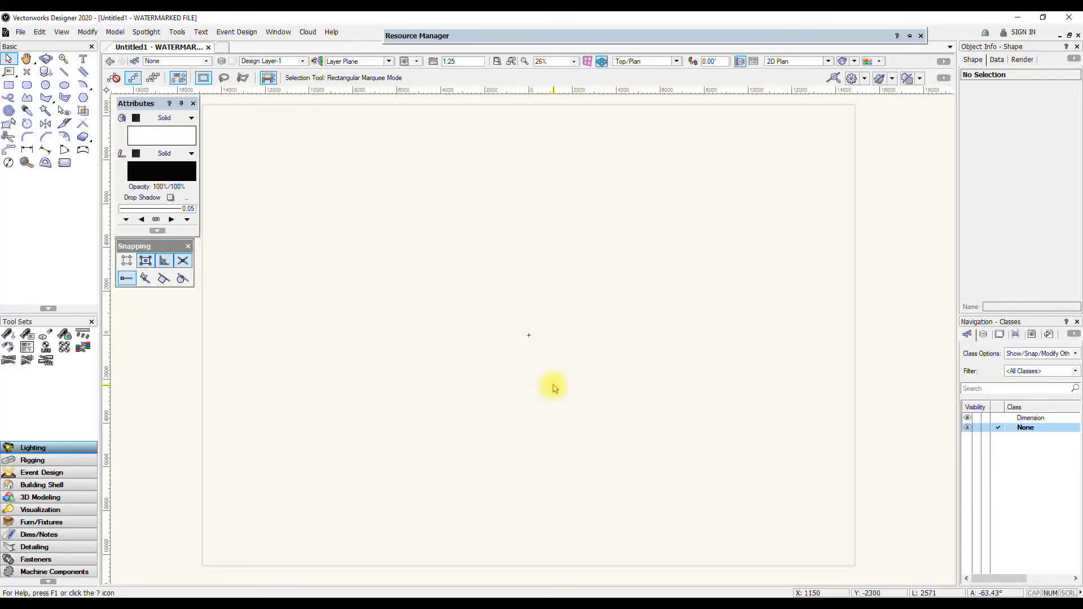
pyautogui.moveTo(538, 262)
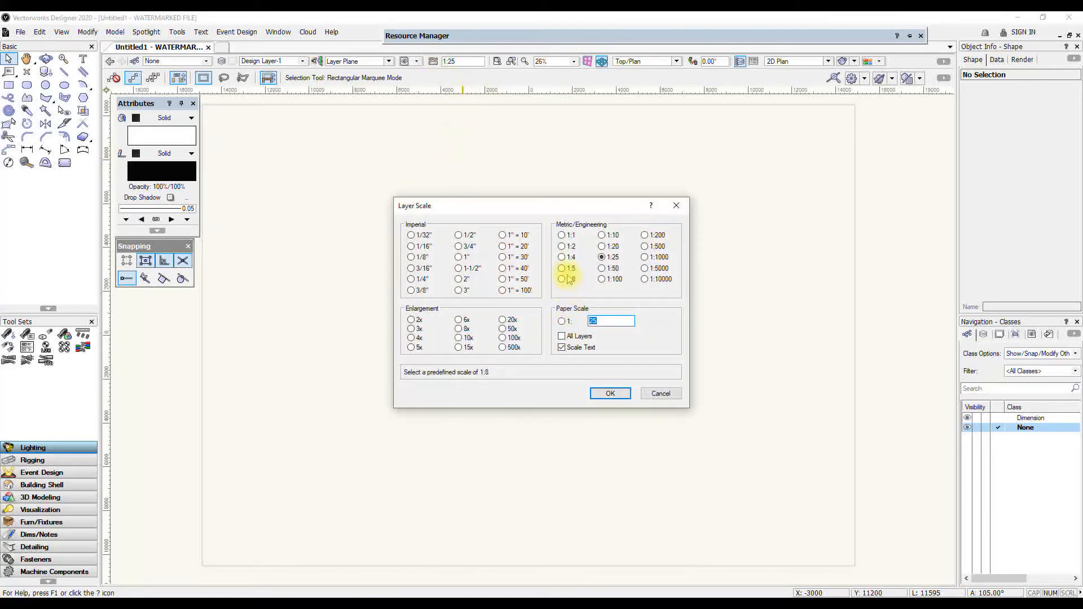
pyautogui.click(562, 234)
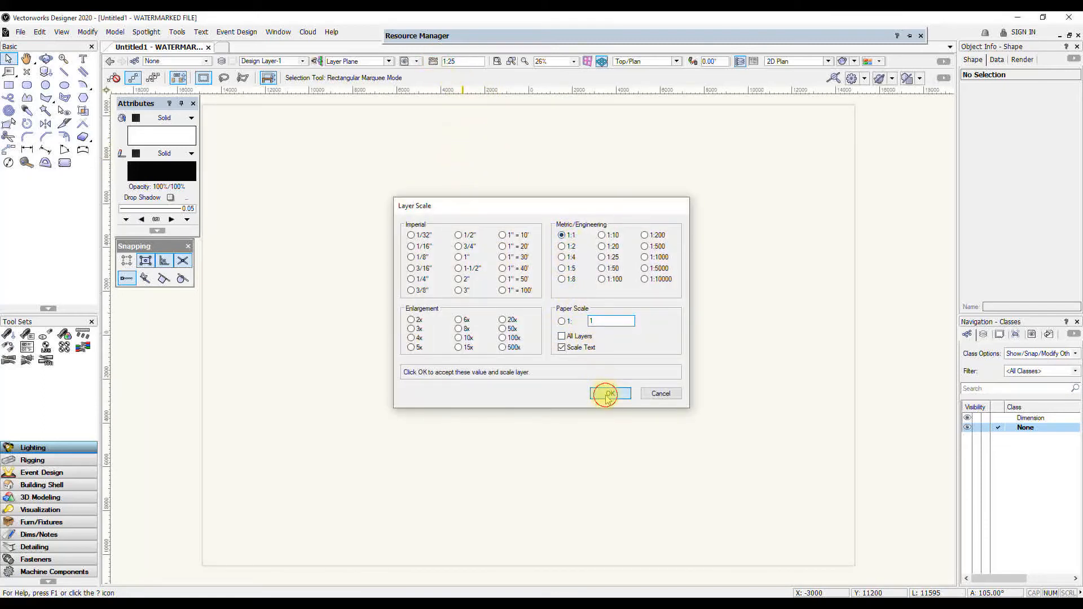
pyautogui.click(608, 393)
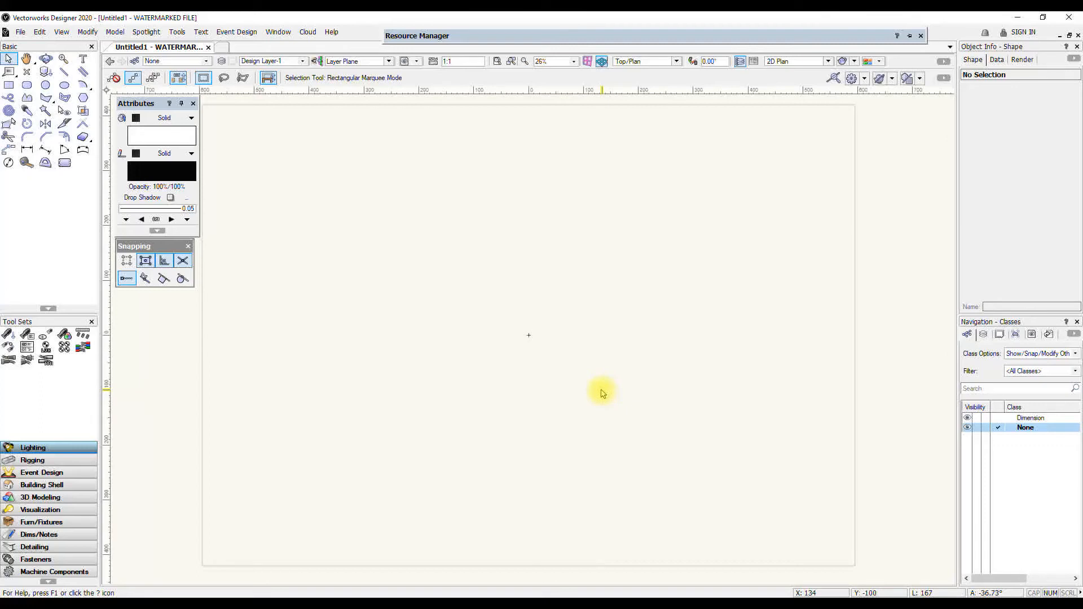
pyautogui.moveTo(600, 388)
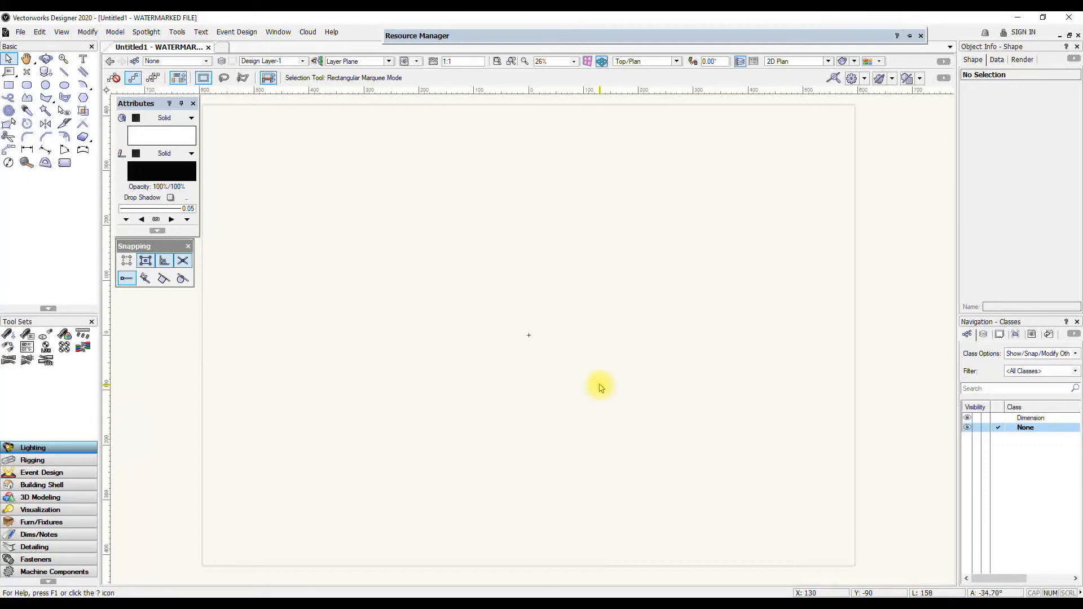
pyautogui.moveTo(621, 396)
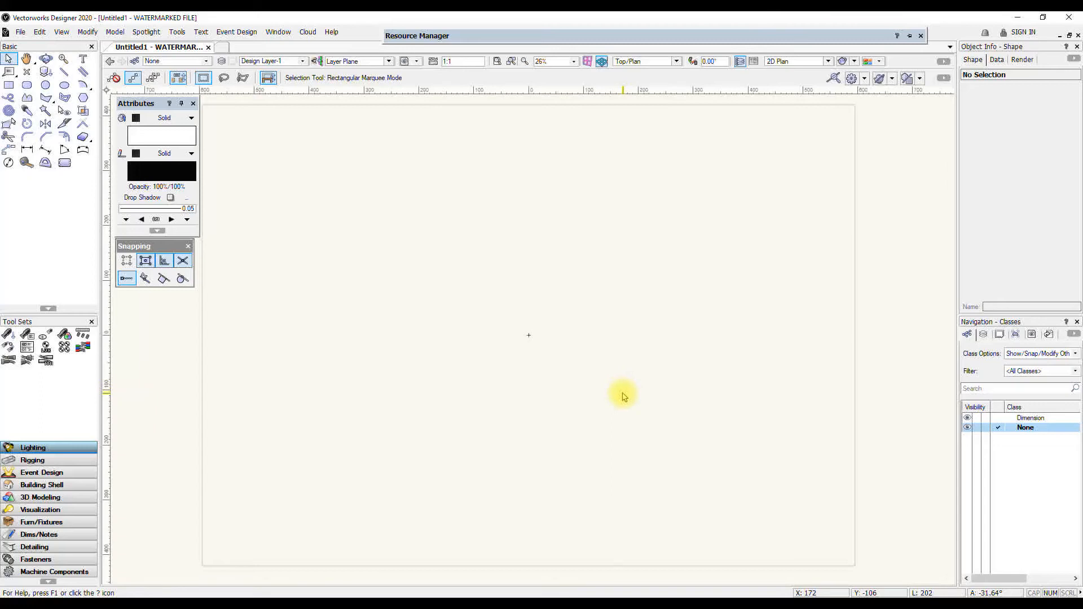
pyautogui.moveTo(595, 379)
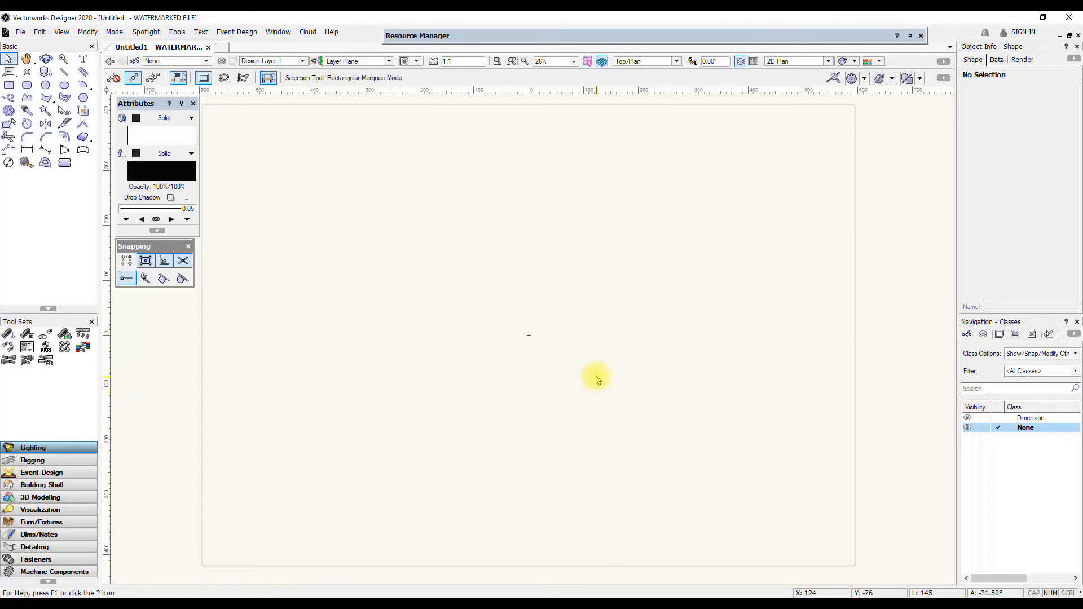
pyautogui.moveTo(600, 380)
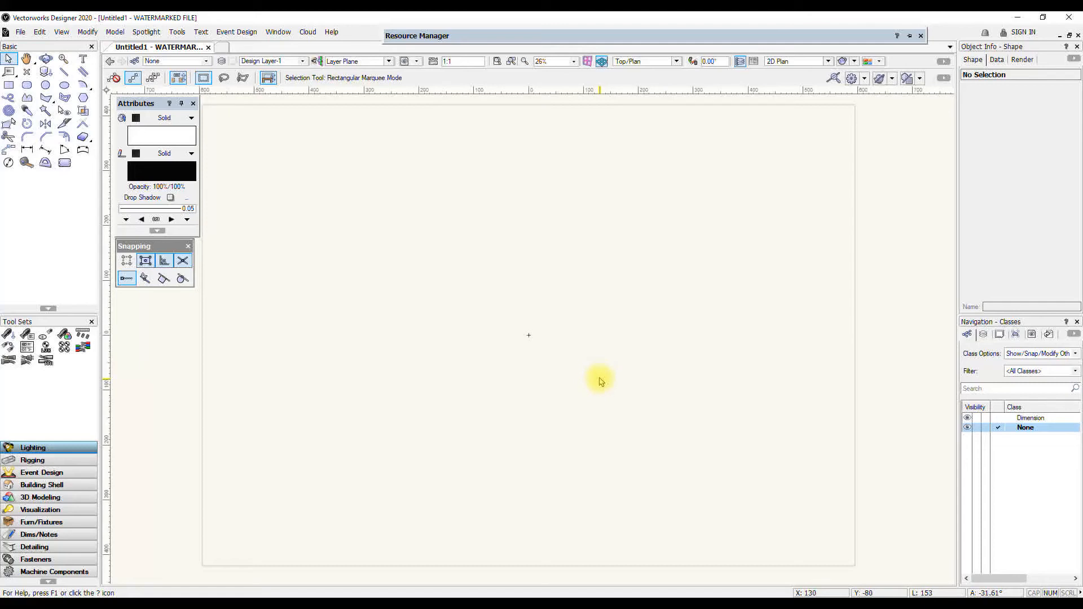
pyautogui.moveTo(590, 379)
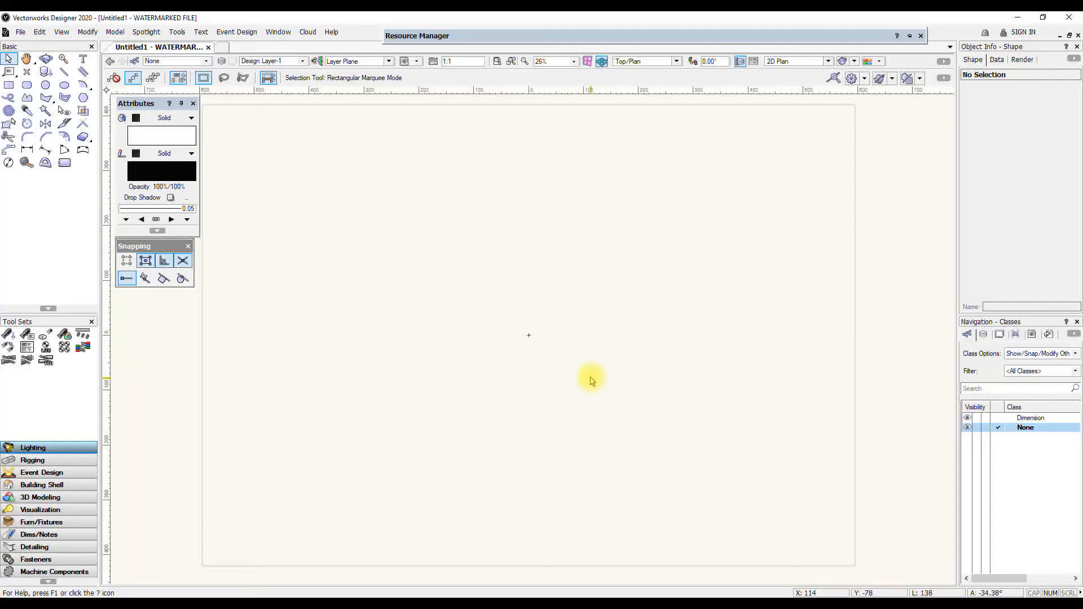
pyautogui.moveTo(584, 379)
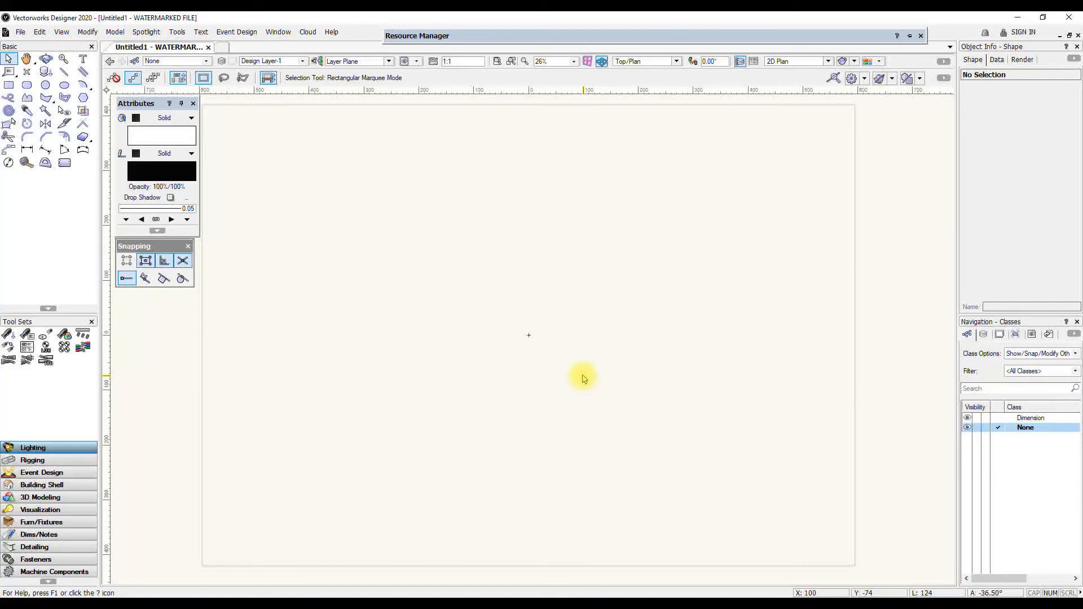
pyautogui.moveTo(553, 364)
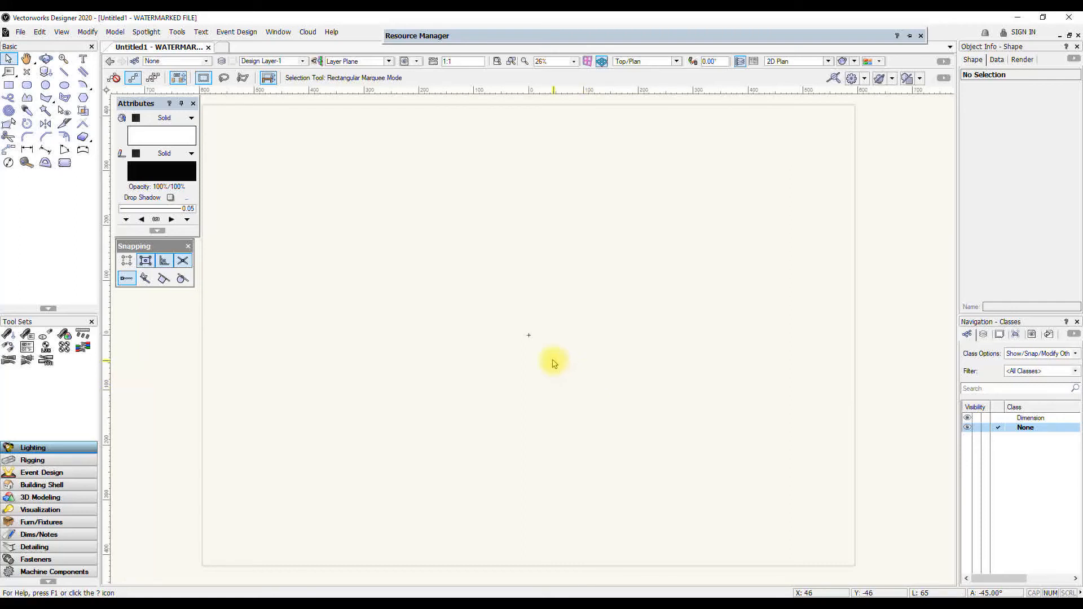
# Zoom out until the entire empty A0 page boundary is visible with margin
pyautogui.scroll(-3)
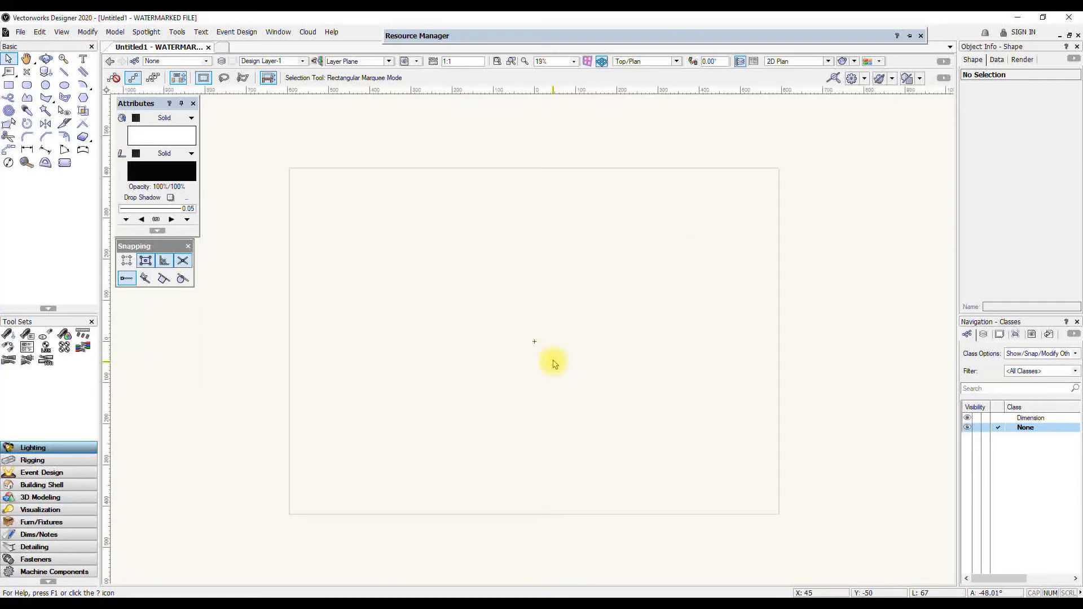
pyautogui.moveTo(530, 307)
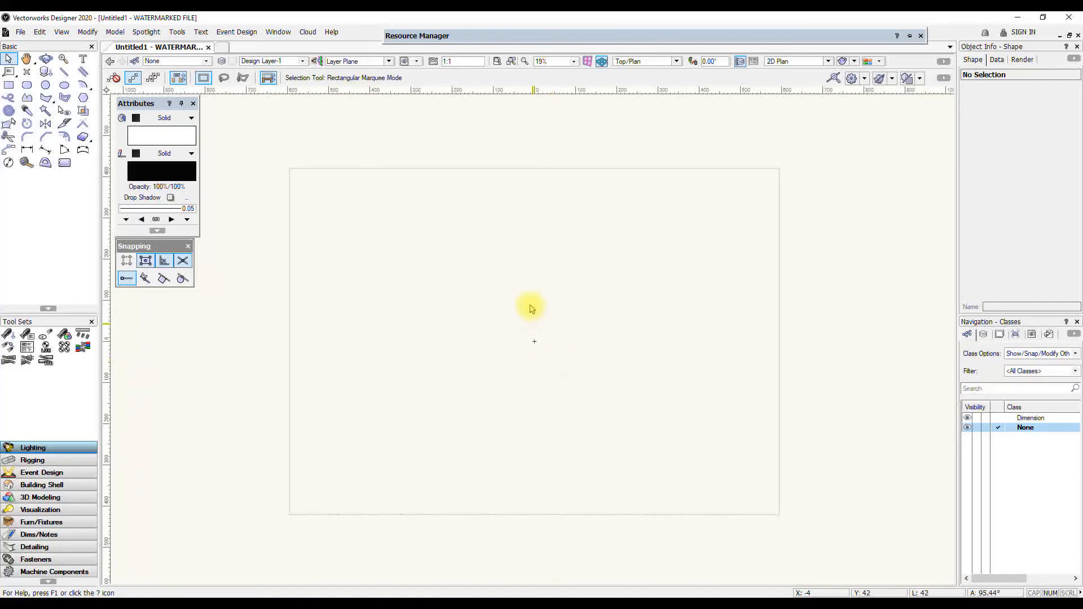
pyautogui.moveTo(534, 339)
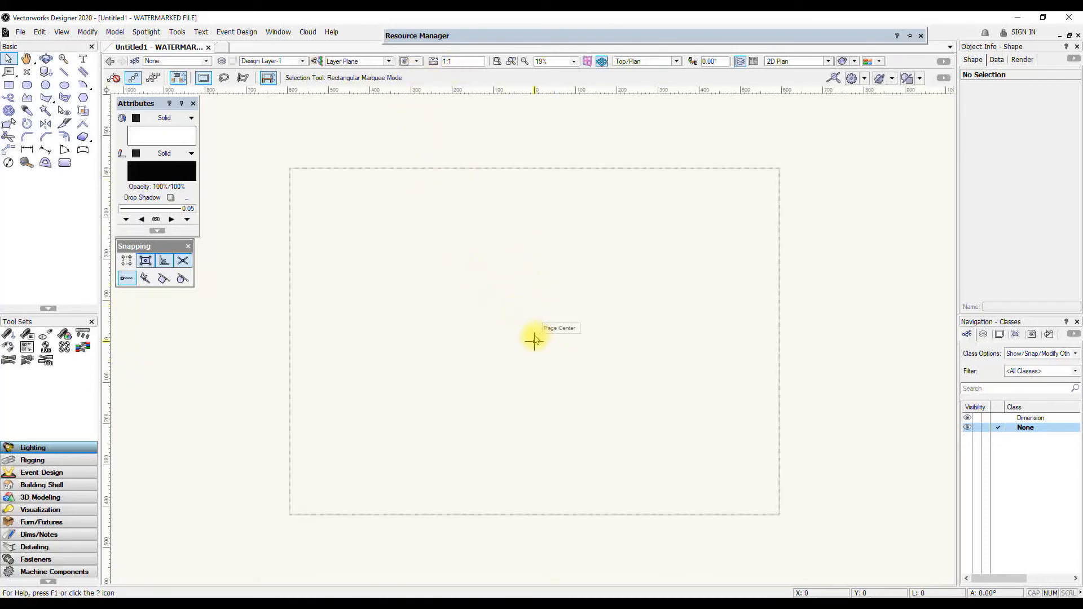
pyautogui.moveTo(544, 328)
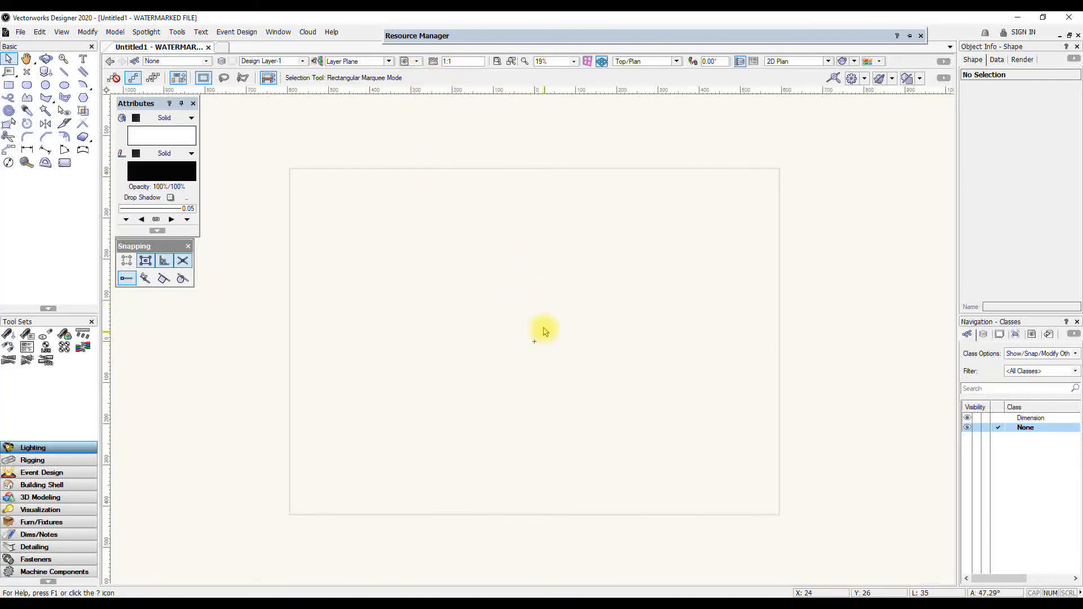
pyautogui.moveTo(558, 325)
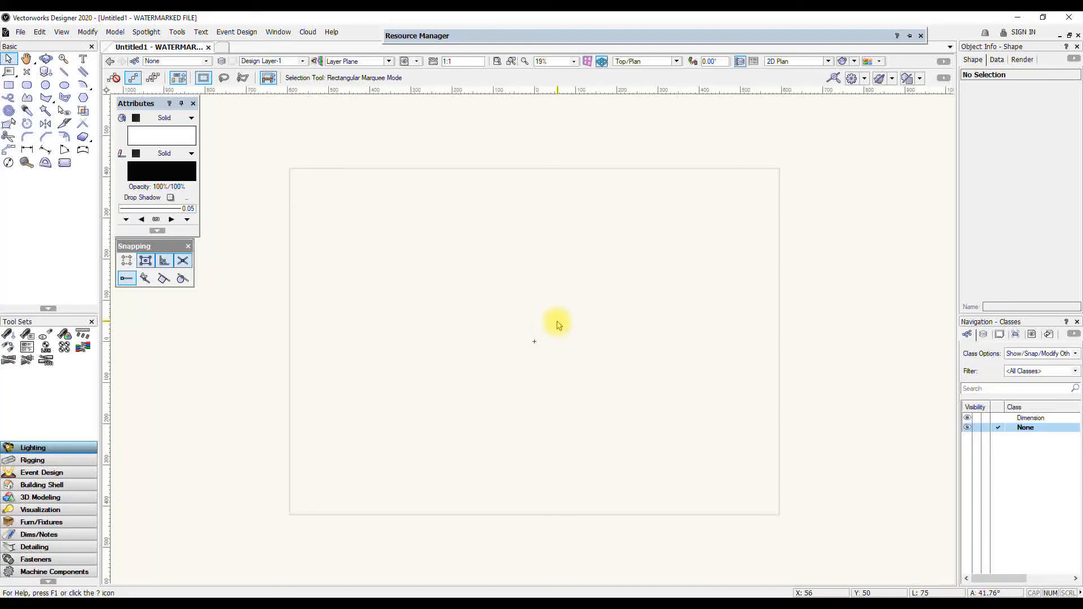
pyautogui.moveTo(564, 335)
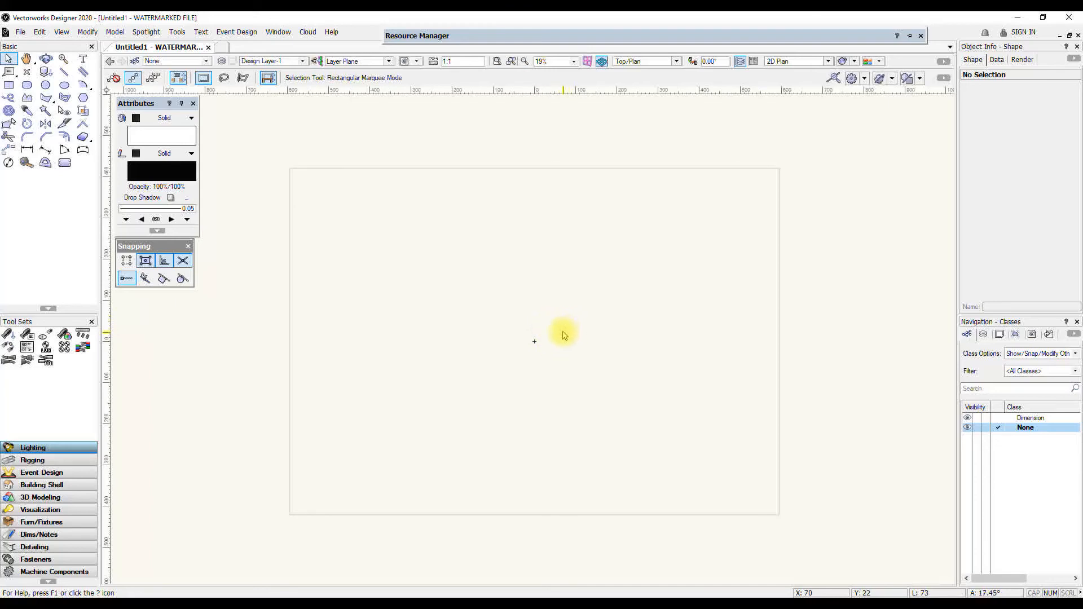
pyautogui.moveTo(568, 320)
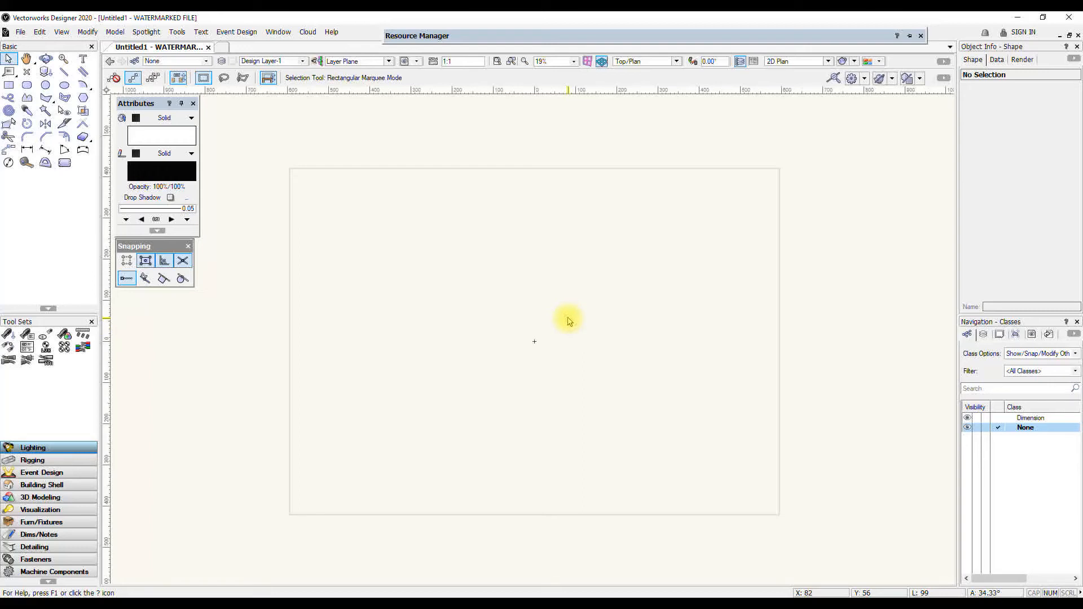
pyautogui.moveTo(459, 89)
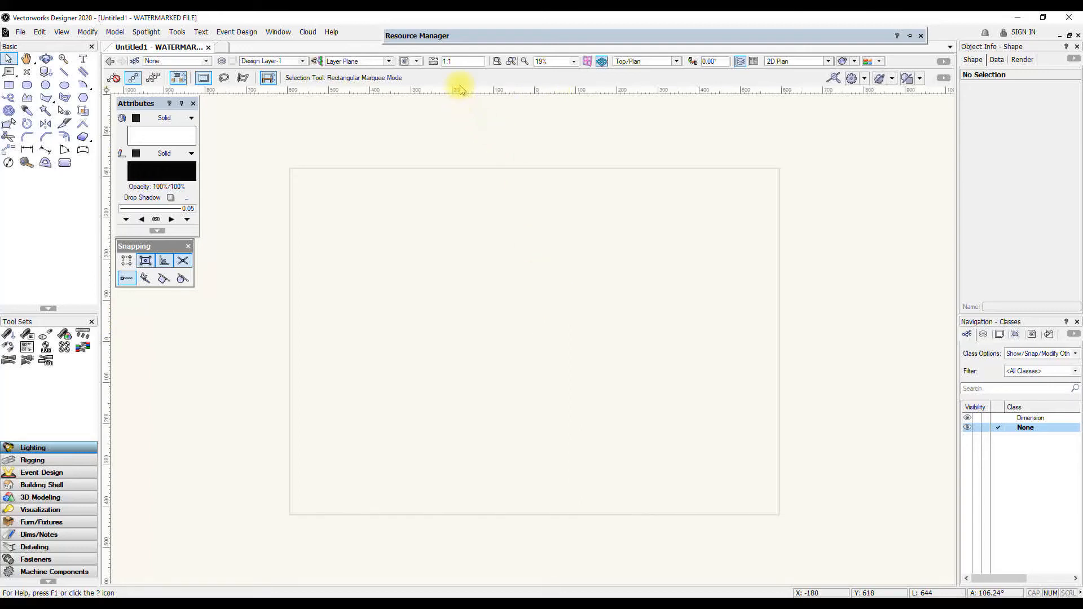
pyautogui.moveTo(534, 320)
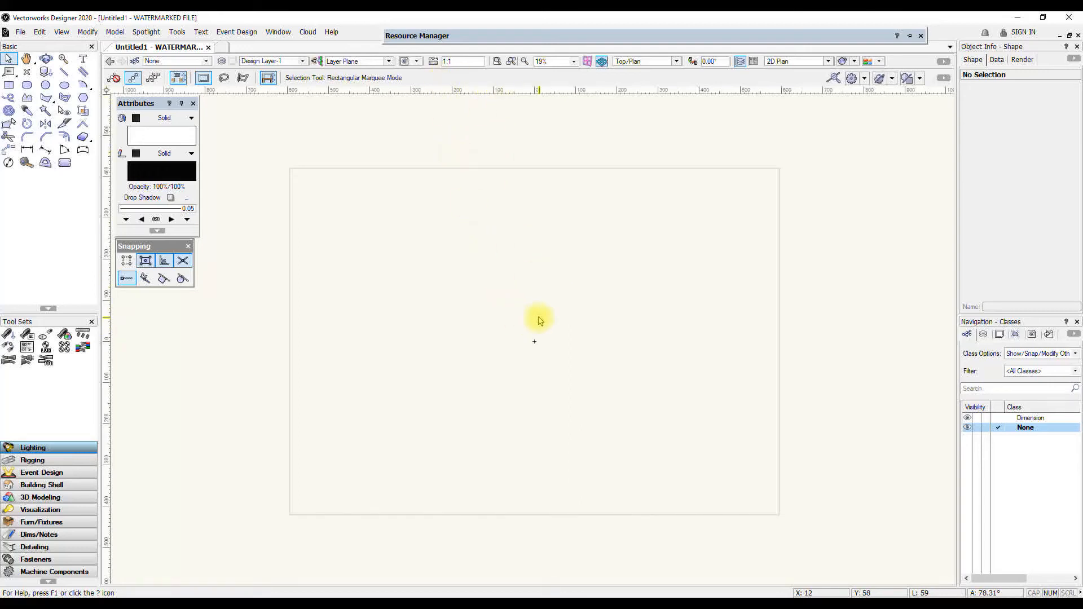
pyautogui.moveTo(525, 320)
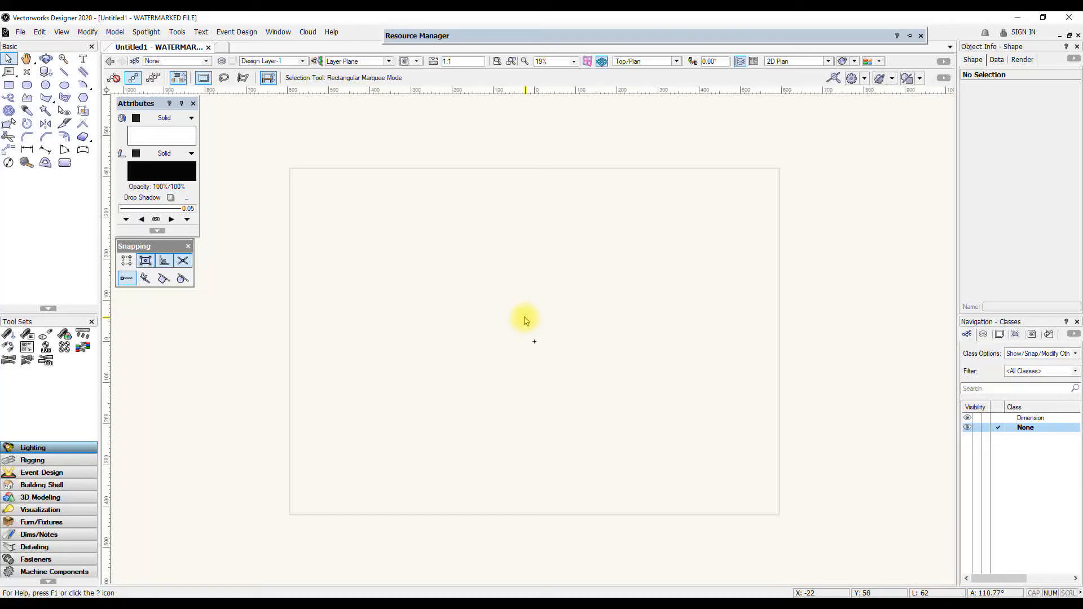
pyautogui.moveTo(545, 317)
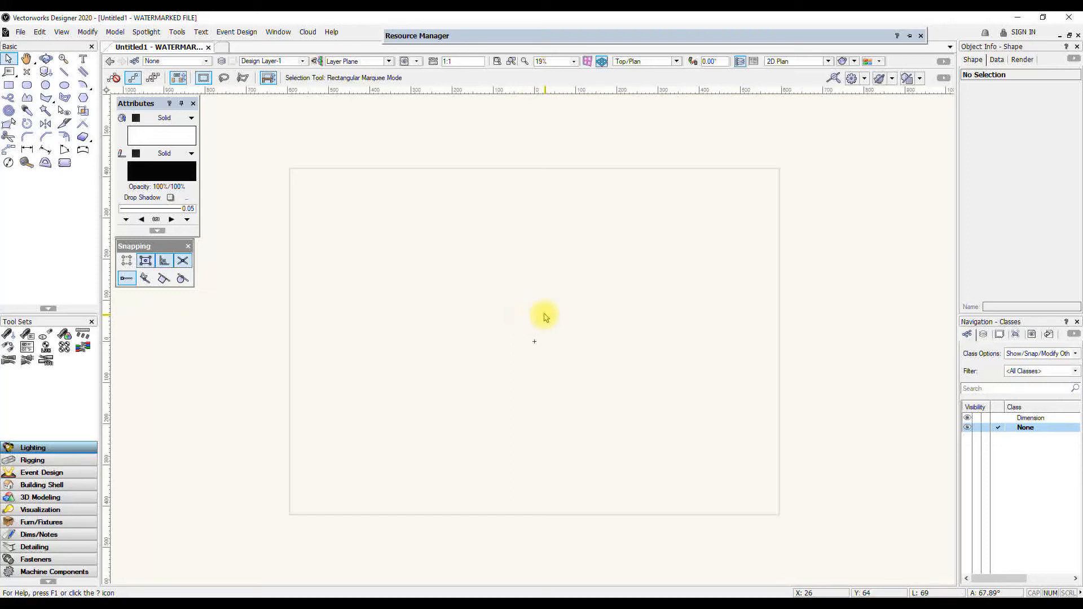
pyautogui.moveTo(545, 325)
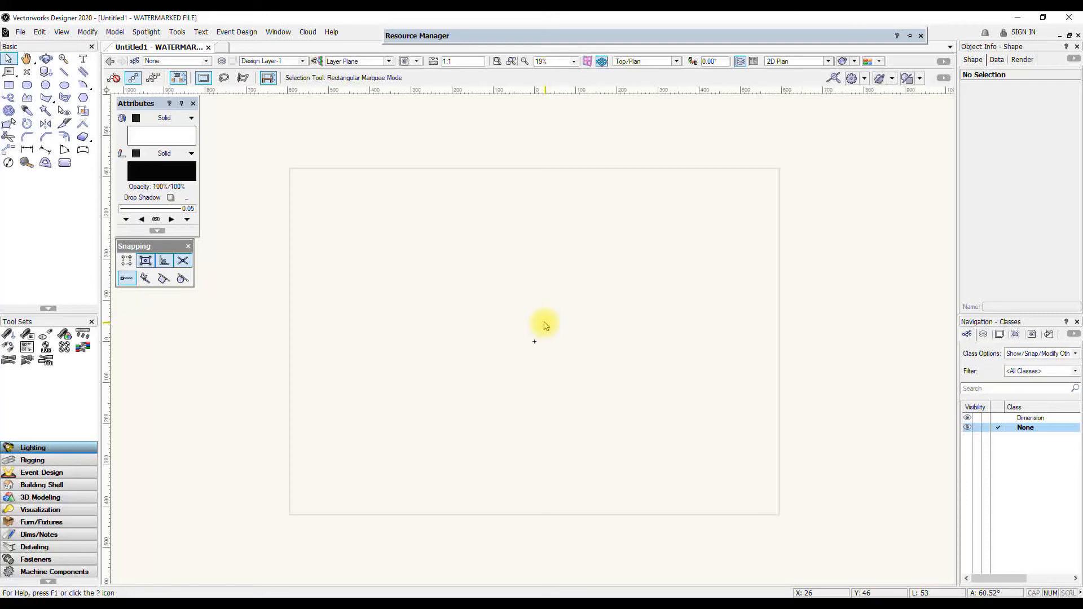
pyautogui.moveTo(546, 316)
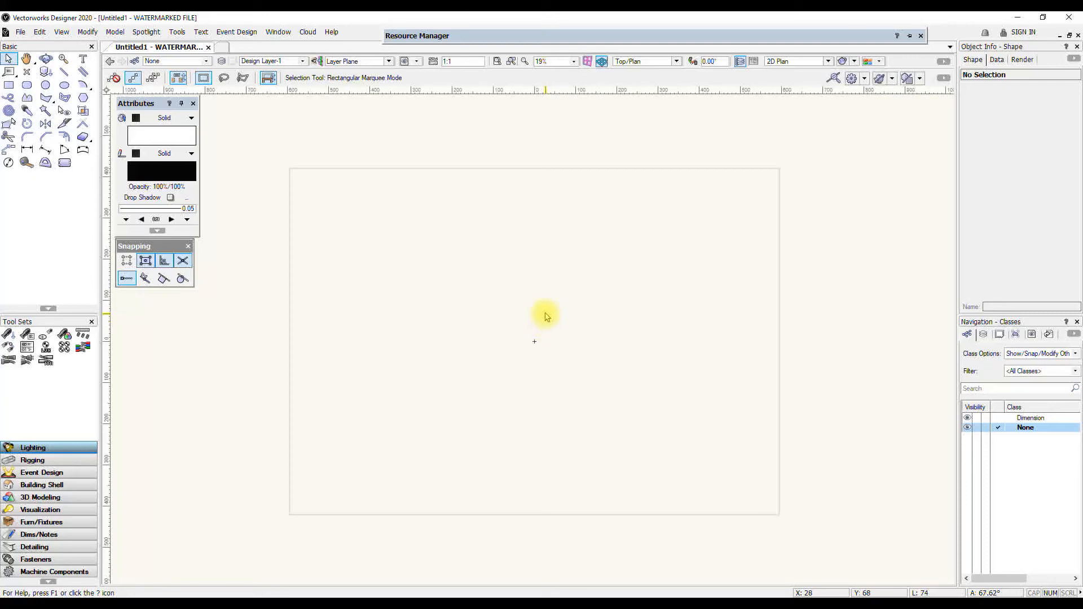
pyautogui.moveTo(551, 302)
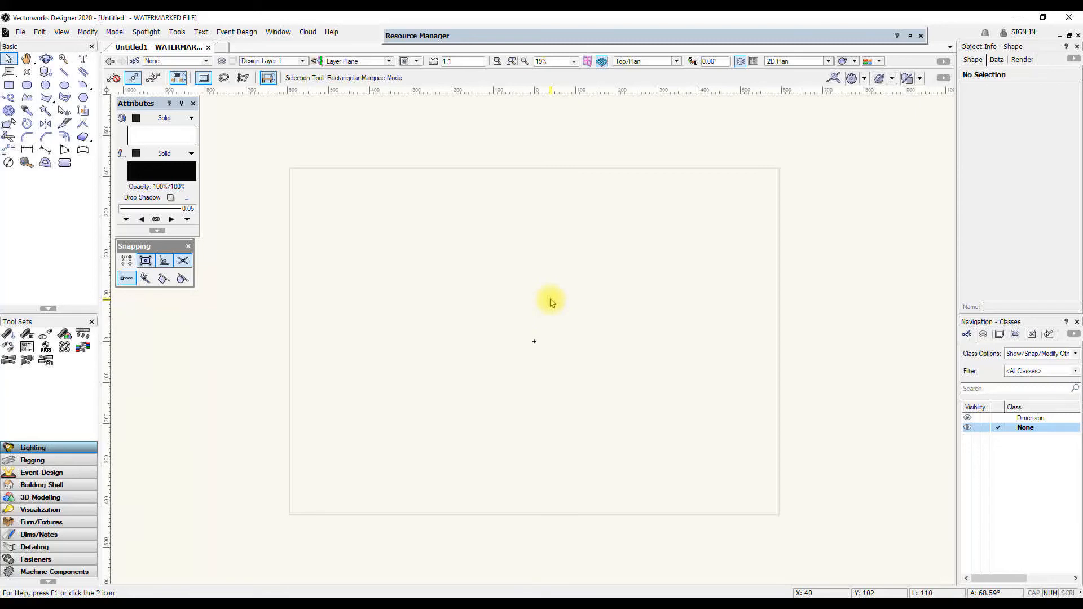
pyautogui.moveTo(542, 290)
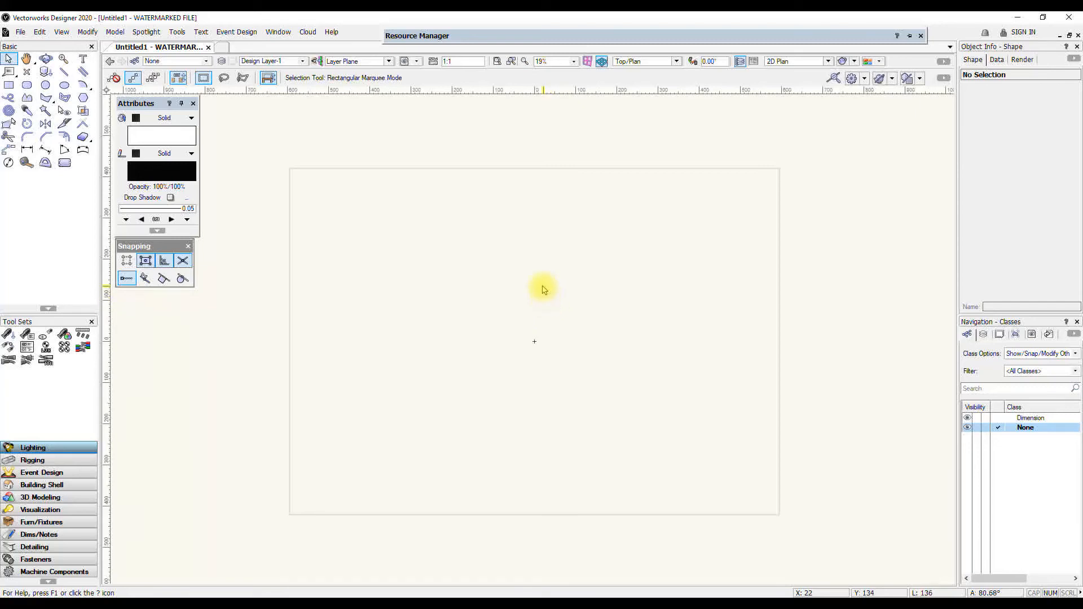
pyautogui.moveTo(544, 290)
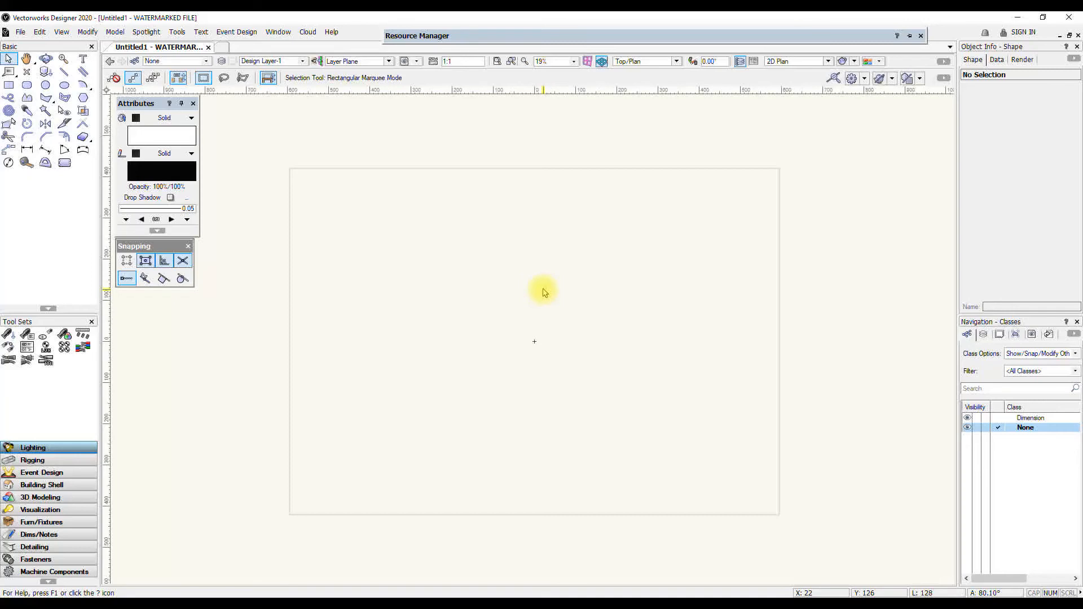
pyautogui.moveTo(547, 295)
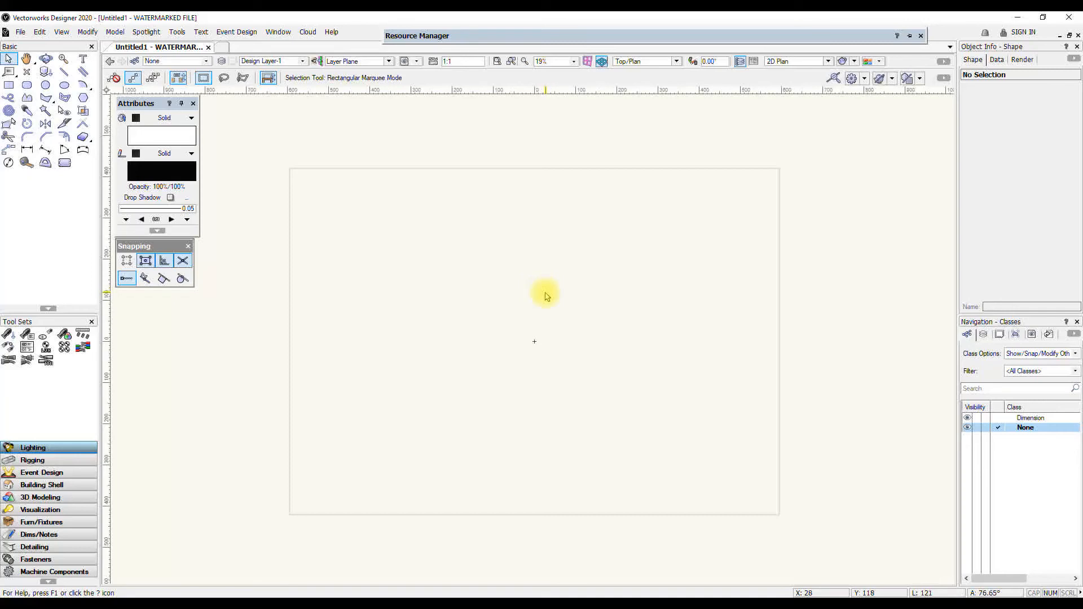
pyautogui.moveTo(553, 297)
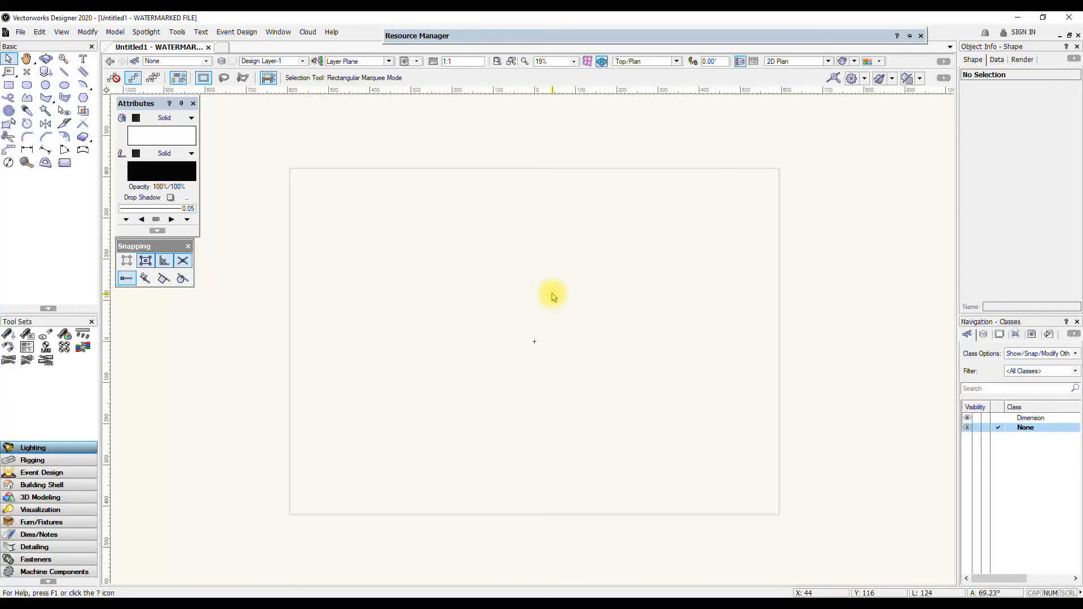
pyautogui.moveTo(557, 291)
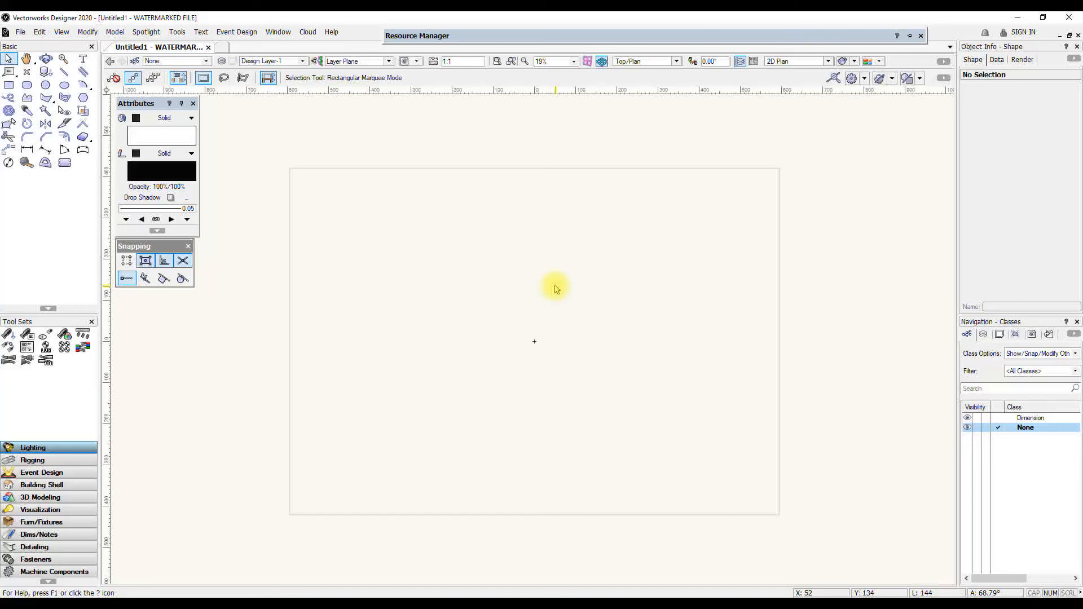
pyautogui.moveTo(557, 290)
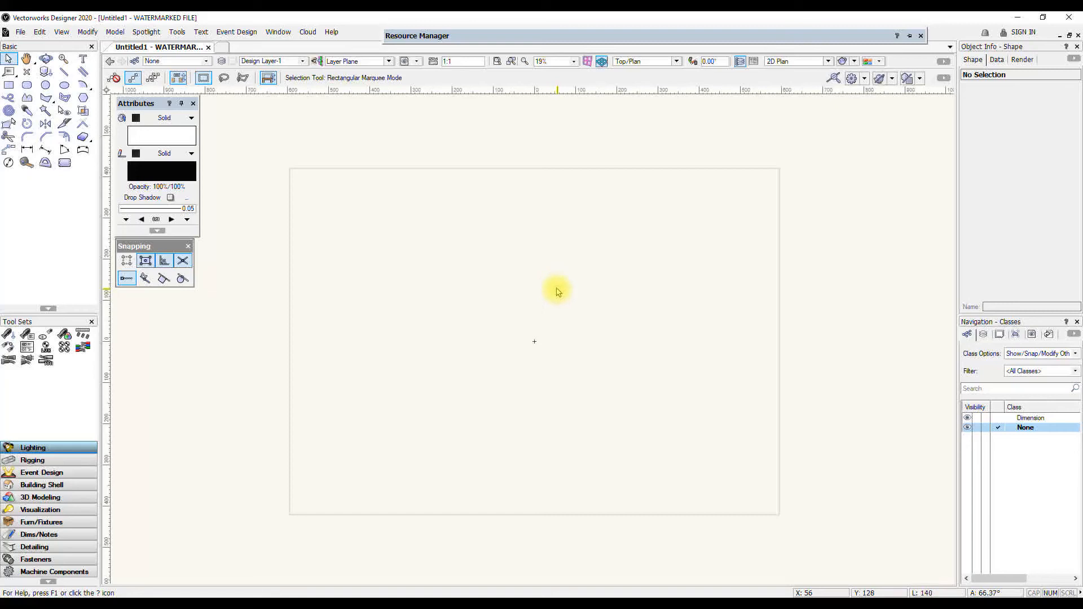
pyautogui.moveTo(540, 285)
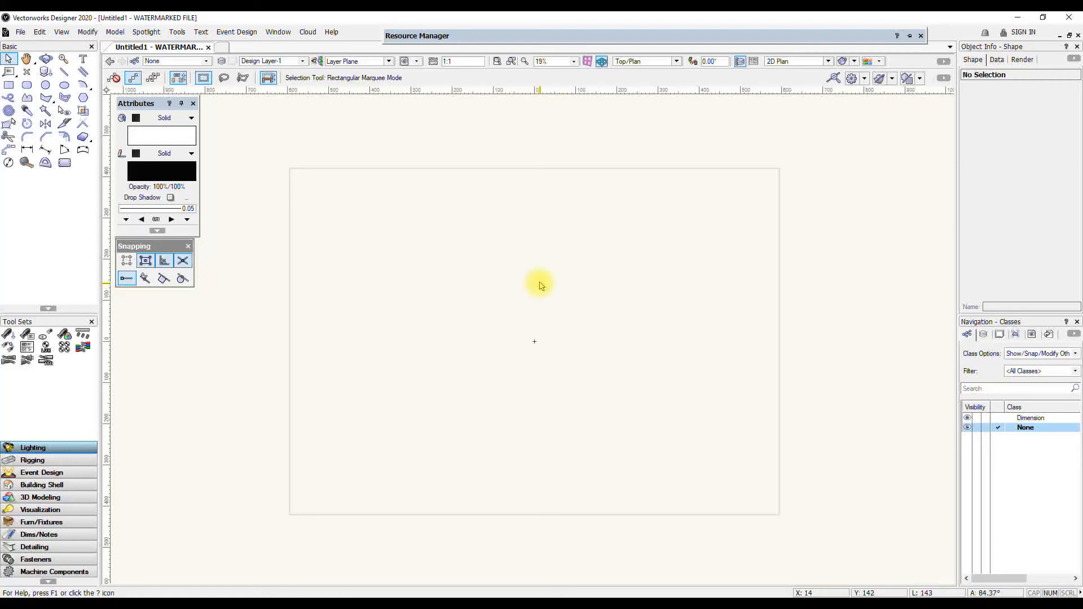
pyautogui.moveTo(536, 287)
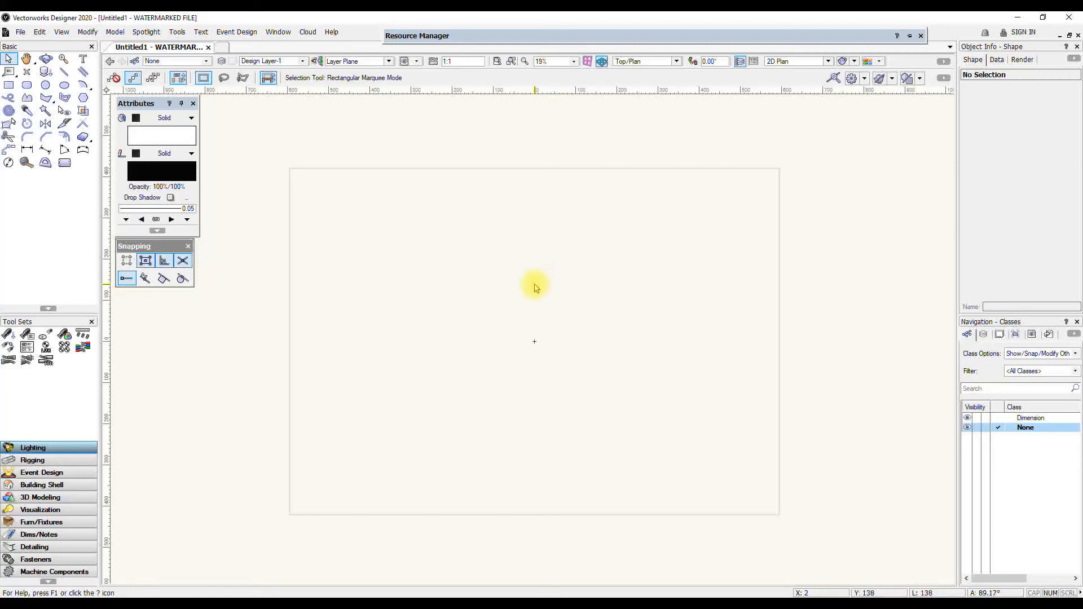
pyautogui.moveTo(507, 296)
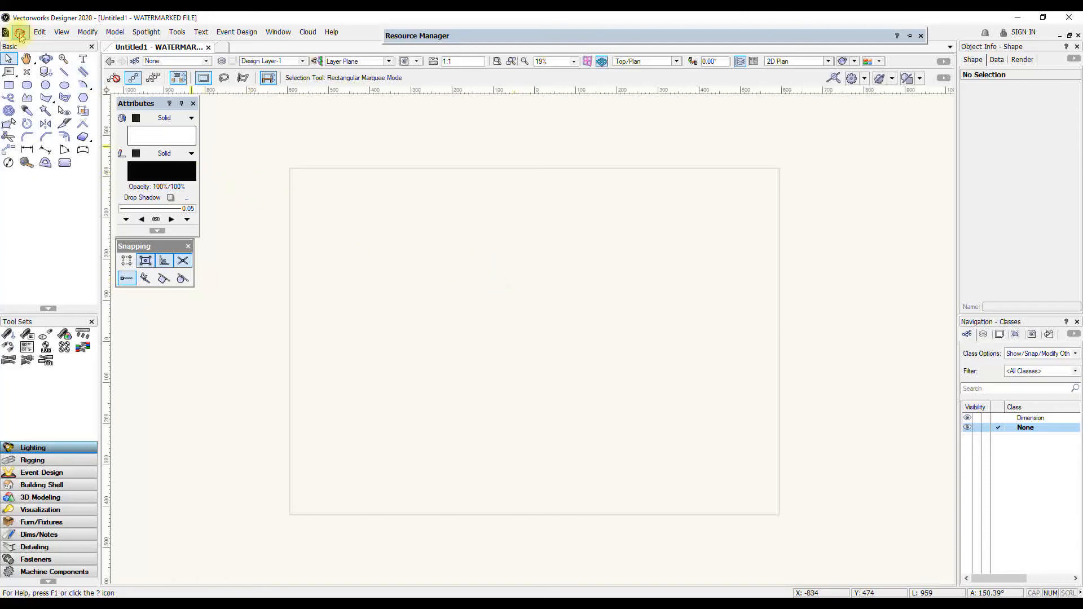
pyautogui.click(21, 33)
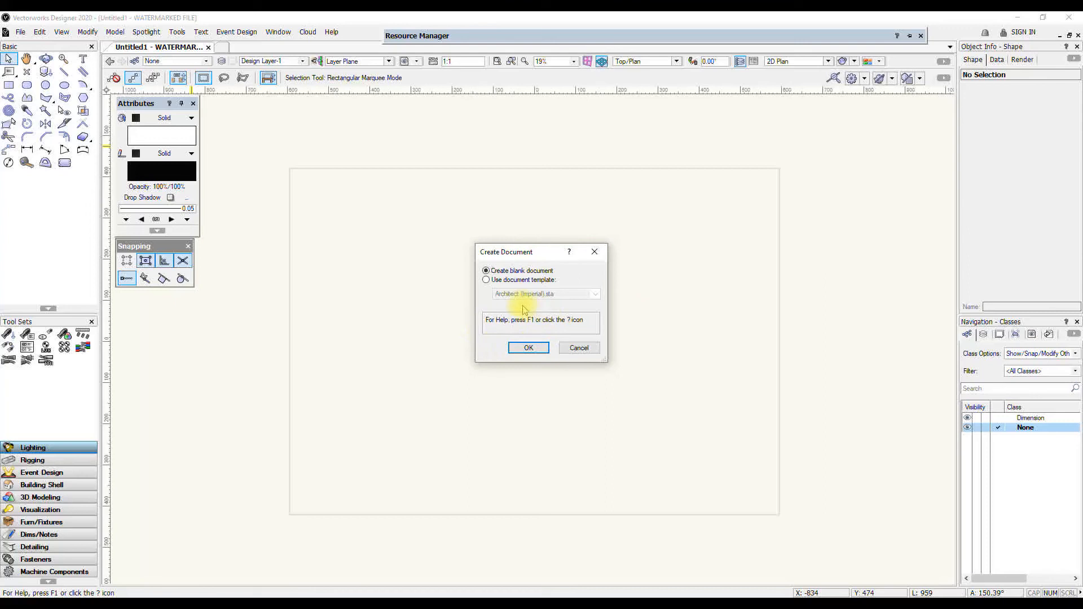
pyautogui.click(593, 293)
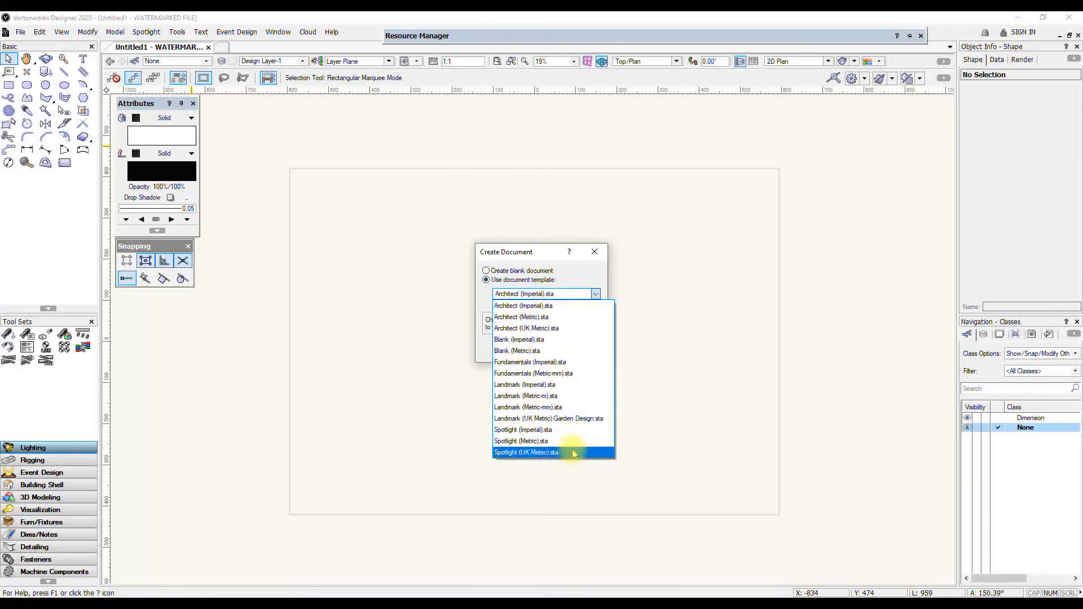
pyautogui.click(526, 453)
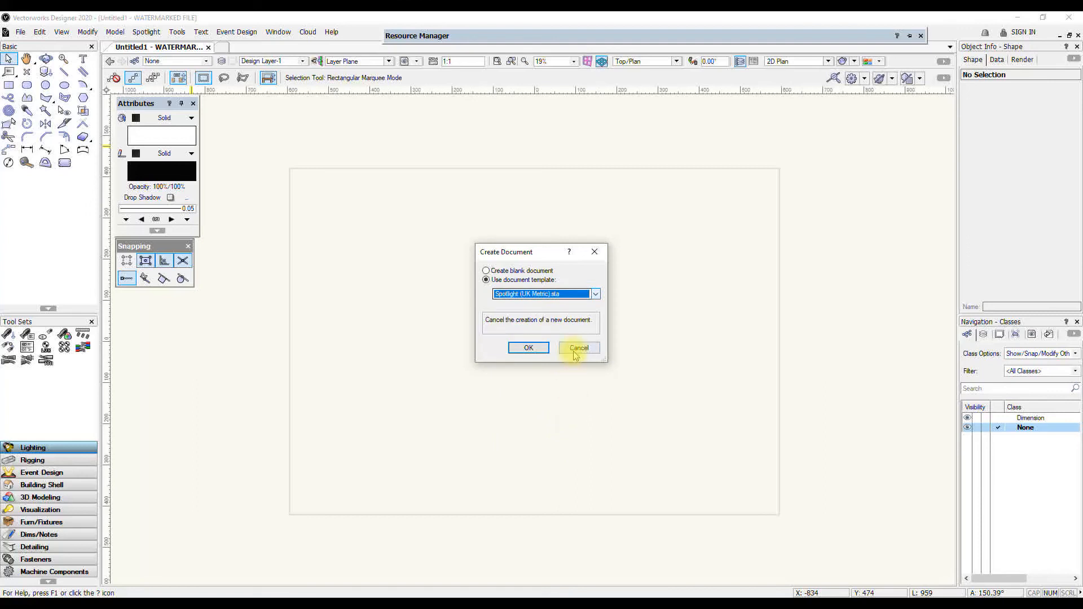
pyautogui.click(578, 347)
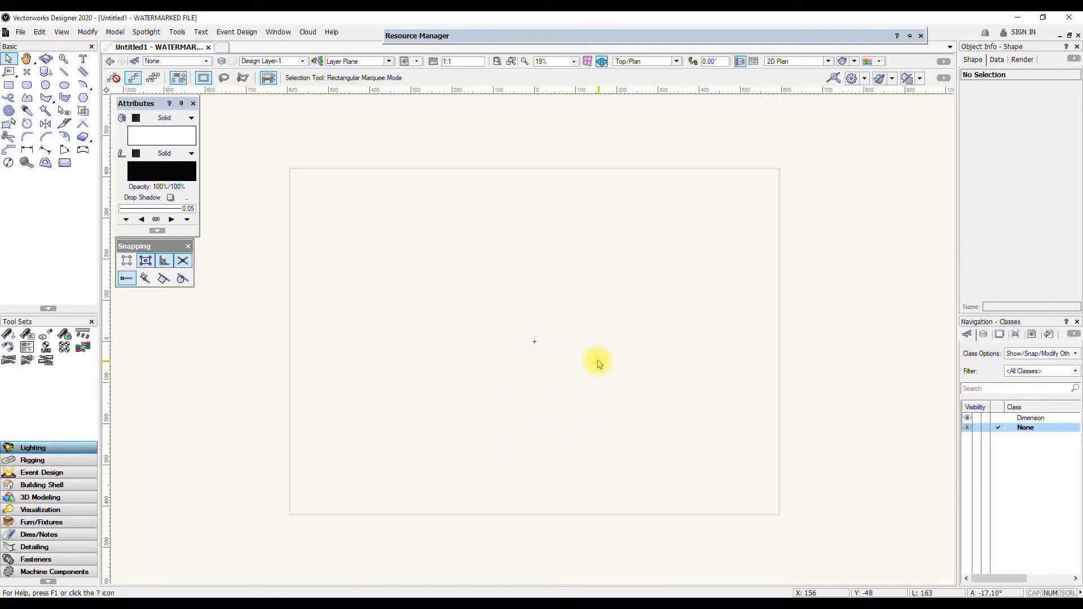
pyautogui.moveTo(532, 373)
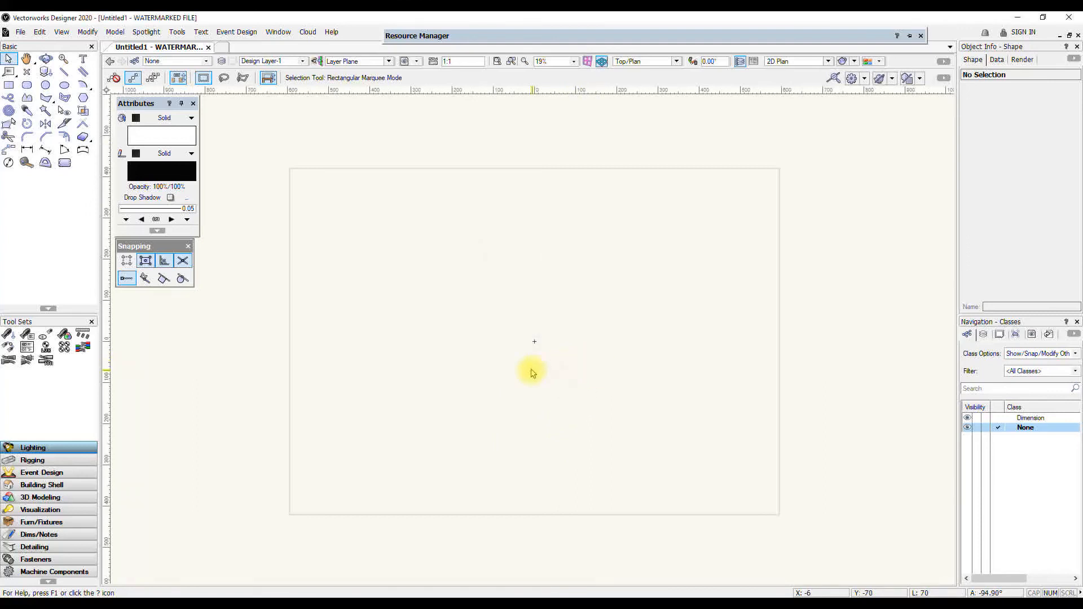
pyautogui.moveTo(325, 581)
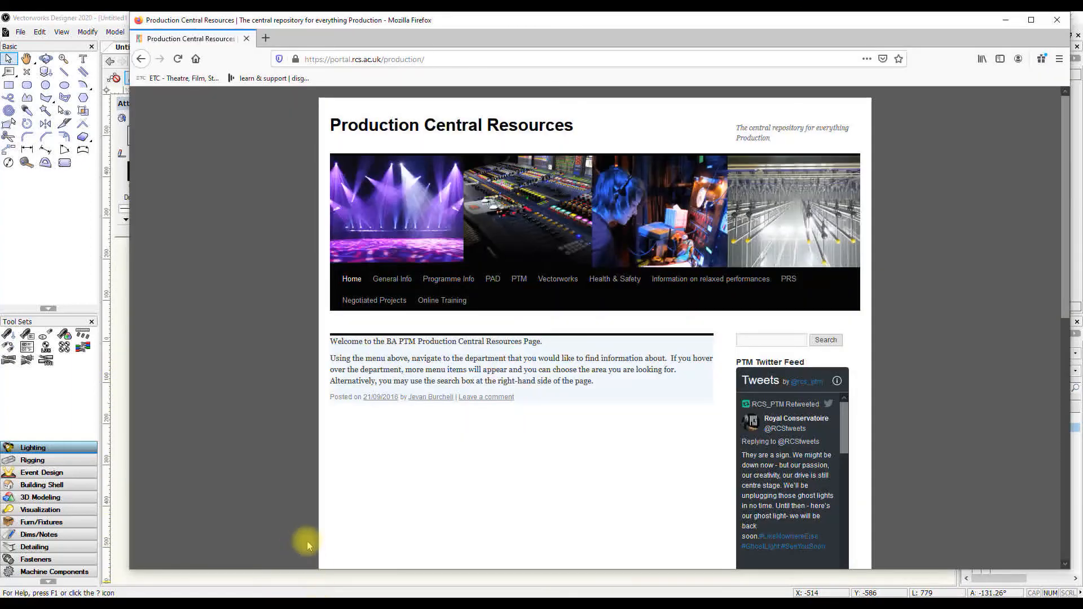
pyautogui.moveTo(309, 183)
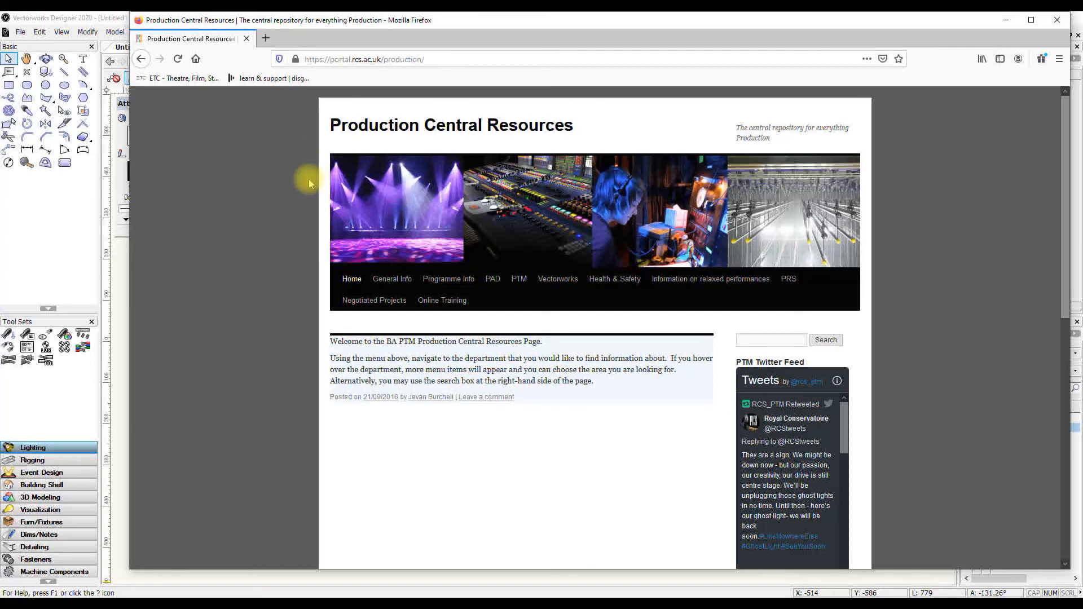
pyautogui.moveTo(568, 329)
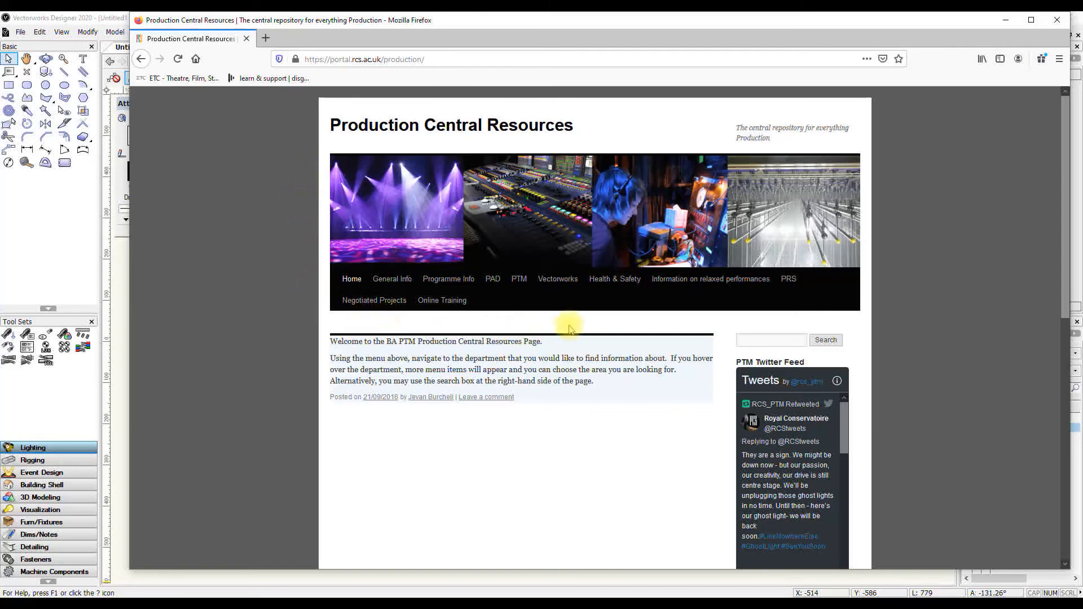
# Open the Vectorworks section of Production Central Resources and browse its resource list
pyautogui.click(557, 280)
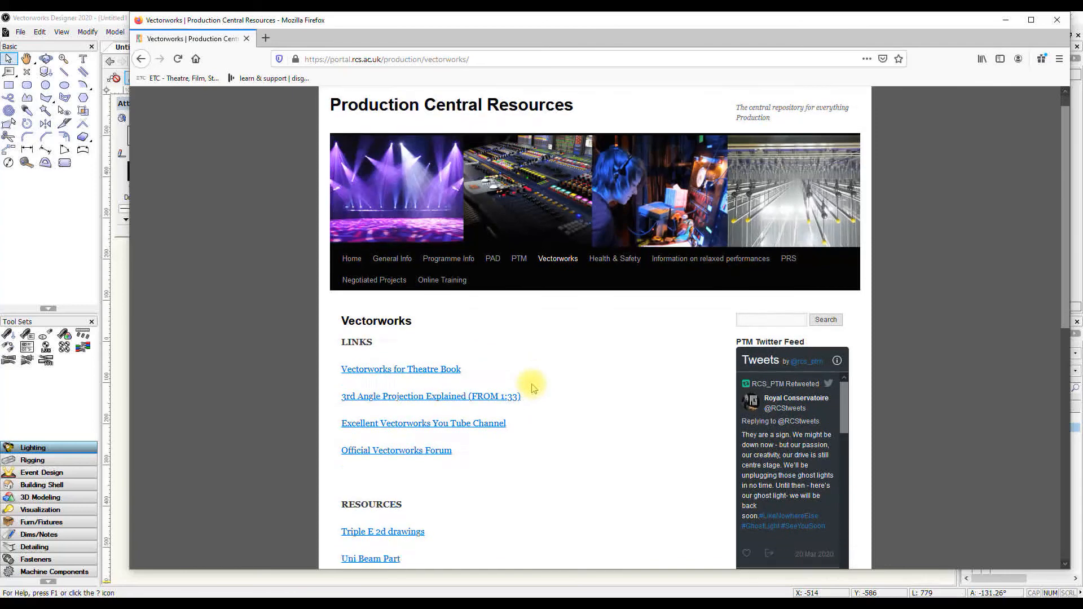
pyautogui.scroll(-3)
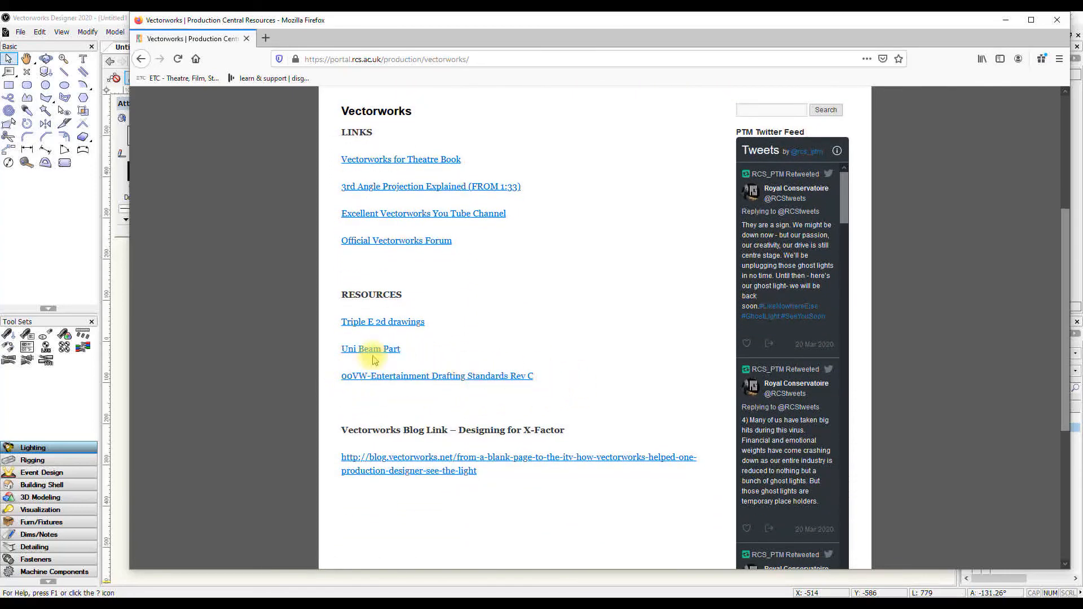
pyautogui.moveTo(553, 369)
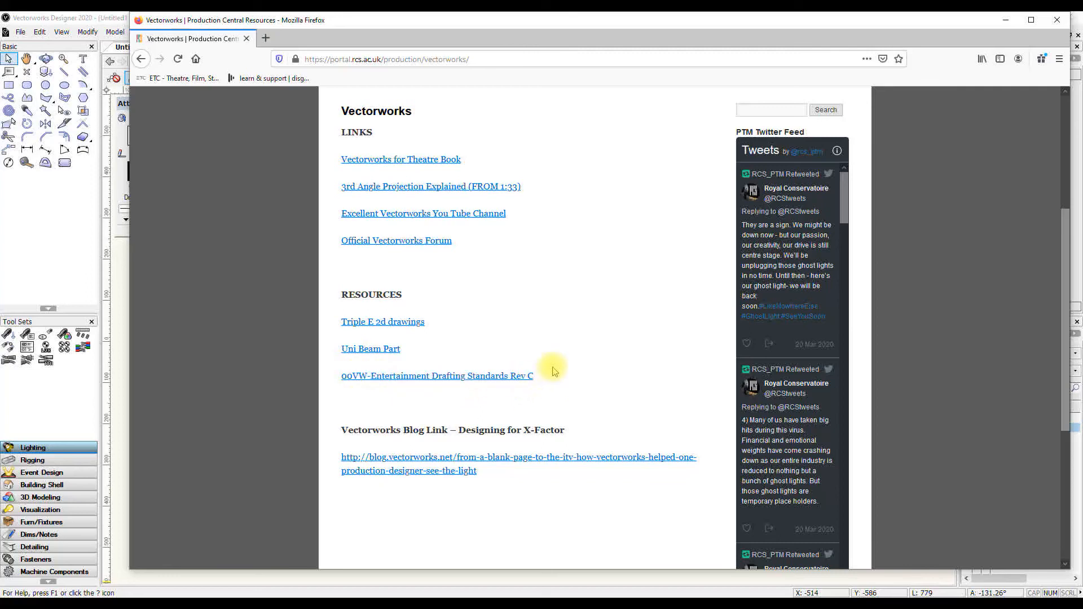
pyautogui.scroll(3)
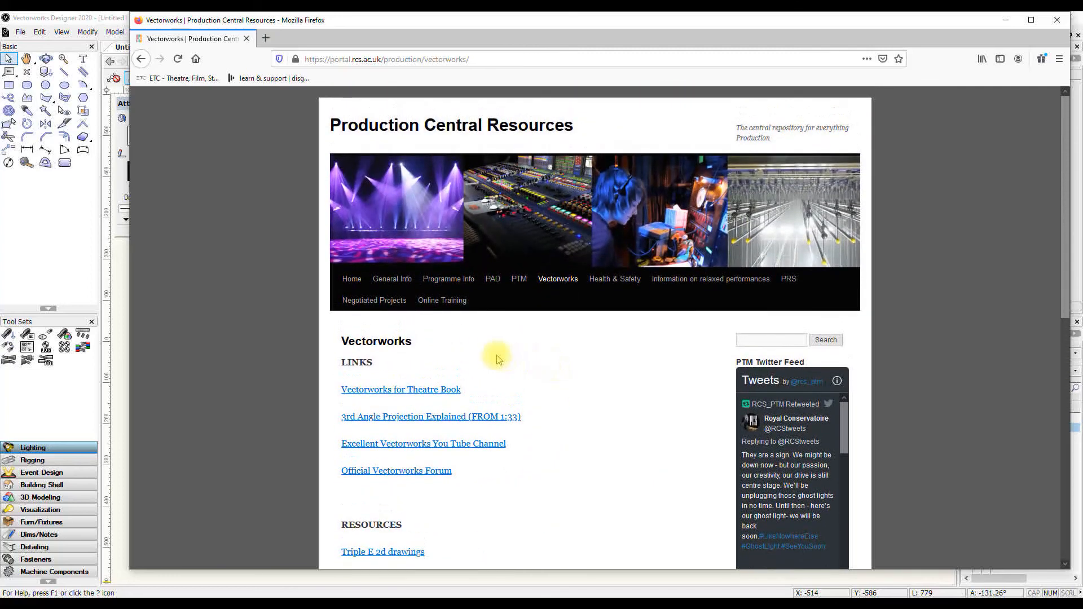
pyautogui.moveTo(423, 356)
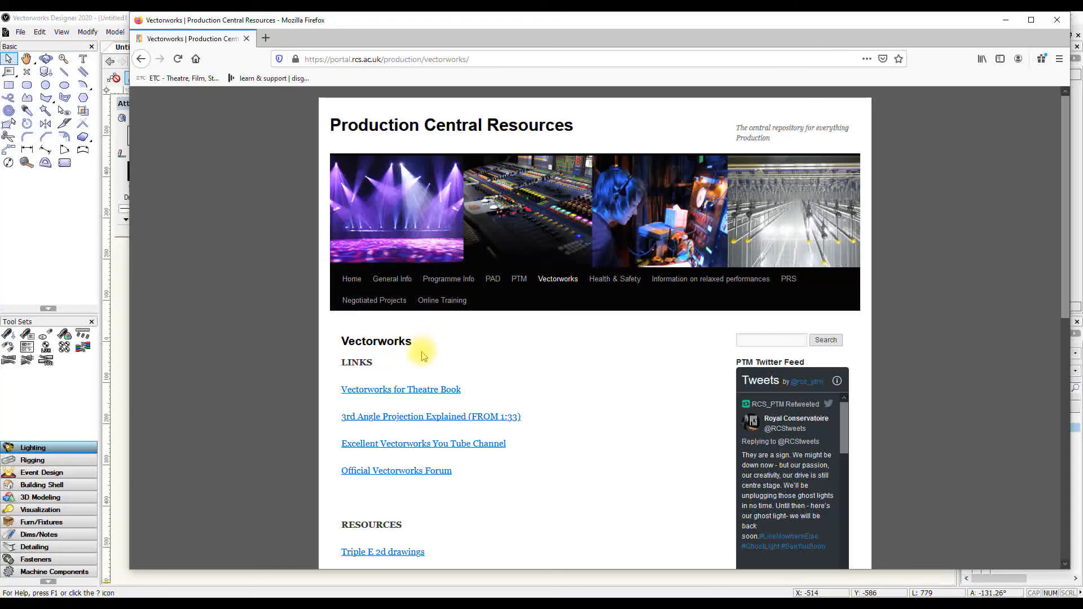
pyautogui.moveTo(167, 173)
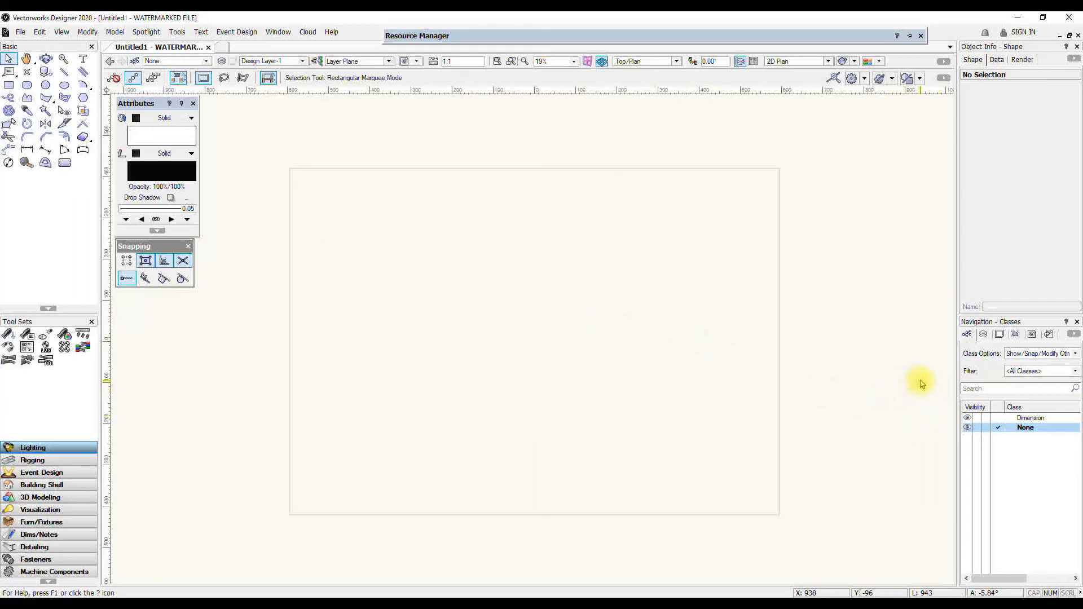
# Switch the Navigation palette from Classes to Design Layers, showing Design Layer-1
pyautogui.click(982, 334)
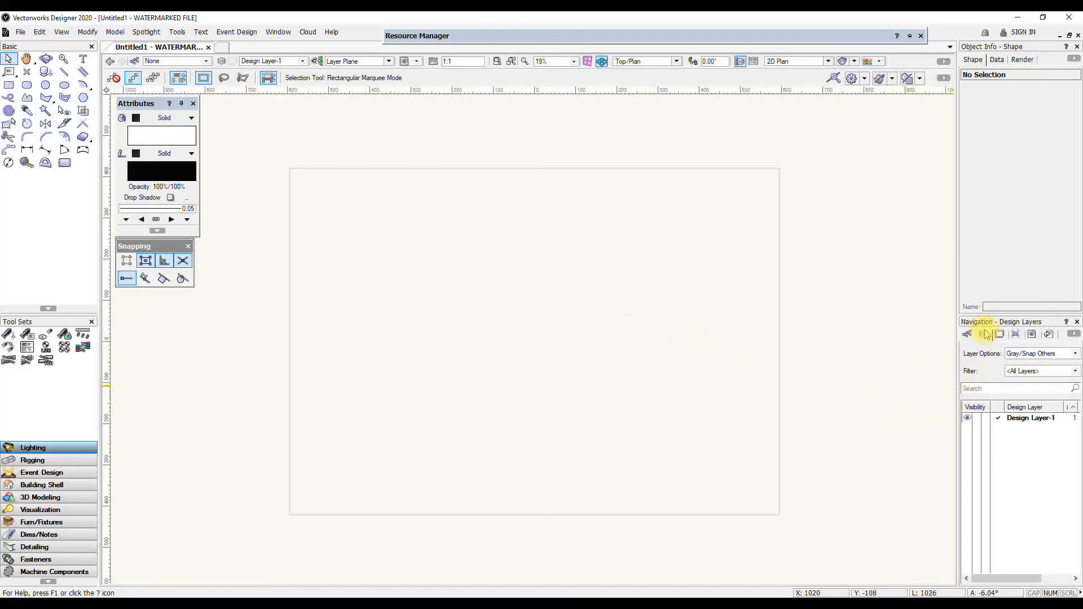
pyautogui.moveTo(977, 376)
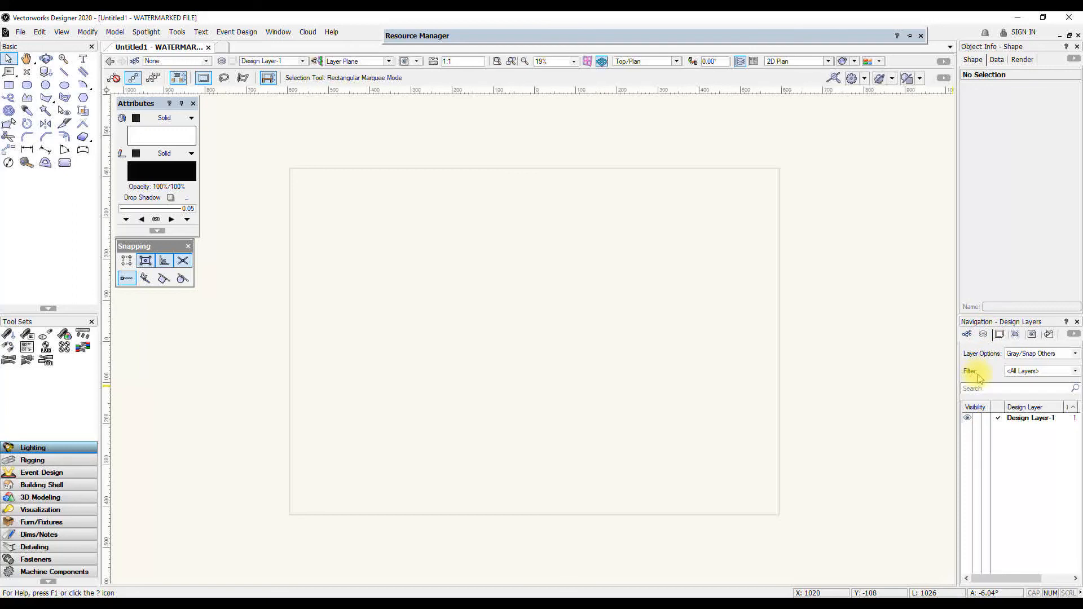
pyautogui.moveTo(670, 373)
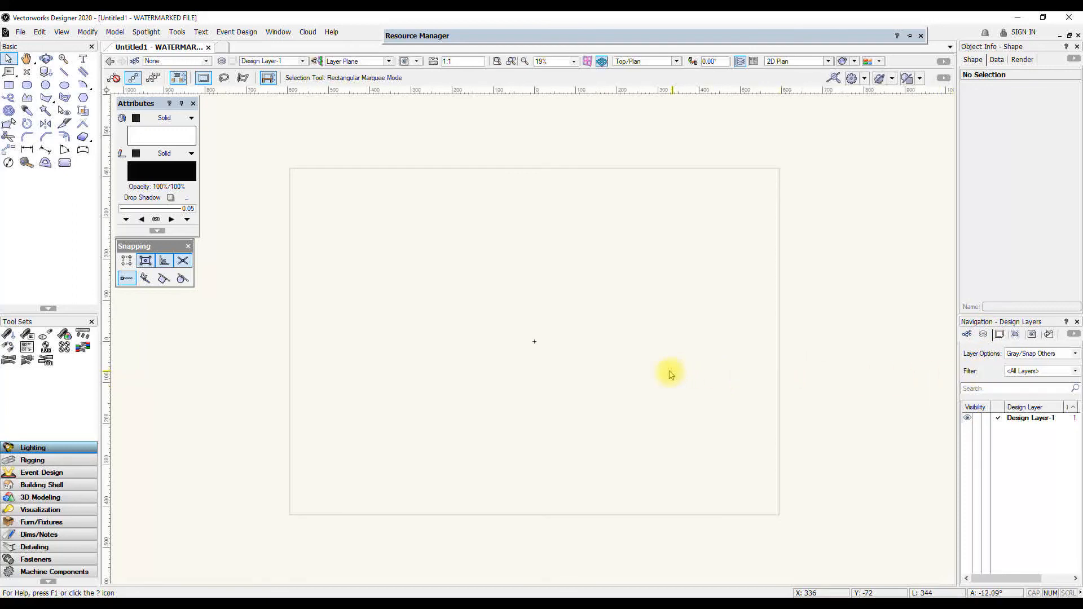
pyautogui.moveTo(556, 340)
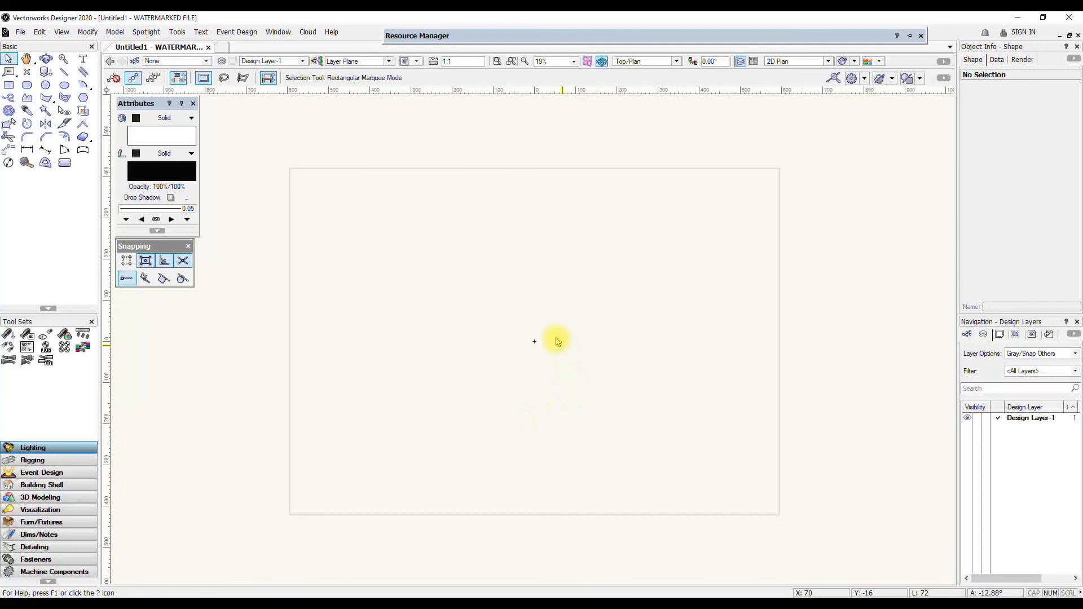
pyautogui.moveTo(651, 337)
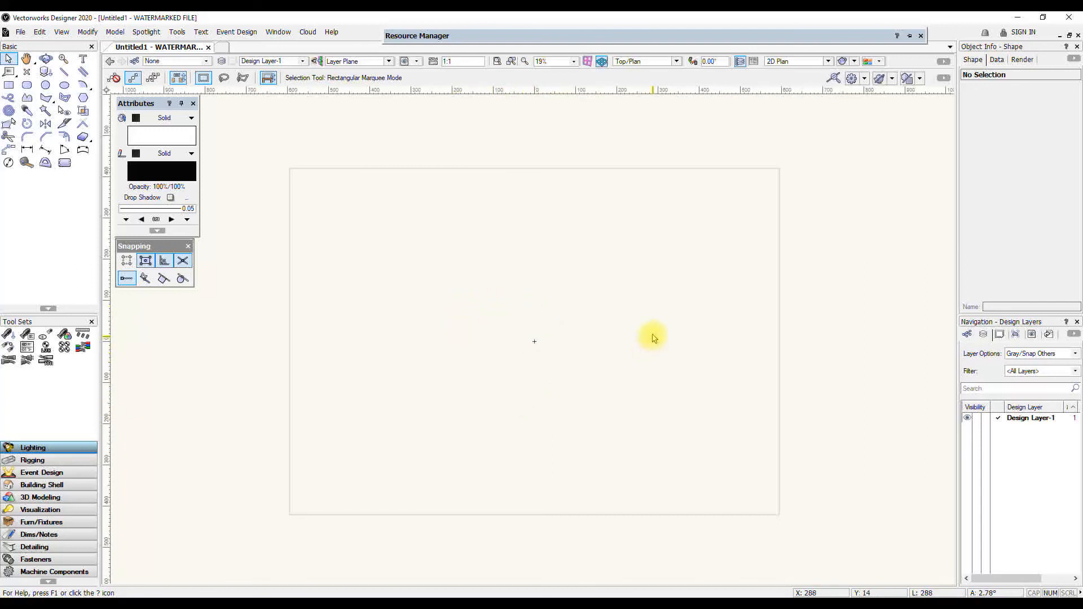
pyautogui.moveTo(649, 344)
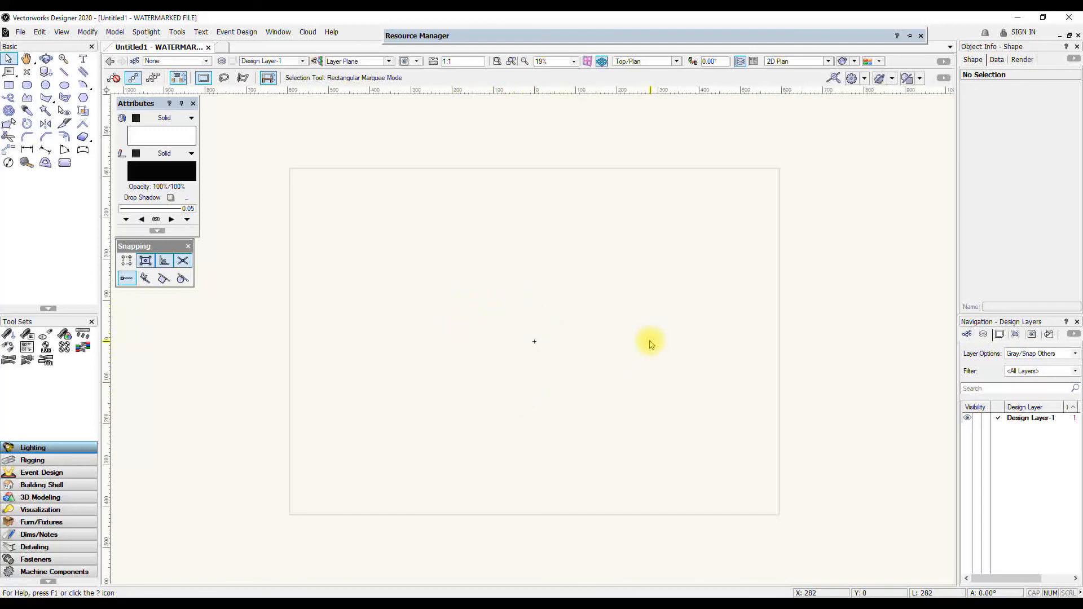
pyautogui.moveTo(650, 342)
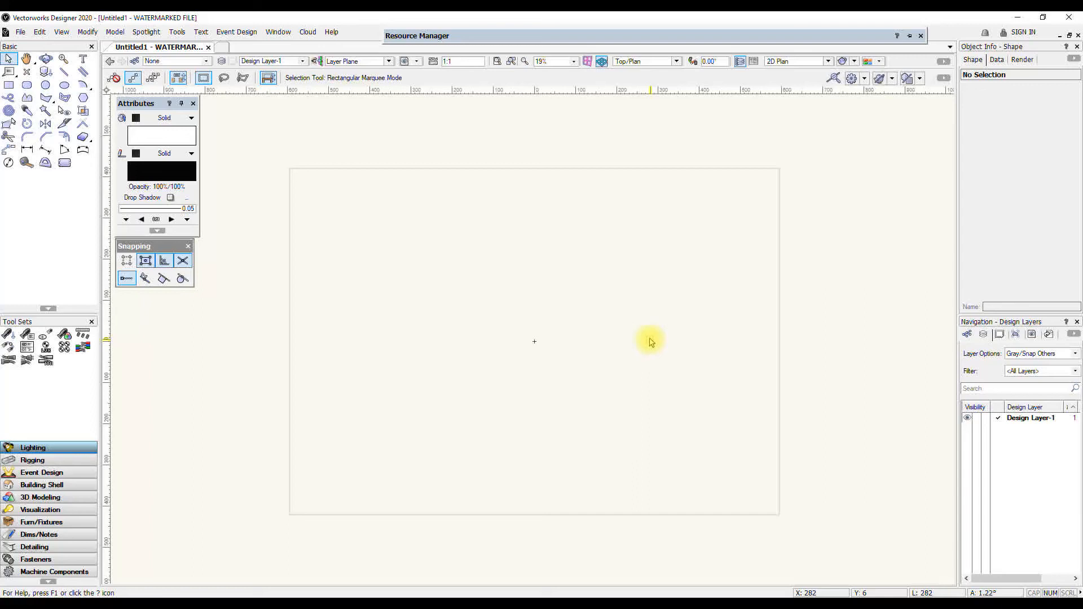
pyautogui.moveTo(626, 340)
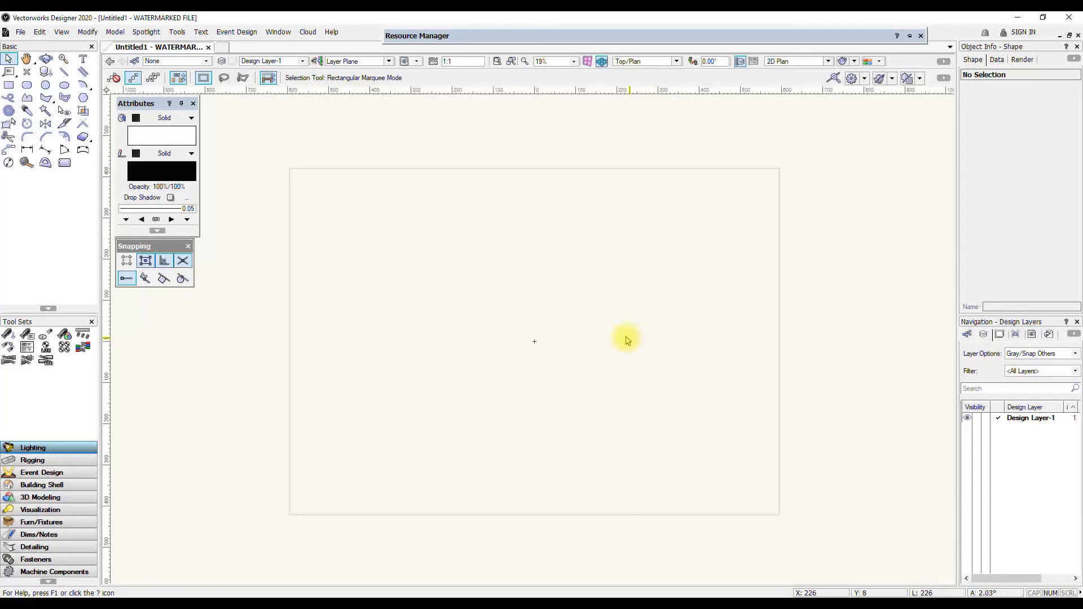
pyautogui.moveTo(644, 358)
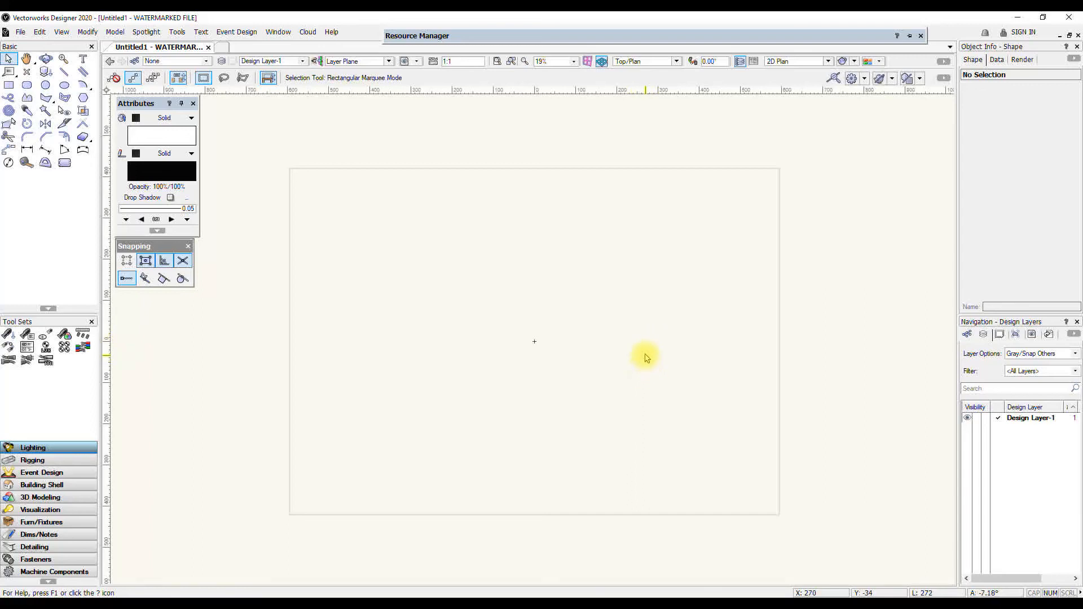
pyautogui.moveTo(640, 360)
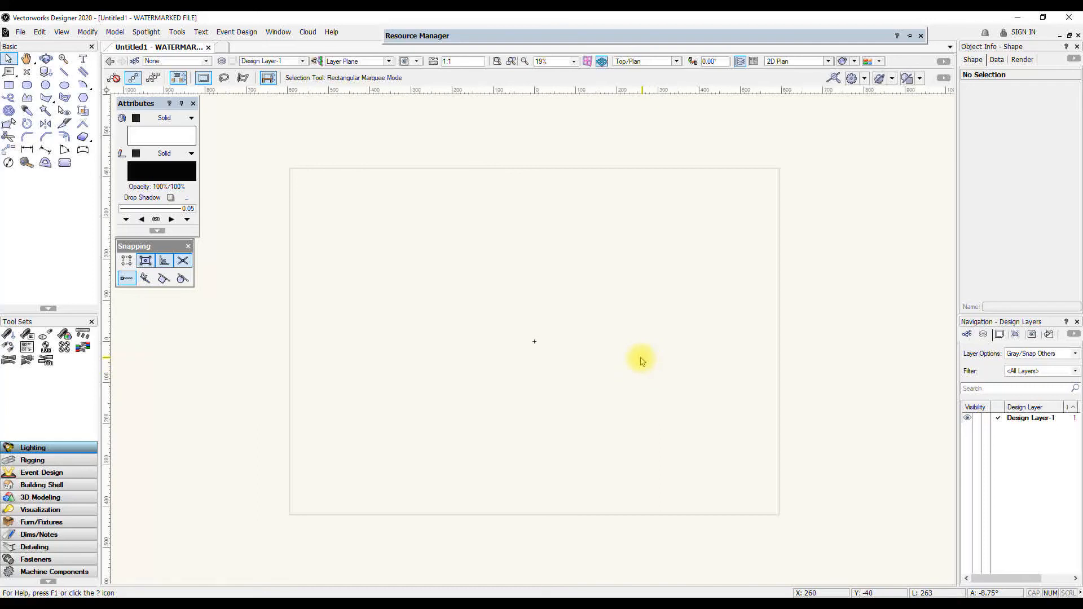
pyautogui.moveTo(642, 355)
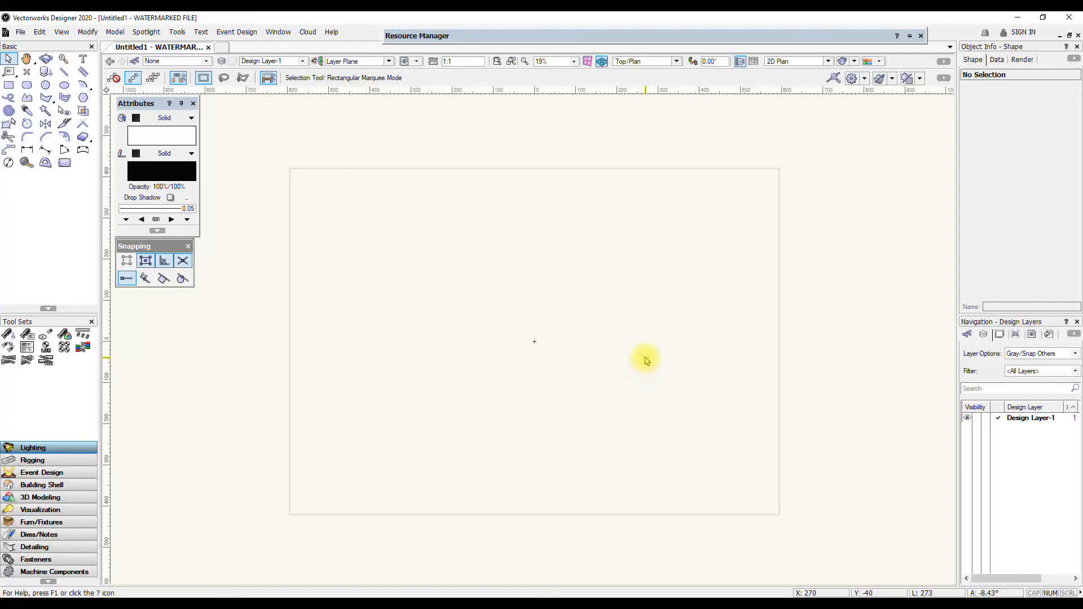
pyautogui.moveTo(652, 342)
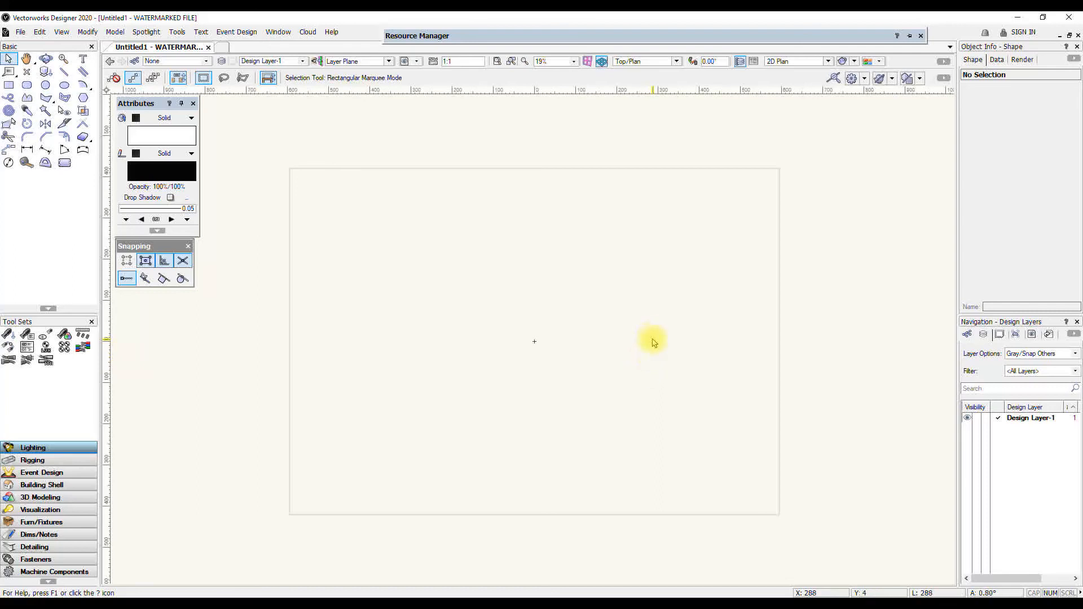
pyautogui.moveTo(613, 363)
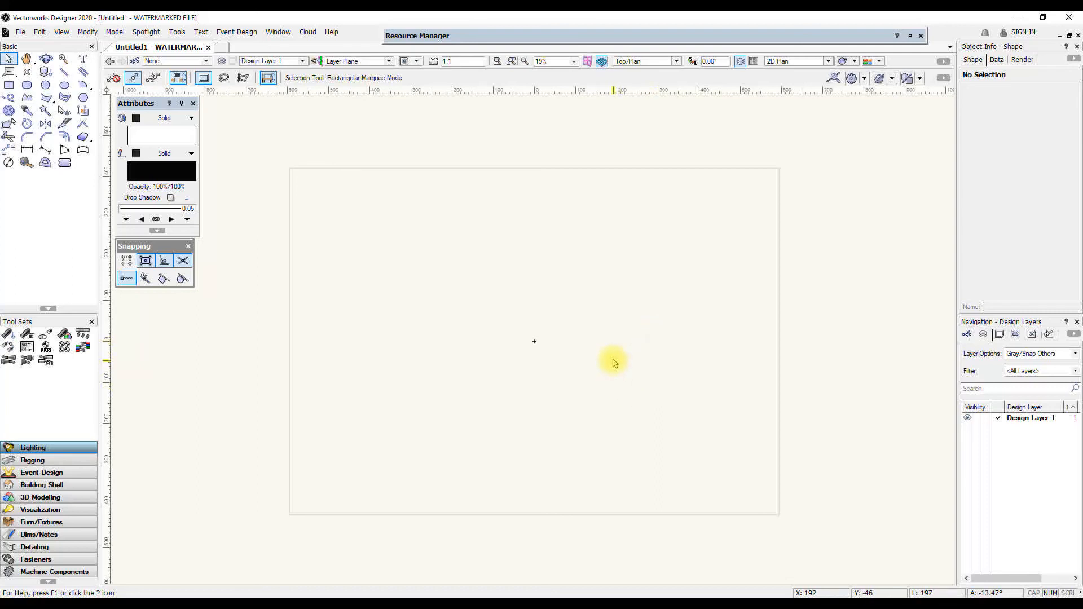
pyautogui.moveTo(613, 361)
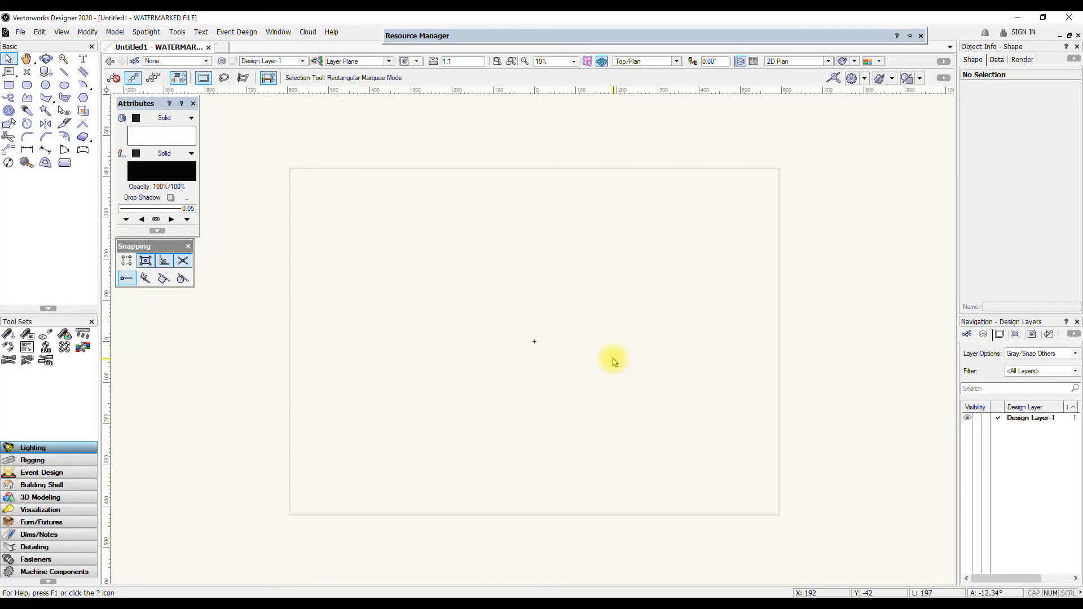
pyautogui.moveTo(650, 357)
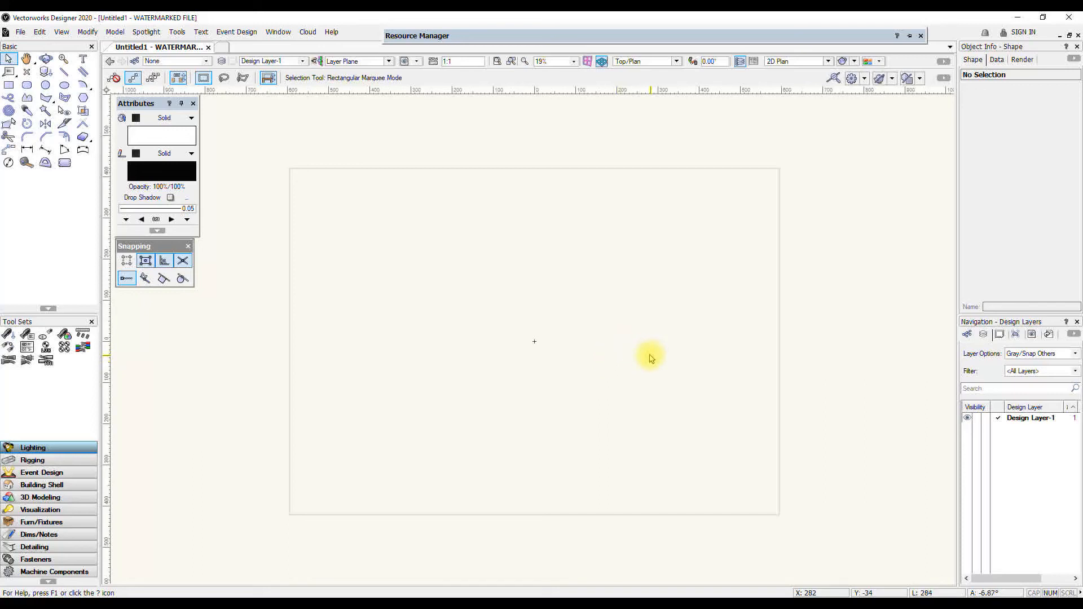